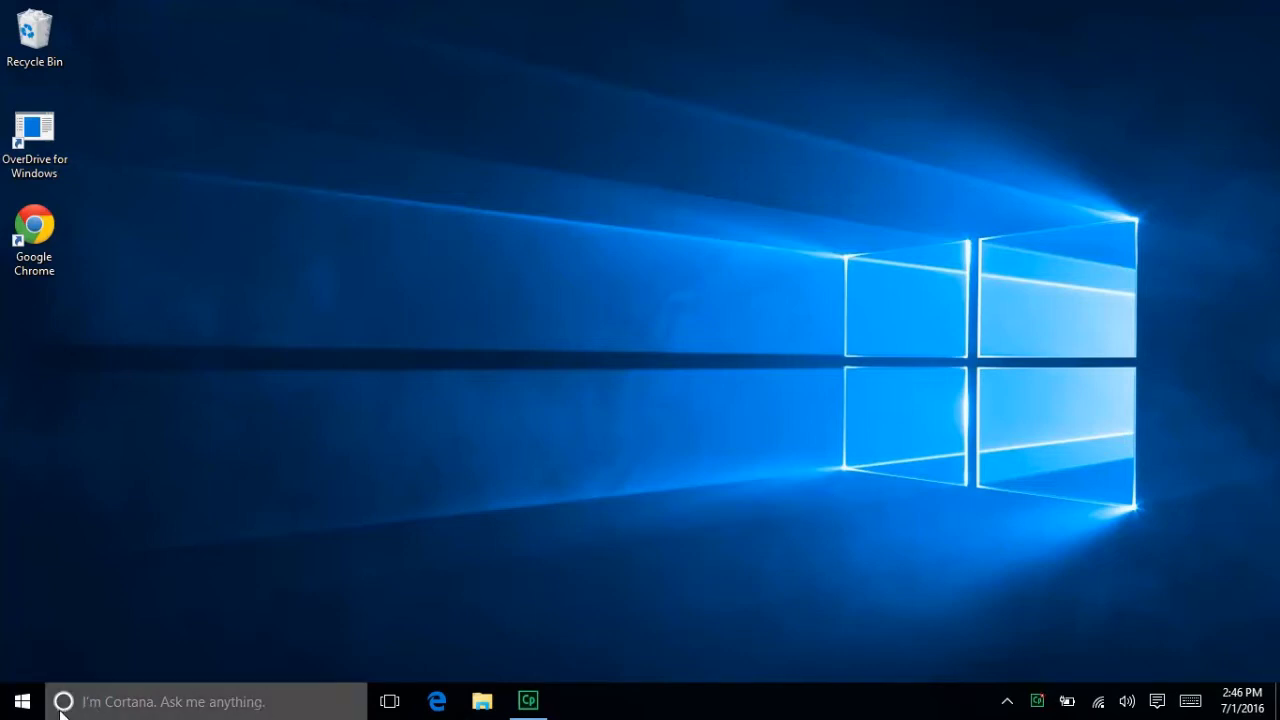
# - Browse the Start menu's All apps list and Power options, open Settings, then return to Start
pyautogui.click(22, 701)
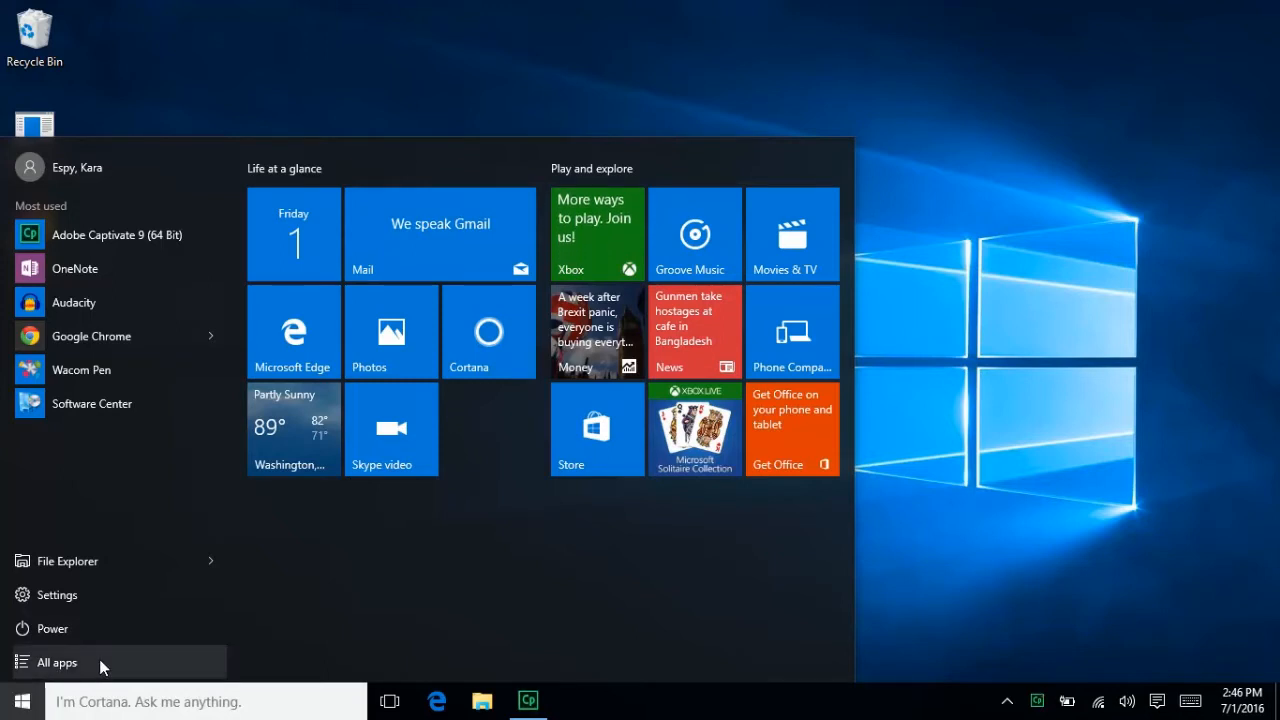
pyautogui.click(58, 662)
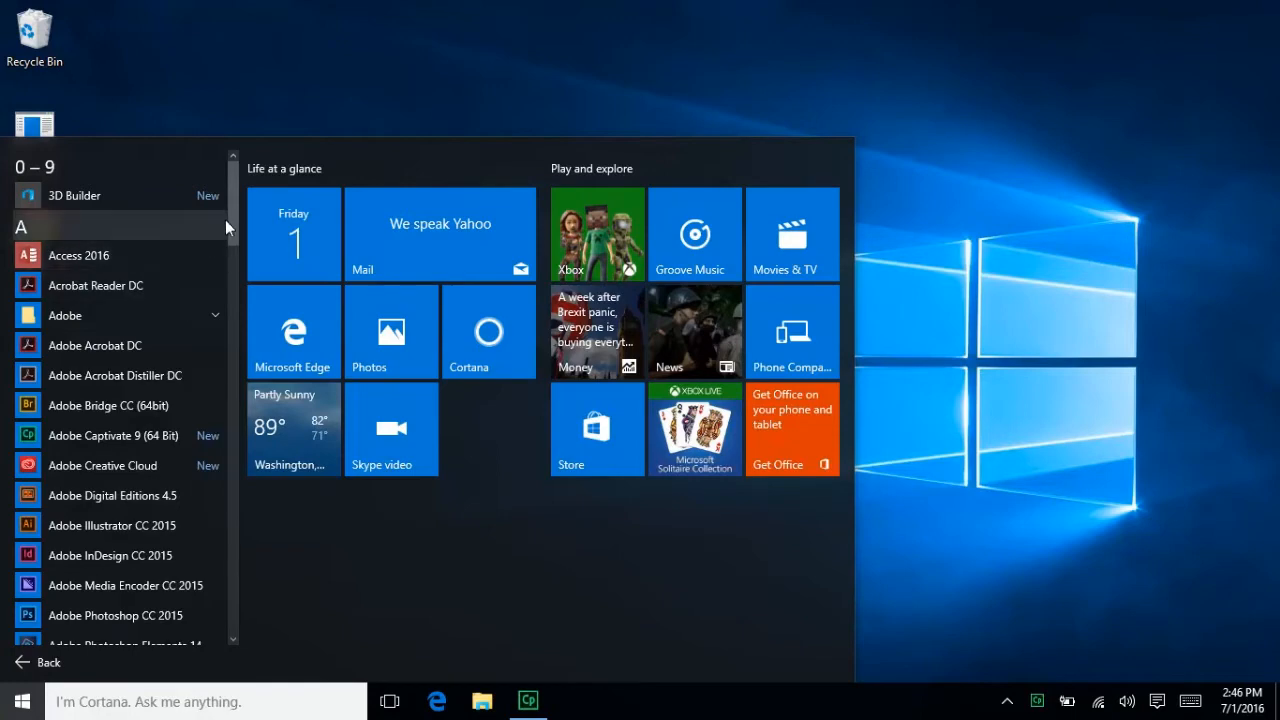
pyautogui.scroll(-3)
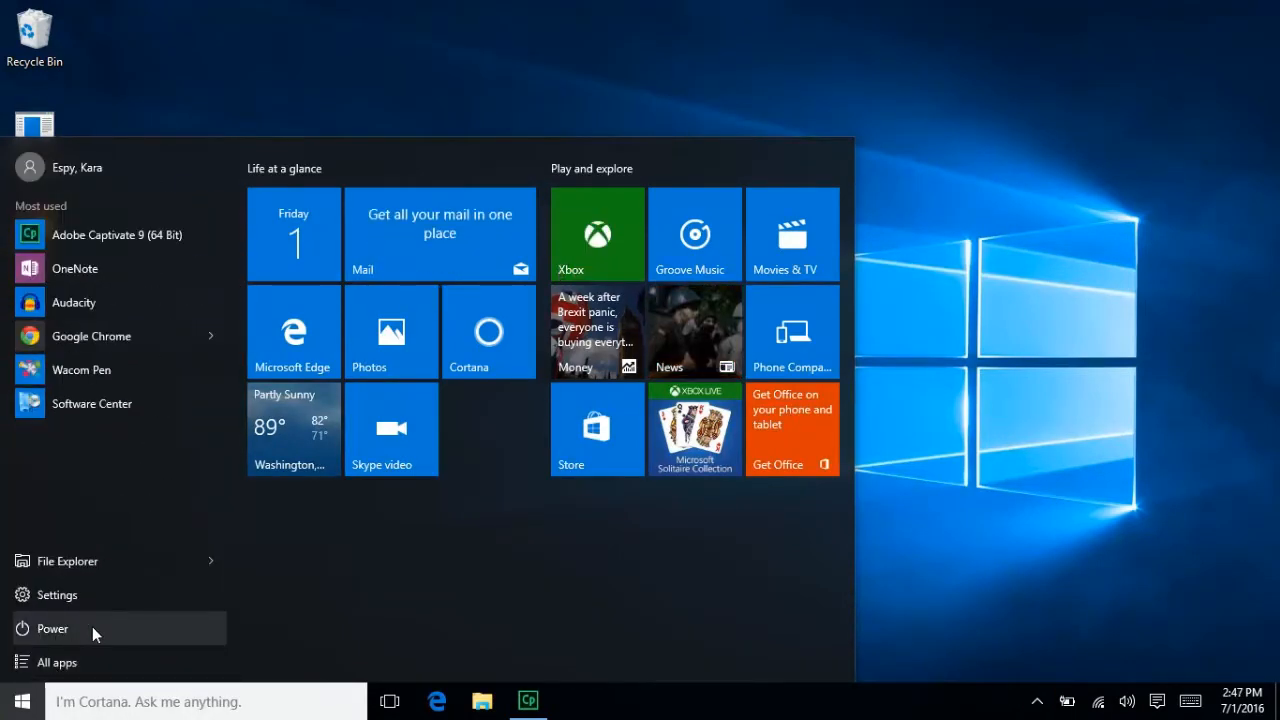
pyautogui.click(52, 628)
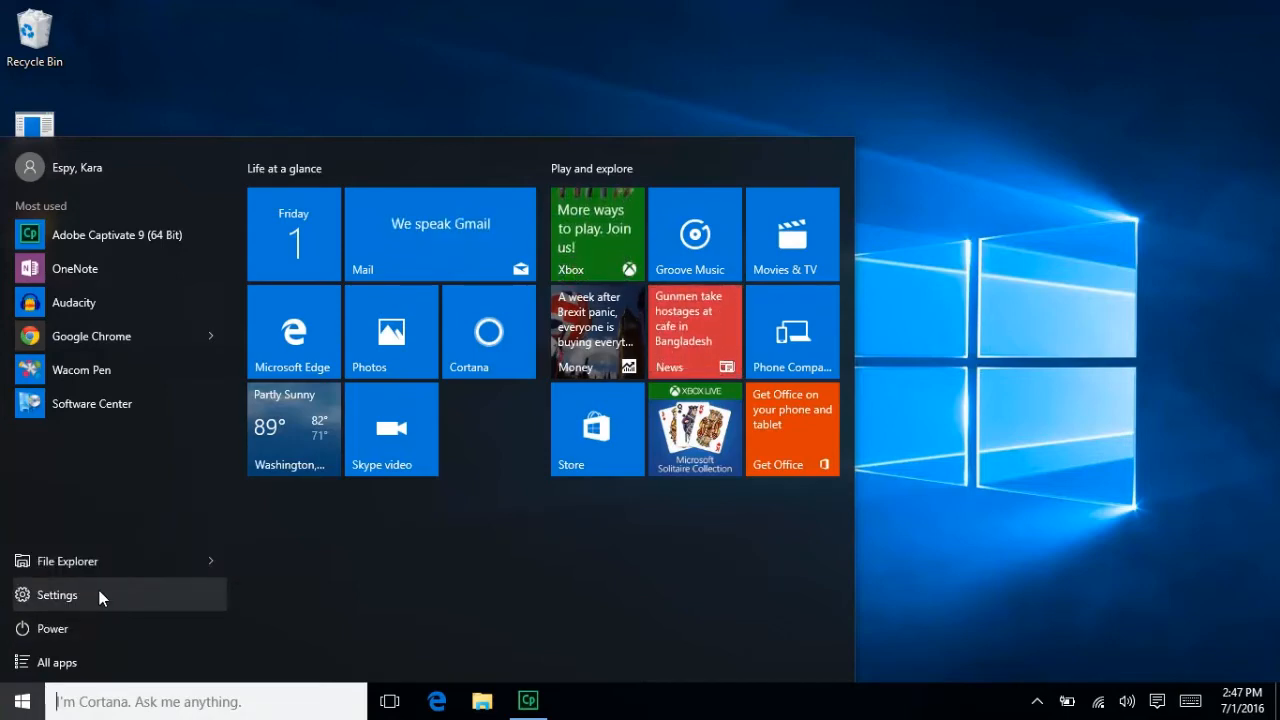
pyautogui.click(57, 595)
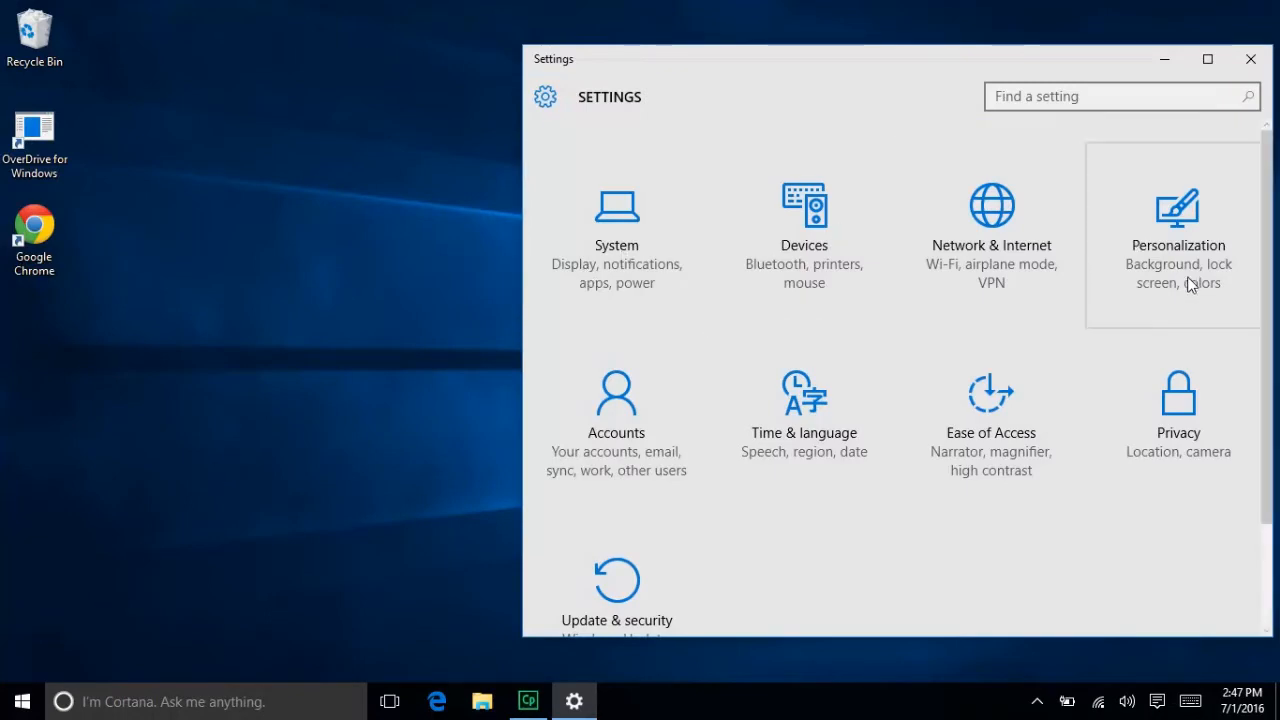
pyautogui.click(20, 700)
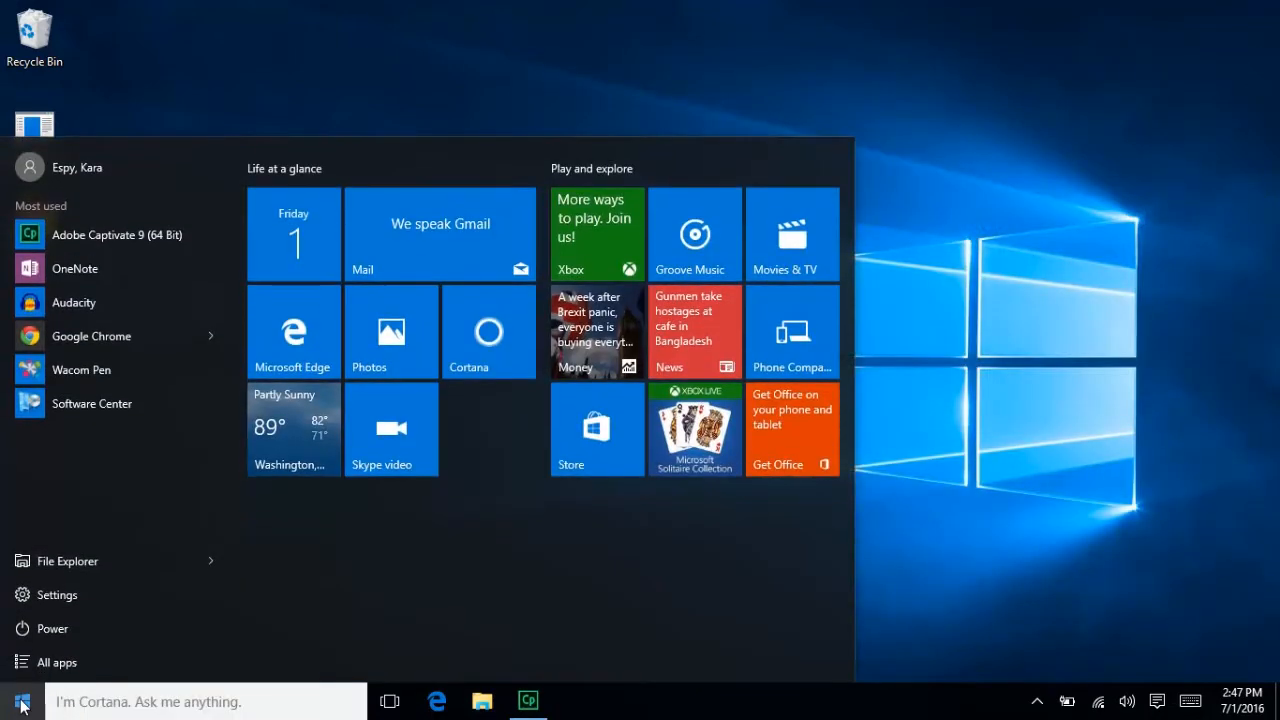
pyautogui.moveTo(127, 561)
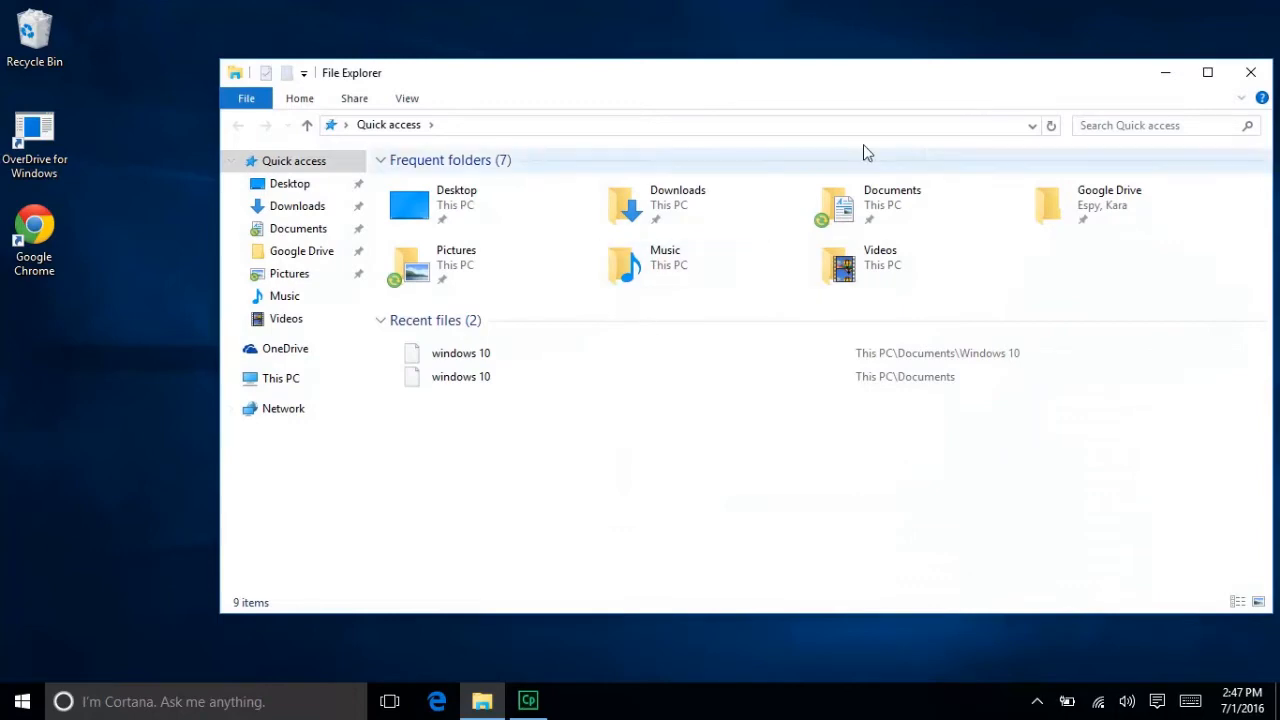
pyautogui.click(22, 701)
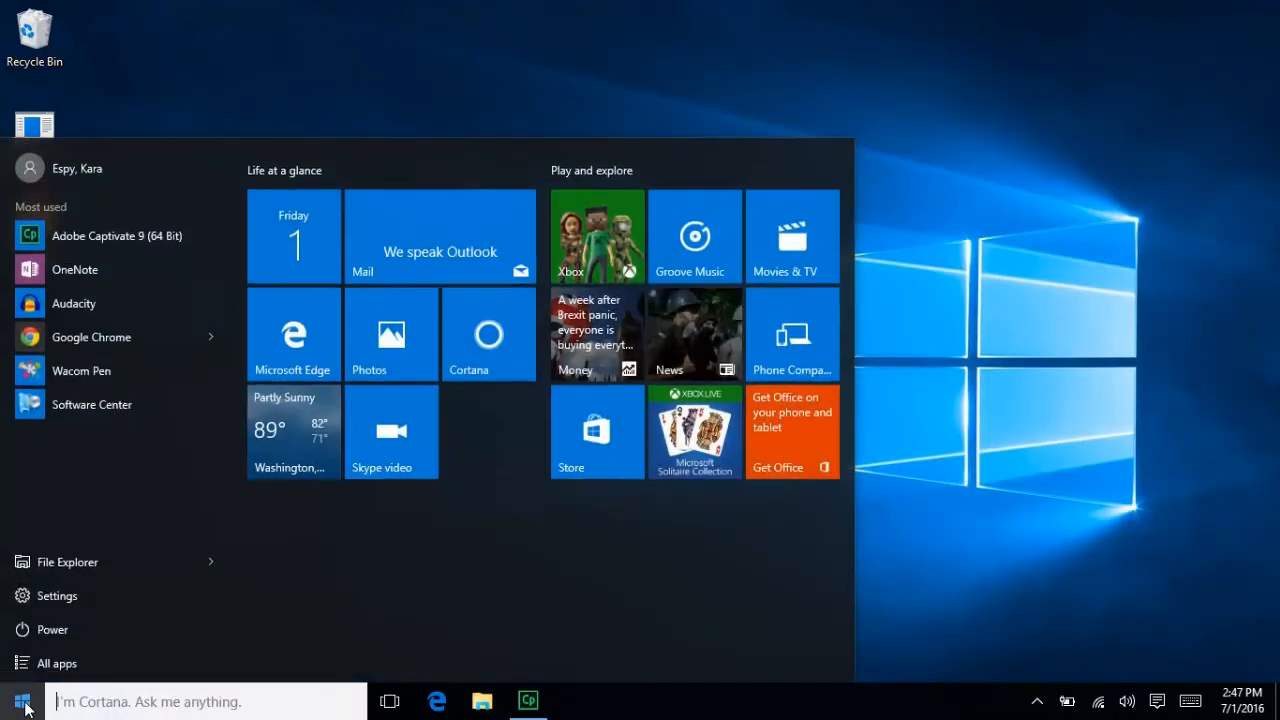
pyautogui.moveTo(211, 561)
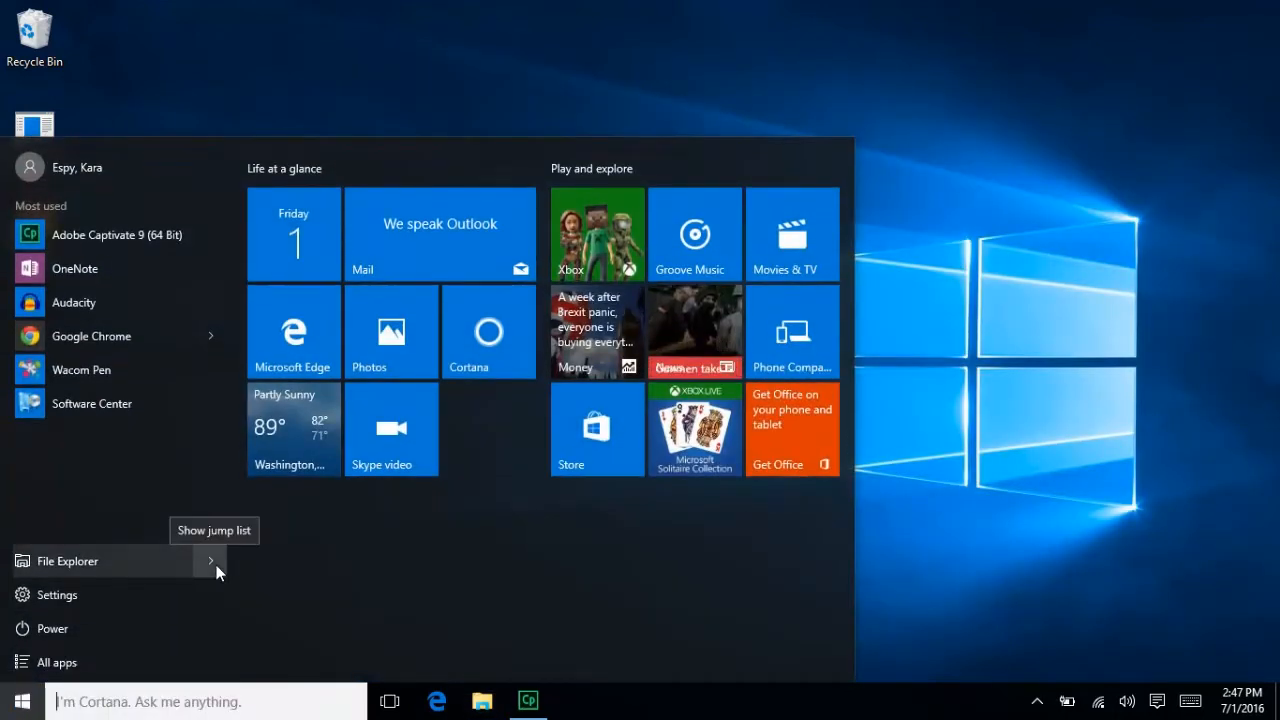
pyautogui.click(211, 561)
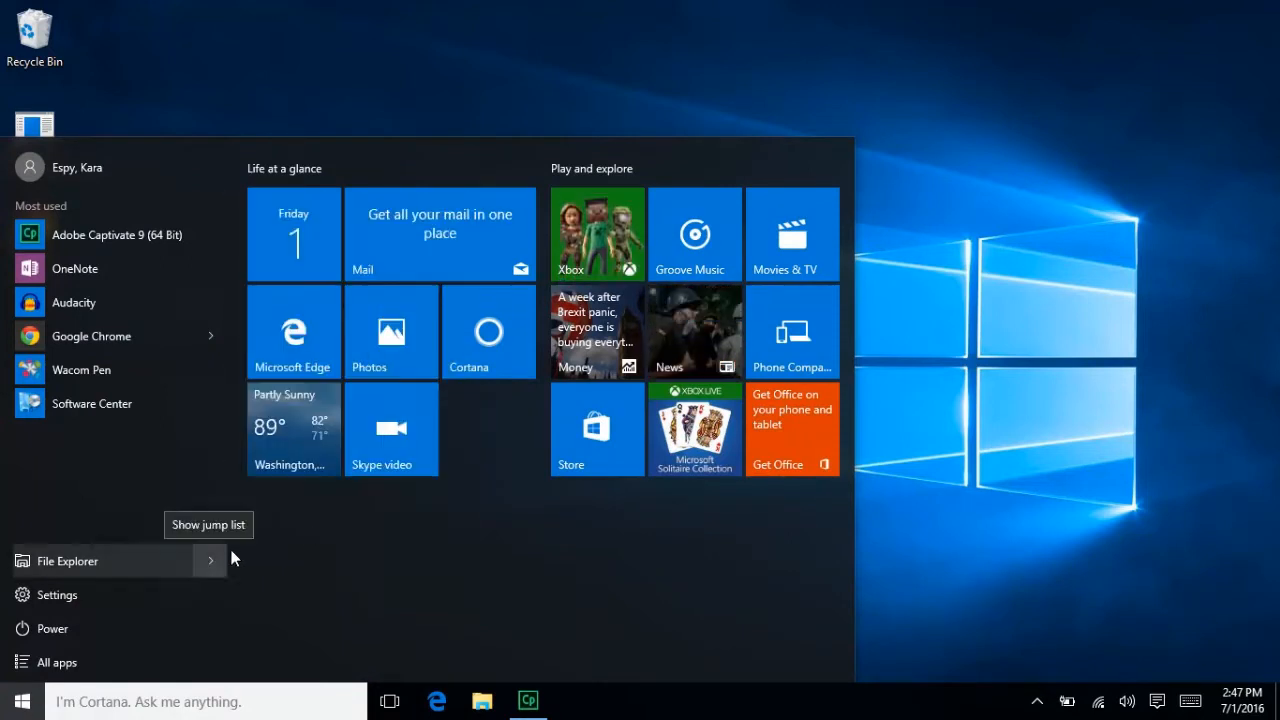
pyautogui.moveTo(308, 190)
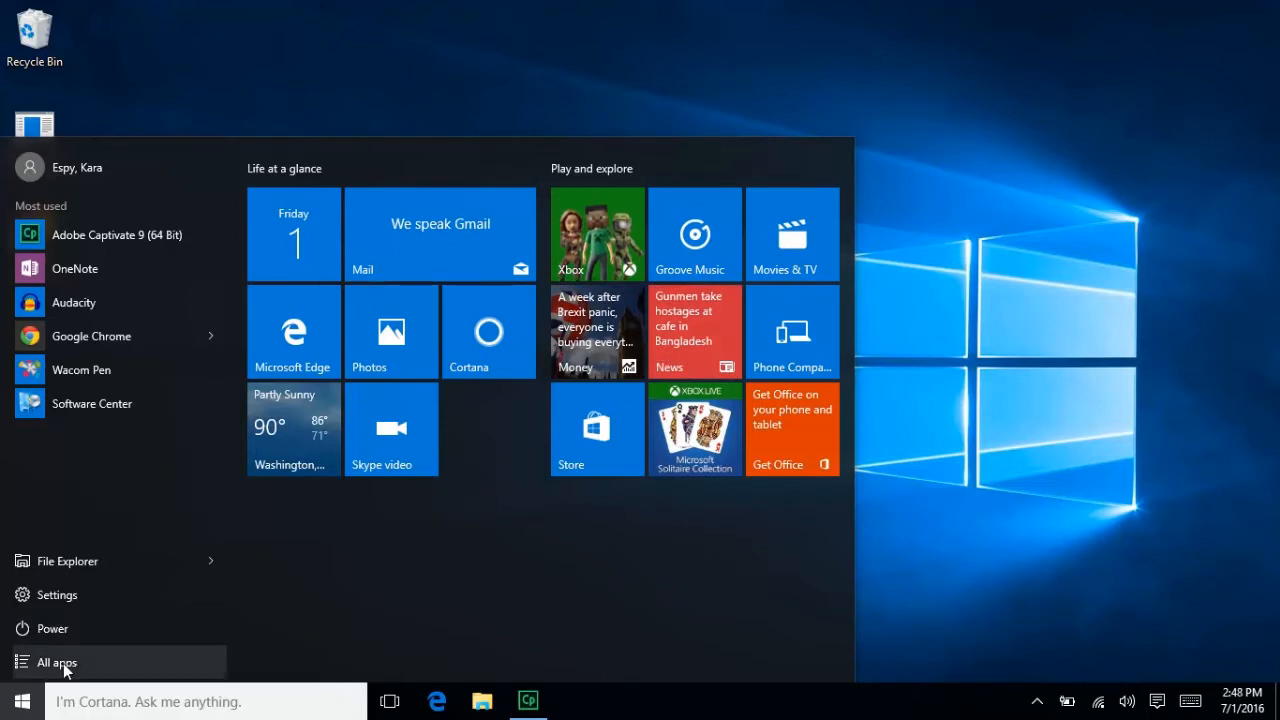
# - Pin Photoshop CC 2015 into Life at a glance, then unpin it and the Cortana tile
pyautogui.rightClick(107, 544)
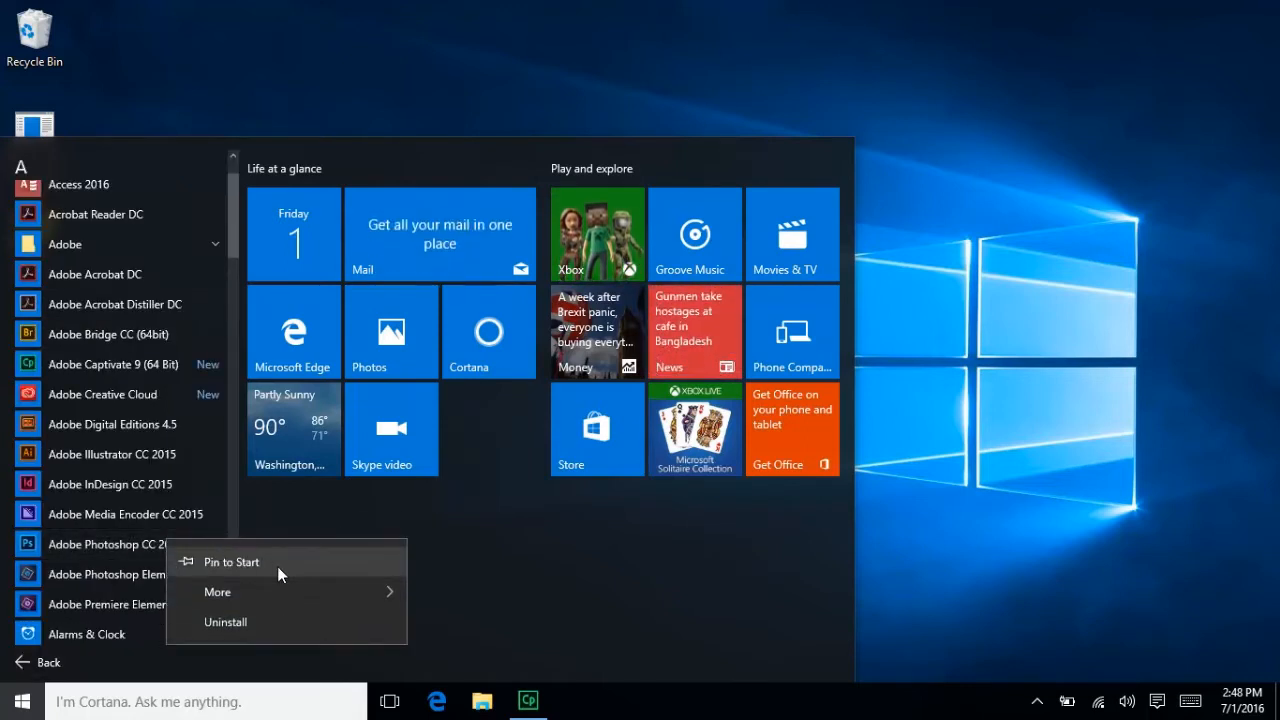
pyautogui.click(231, 561)
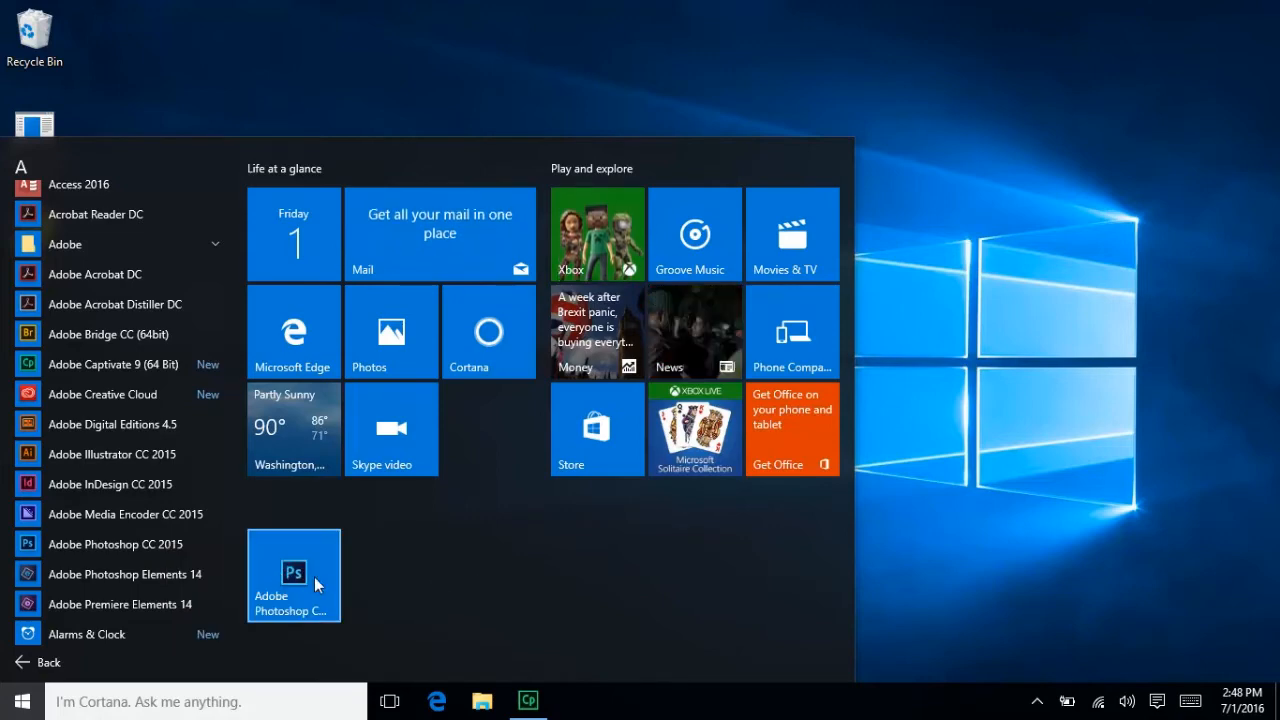
pyautogui.moveTo(293, 575); pyautogui.dragTo(293, 300)
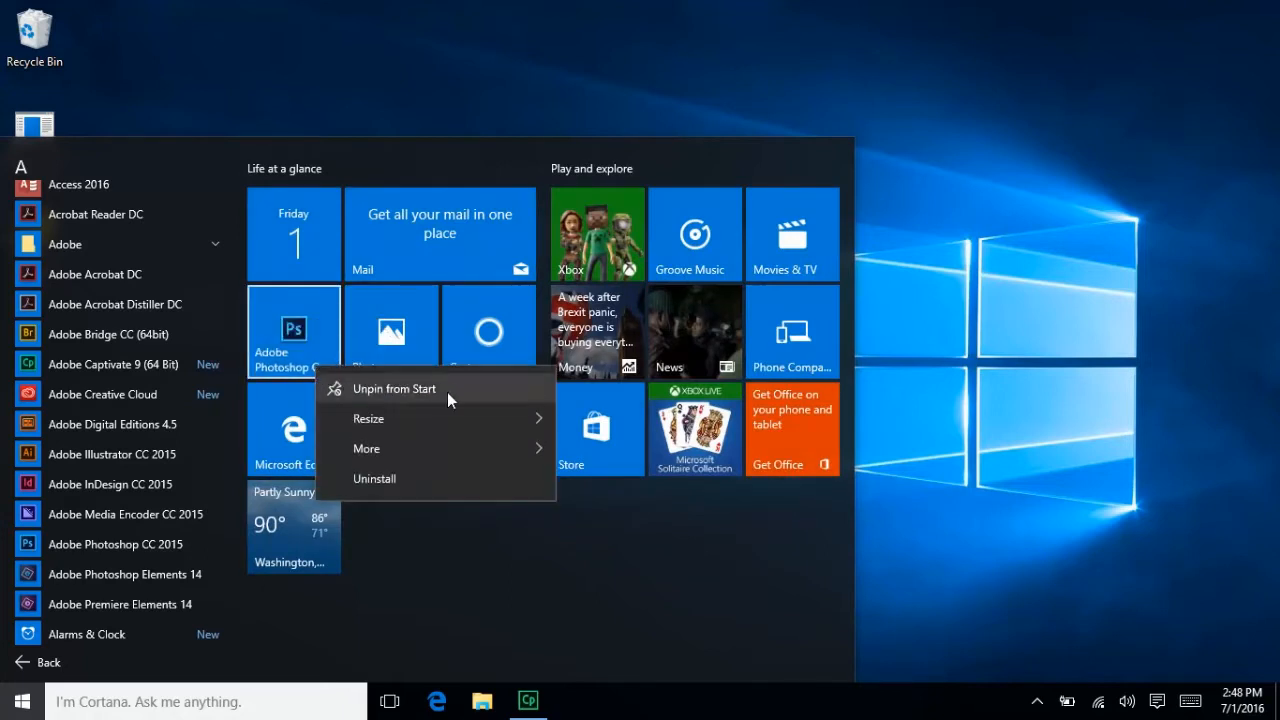
pyautogui.click(393, 388)
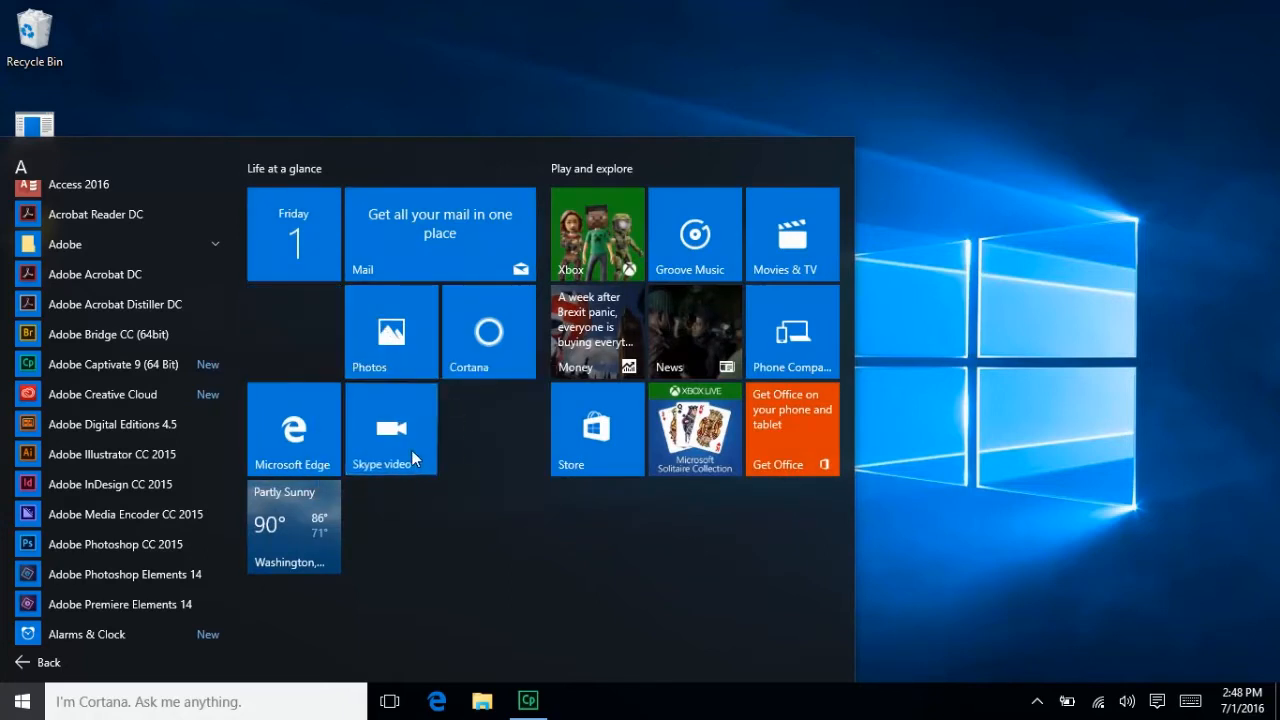
pyautogui.rightClick(488, 331)
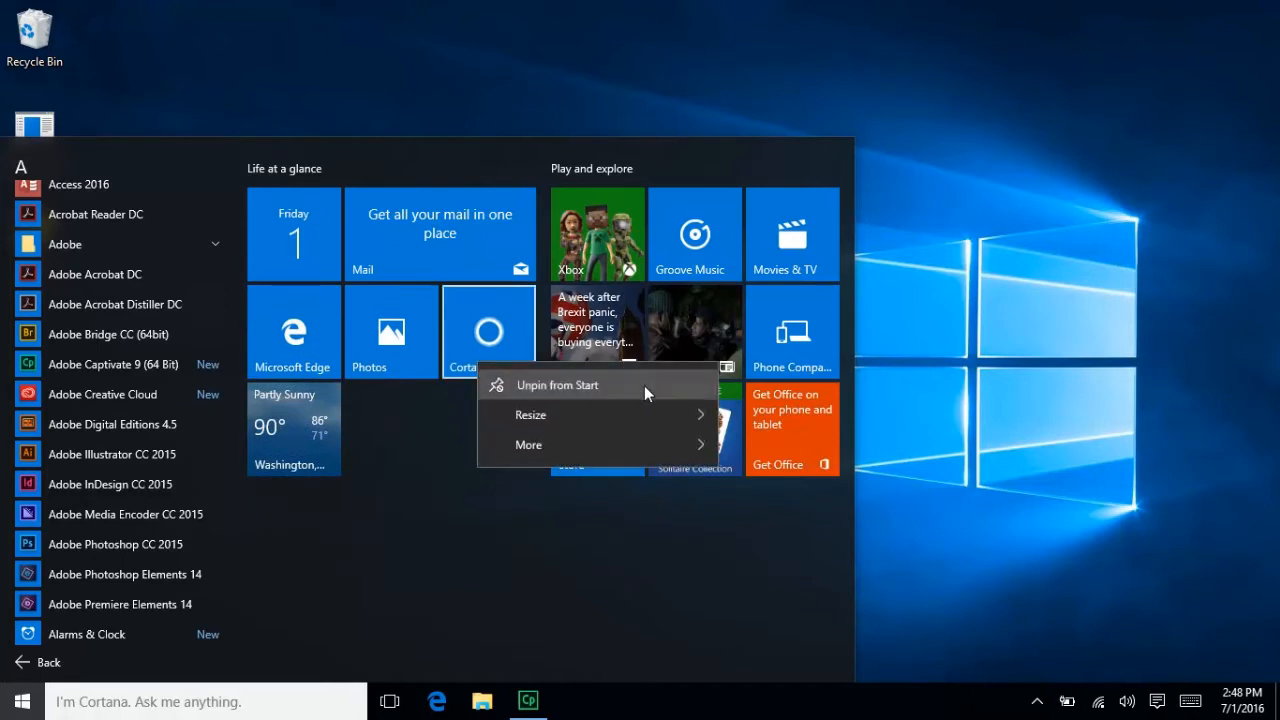
pyautogui.click(557, 384)
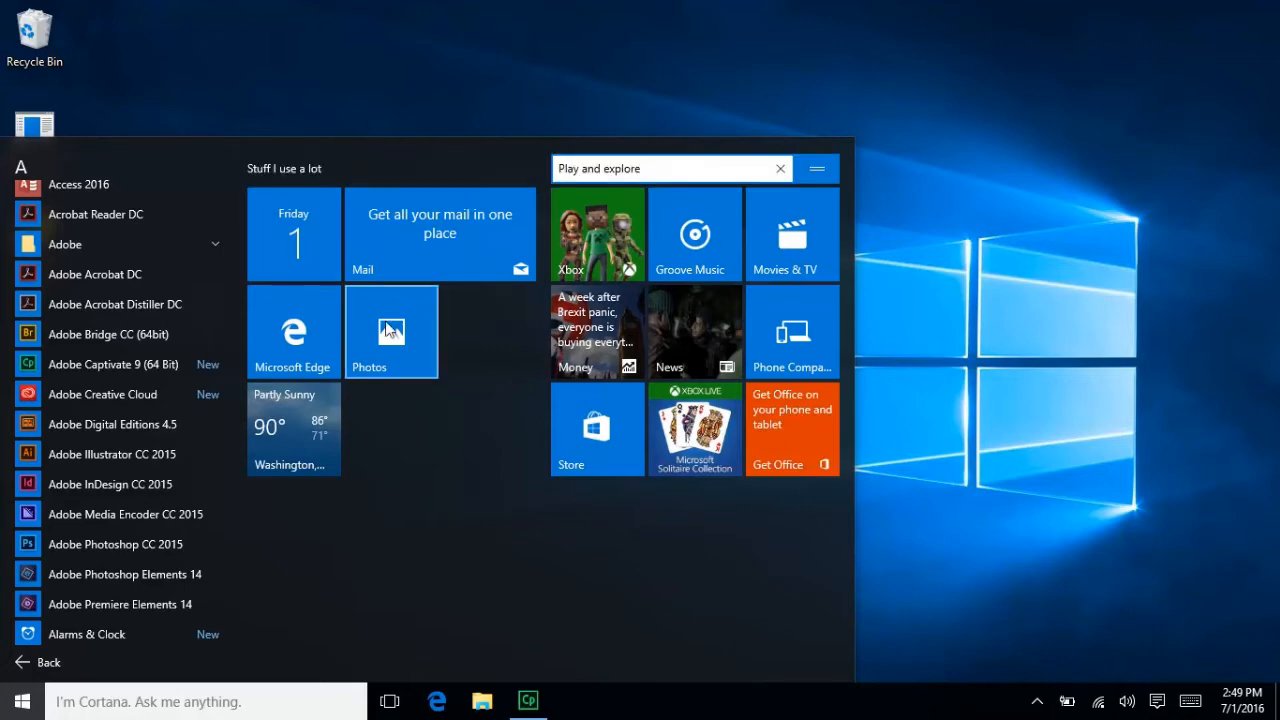
# - Move the Photos tile into a new group named 'More stuff I use a lot.'
pyautogui.moveTo(391, 331); pyautogui.dragTo(342, 570)
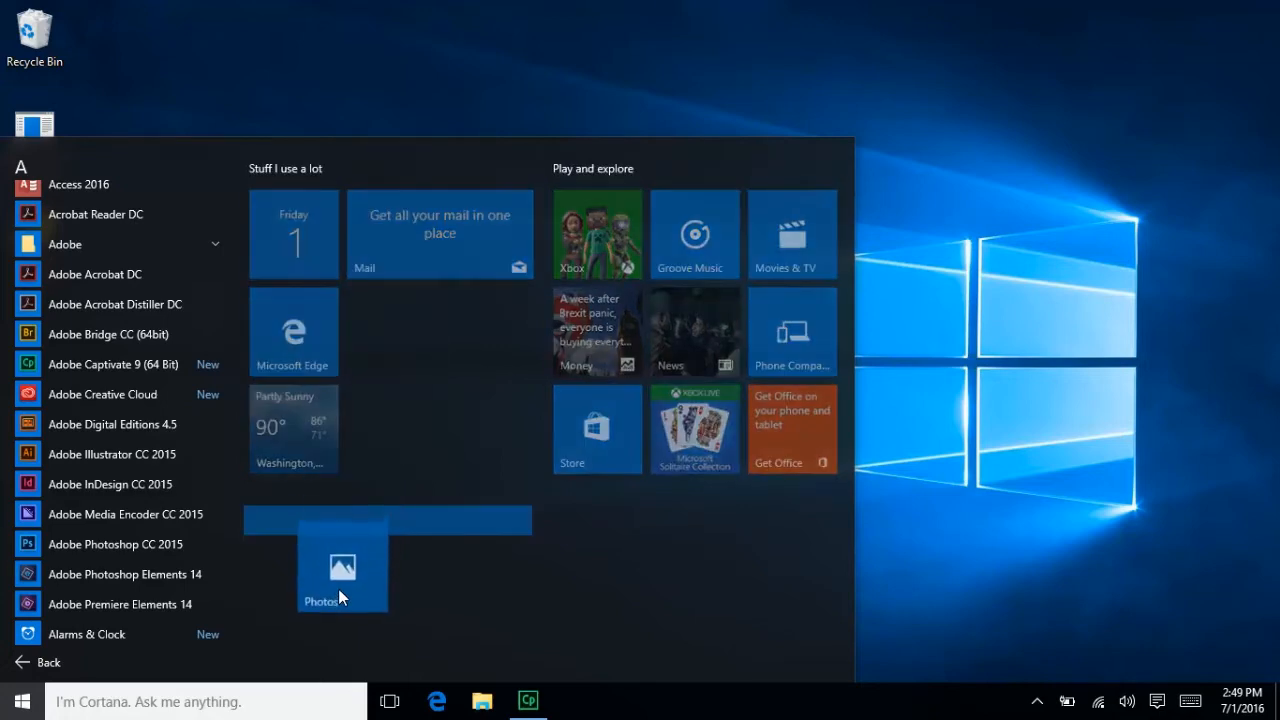
pyautogui.moveTo(343, 568); pyautogui.dragTo(340, 613)
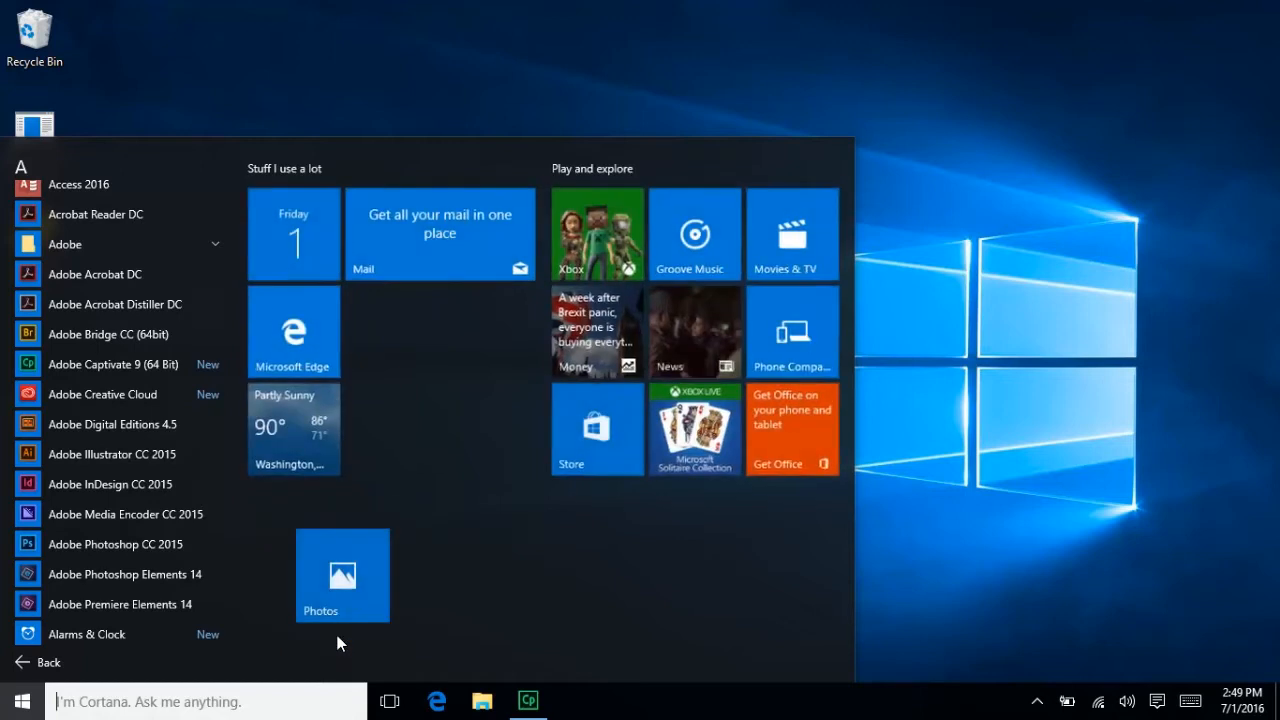
pyautogui.write('M')
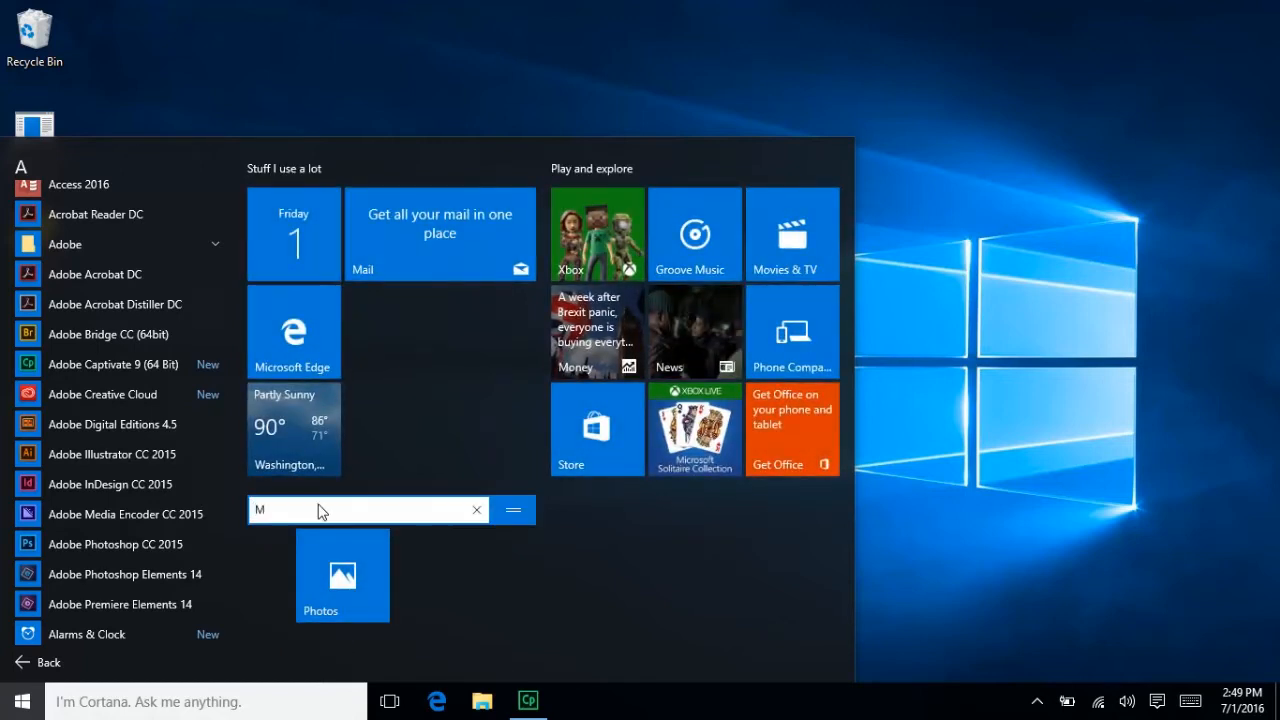
pyautogui.write('More stuff I use a lot.')
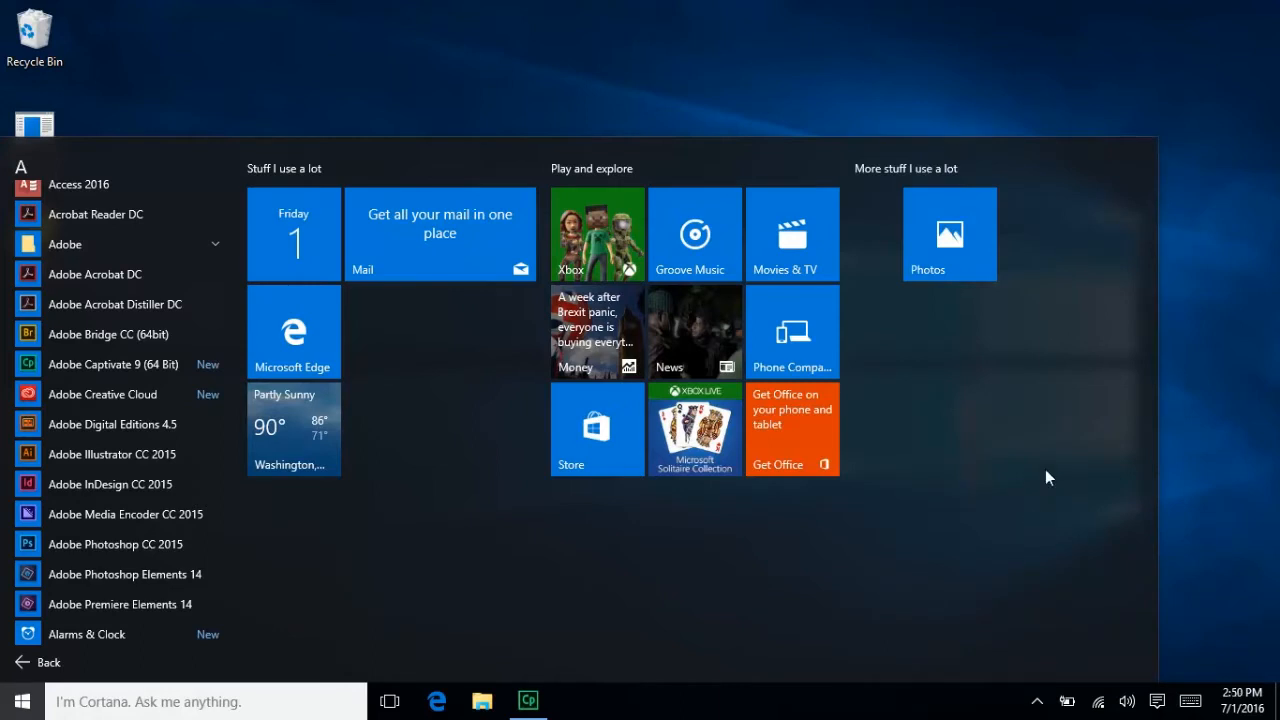
# - Resize the Photos tile to Large
pyautogui.rightClick(948, 234)
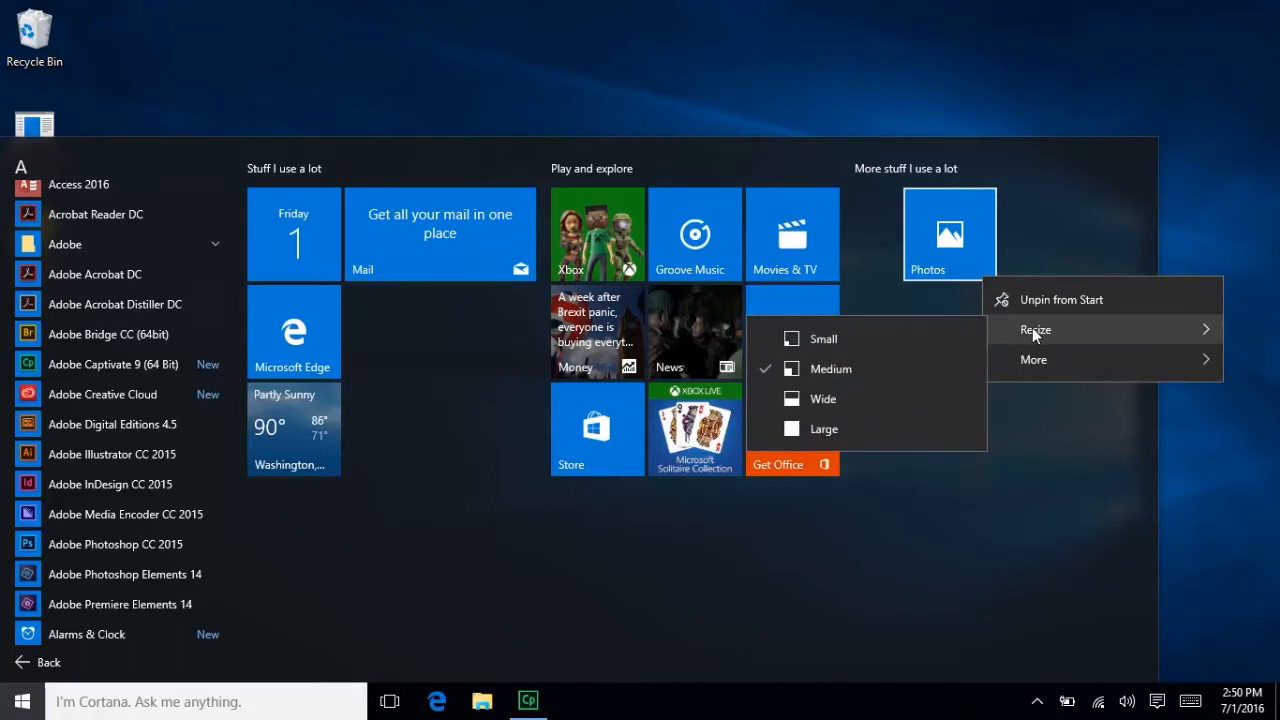
pyautogui.moveTo(896, 429)
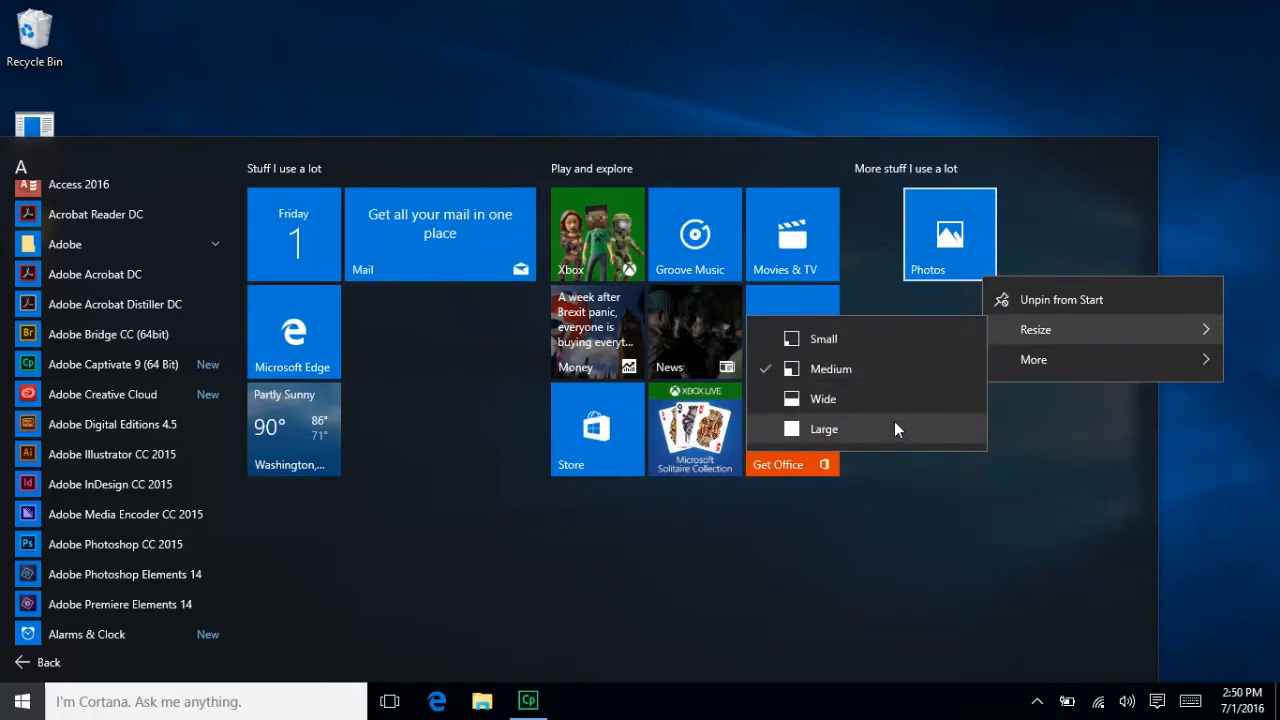
pyautogui.click(823, 428)
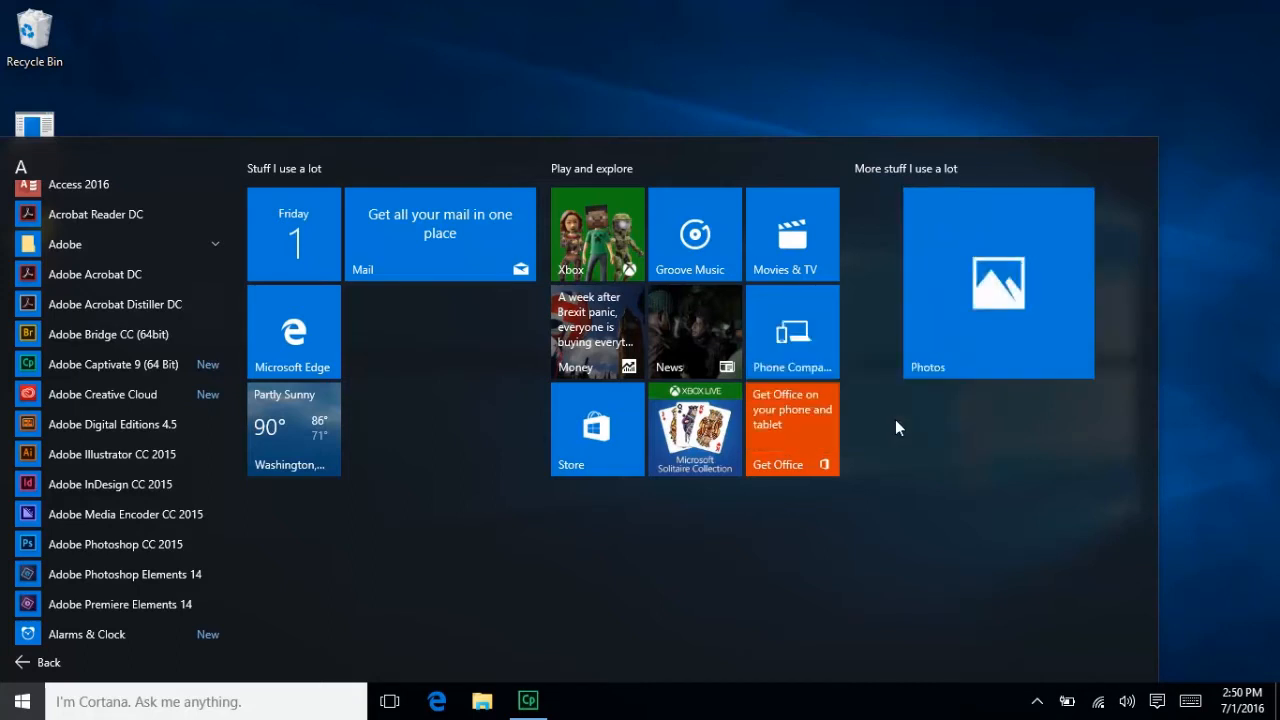
pyautogui.moveTo(986, 488)
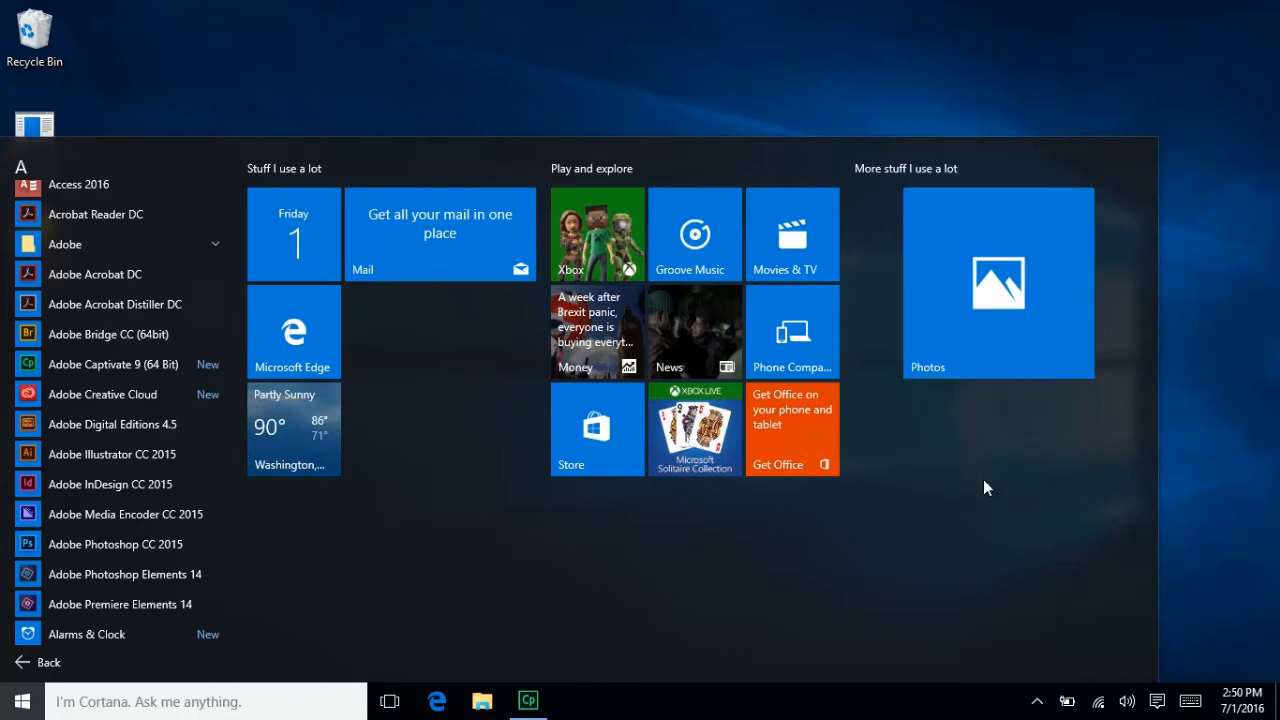
pyautogui.moveTo(127, 620)
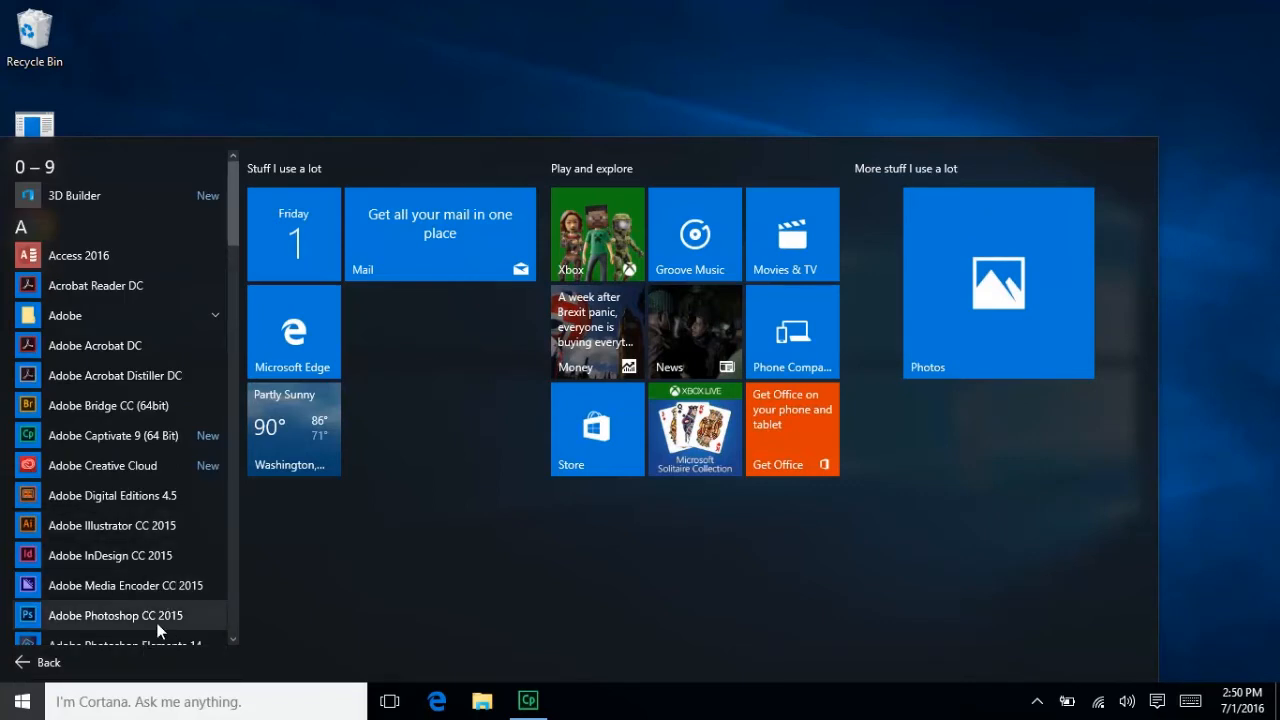
# - Bring up the options for Adobe Photoshop CC 2015 in the All apps list
pyautogui.rightClick(115, 615)
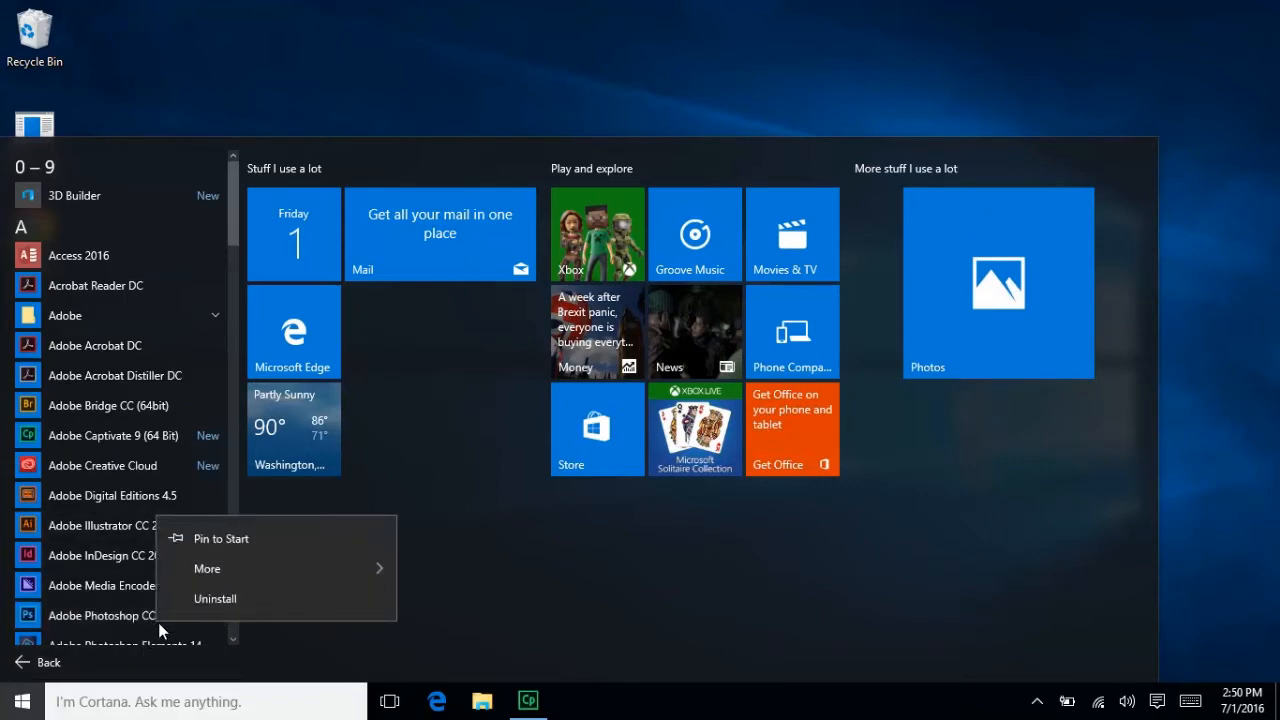
pyautogui.moveTo(207, 568)
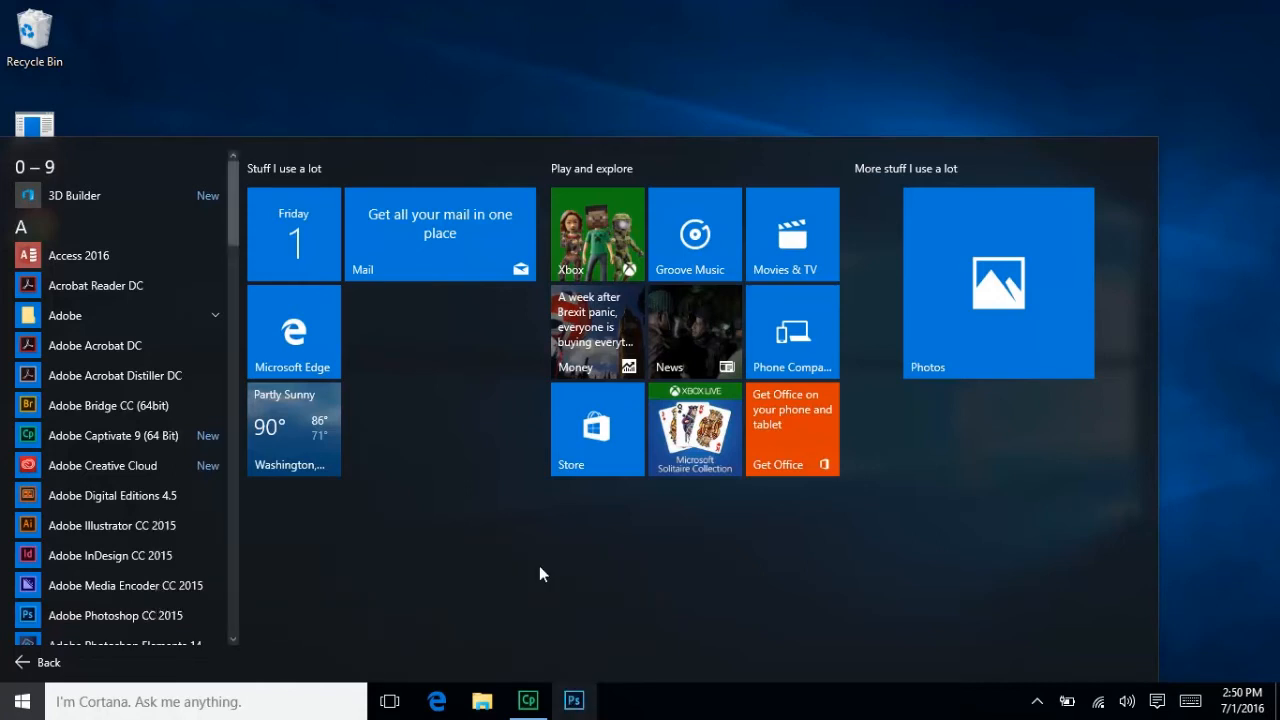
pyautogui.moveTo(595, 710)
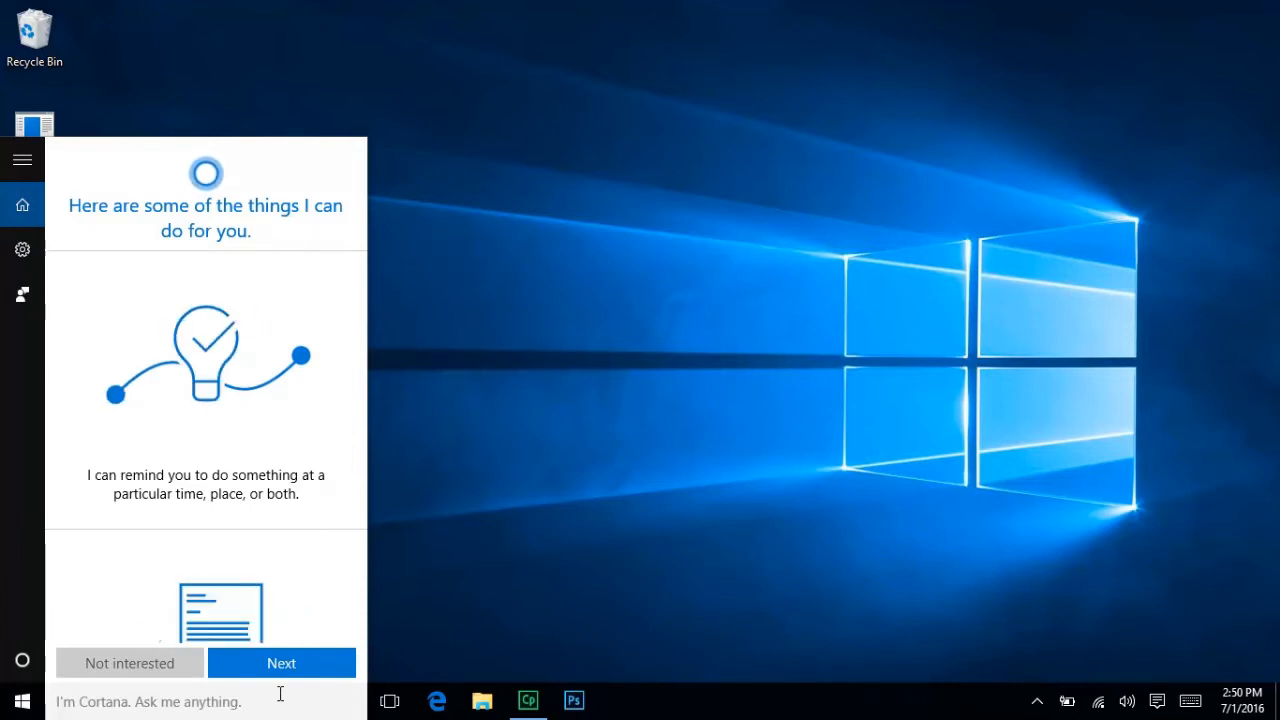
# - Search Cortana for 'Word' and launch the Word 2016 desktop app
pyautogui.write('Word')
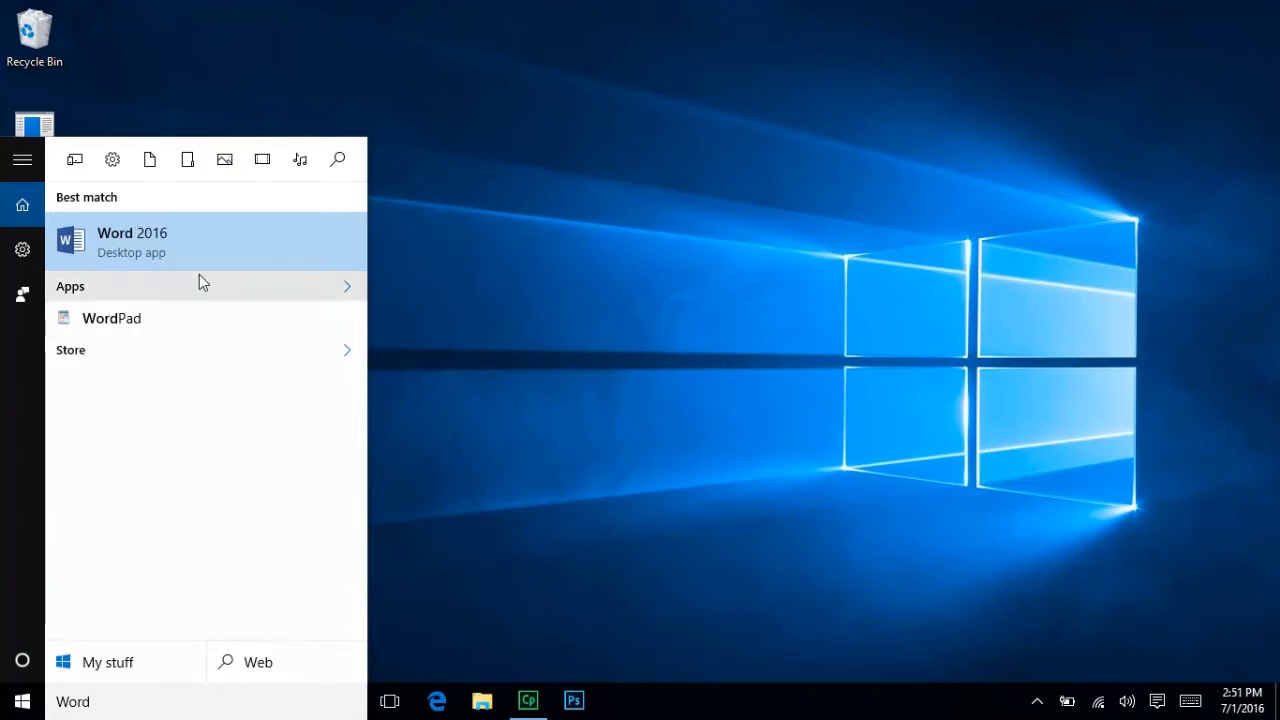
pyautogui.click(132, 242)
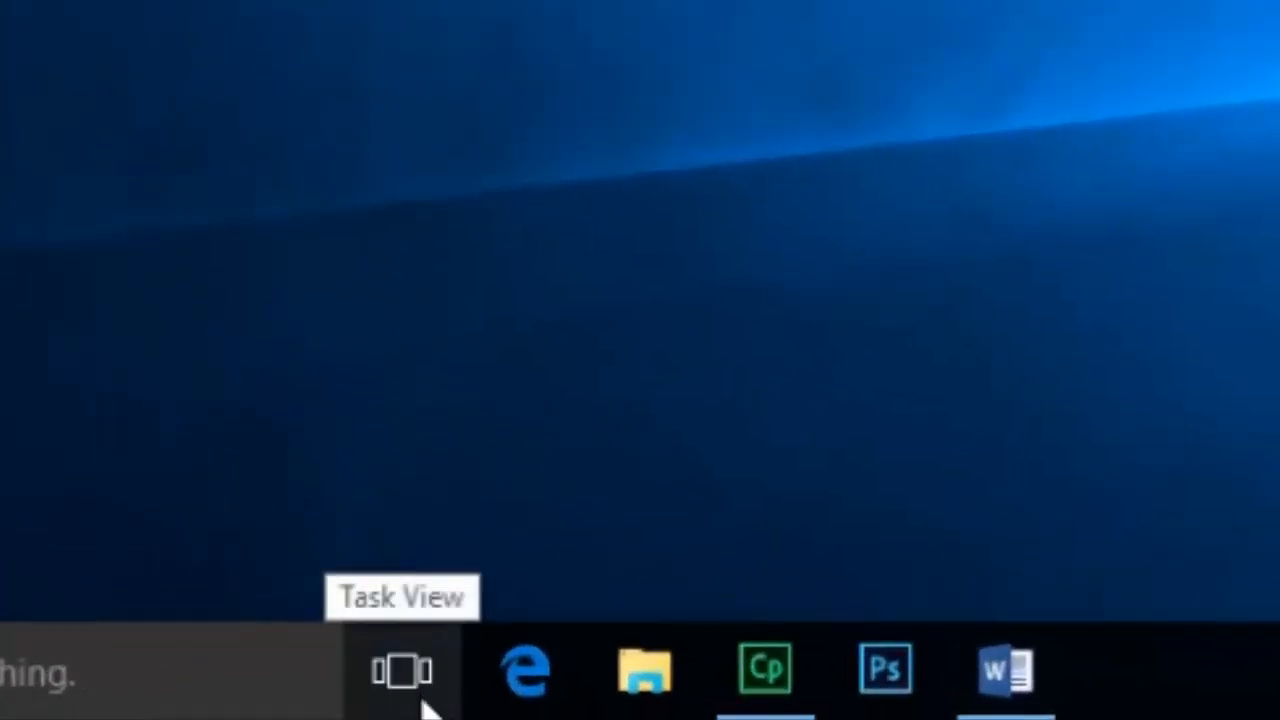
# - On Desktop 2, open File Explorer to the Music folder, then view both desktops in Task View
pyautogui.click(643, 670)
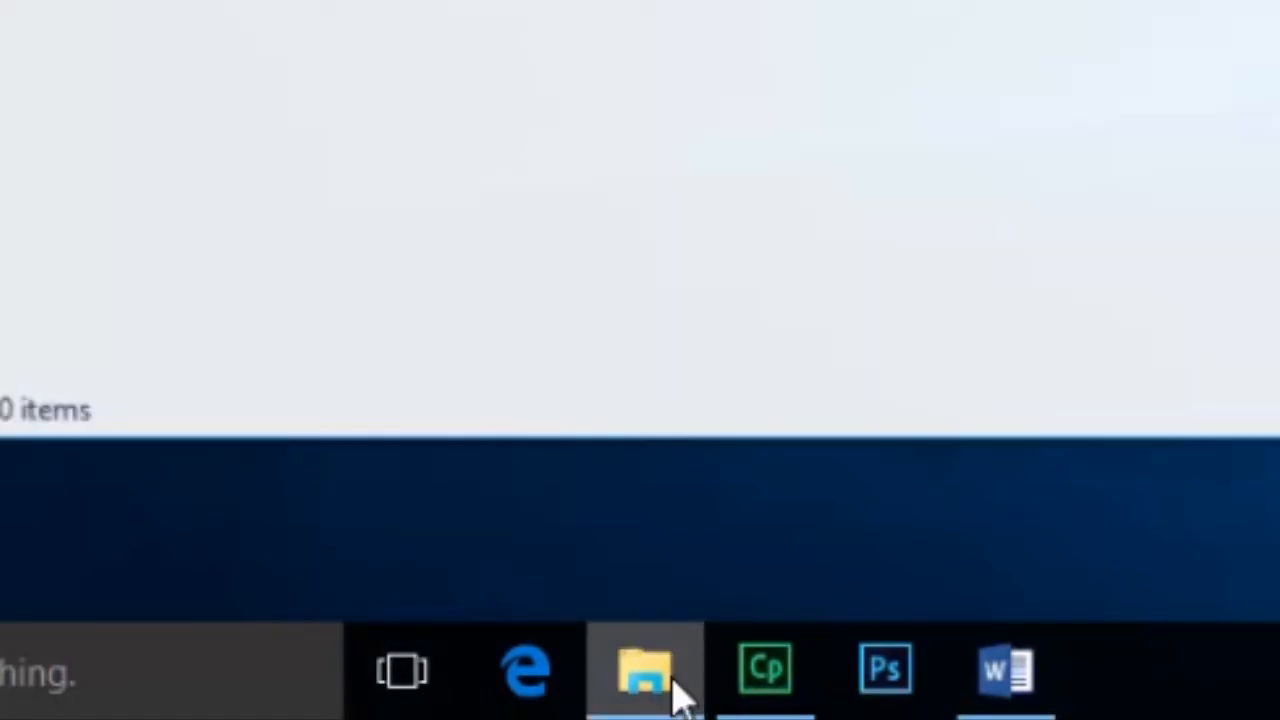
pyautogui.click(643, 668)
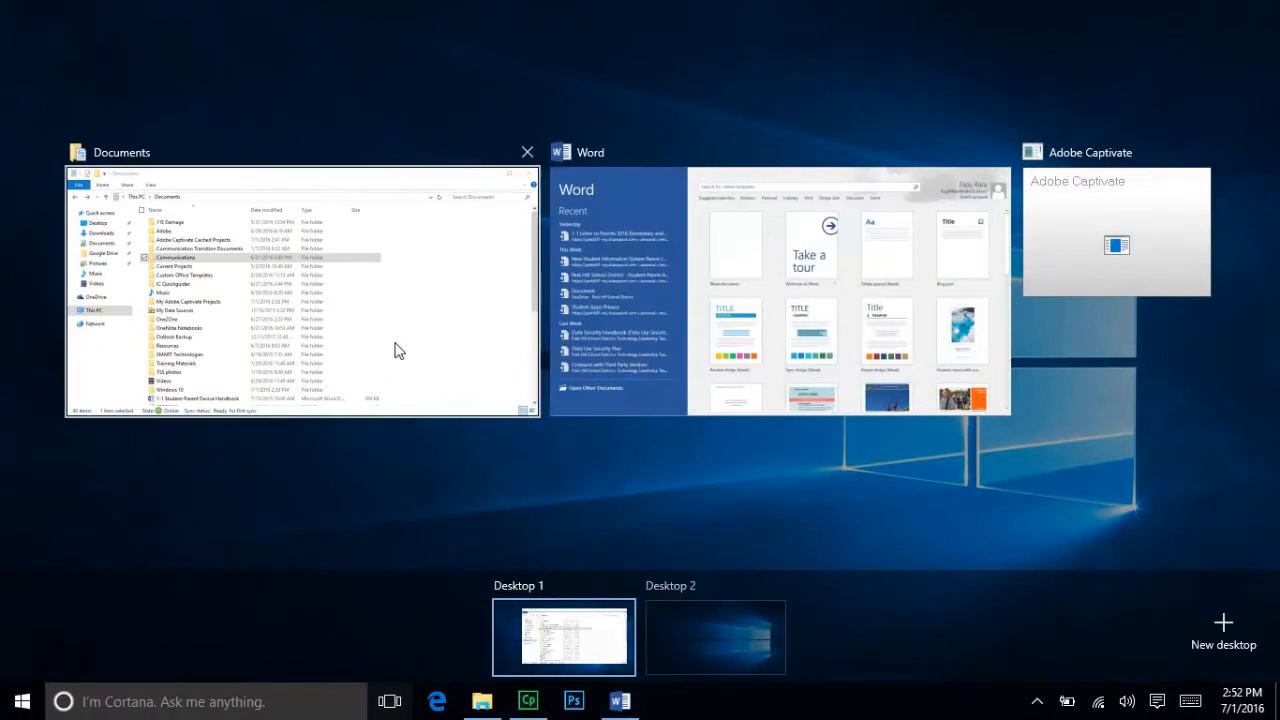
pyautogui.moveTo(866, 490)
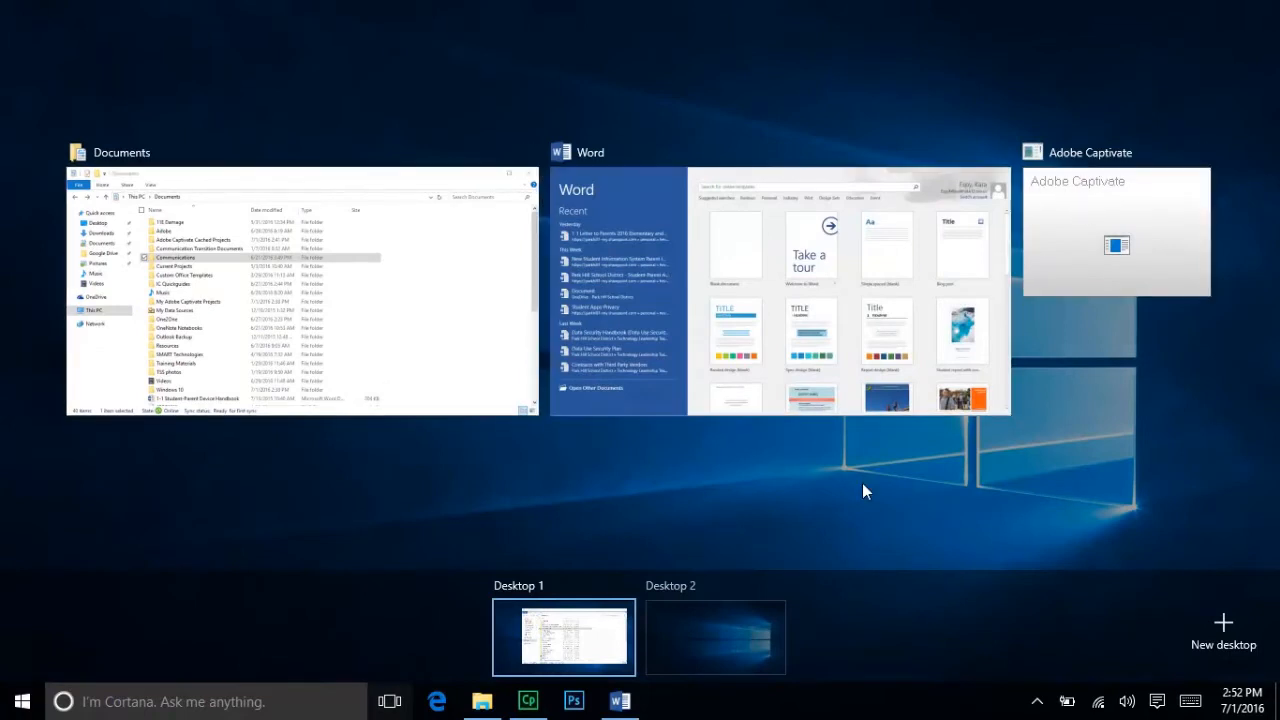
pyautogui.moveTo(715, 637)
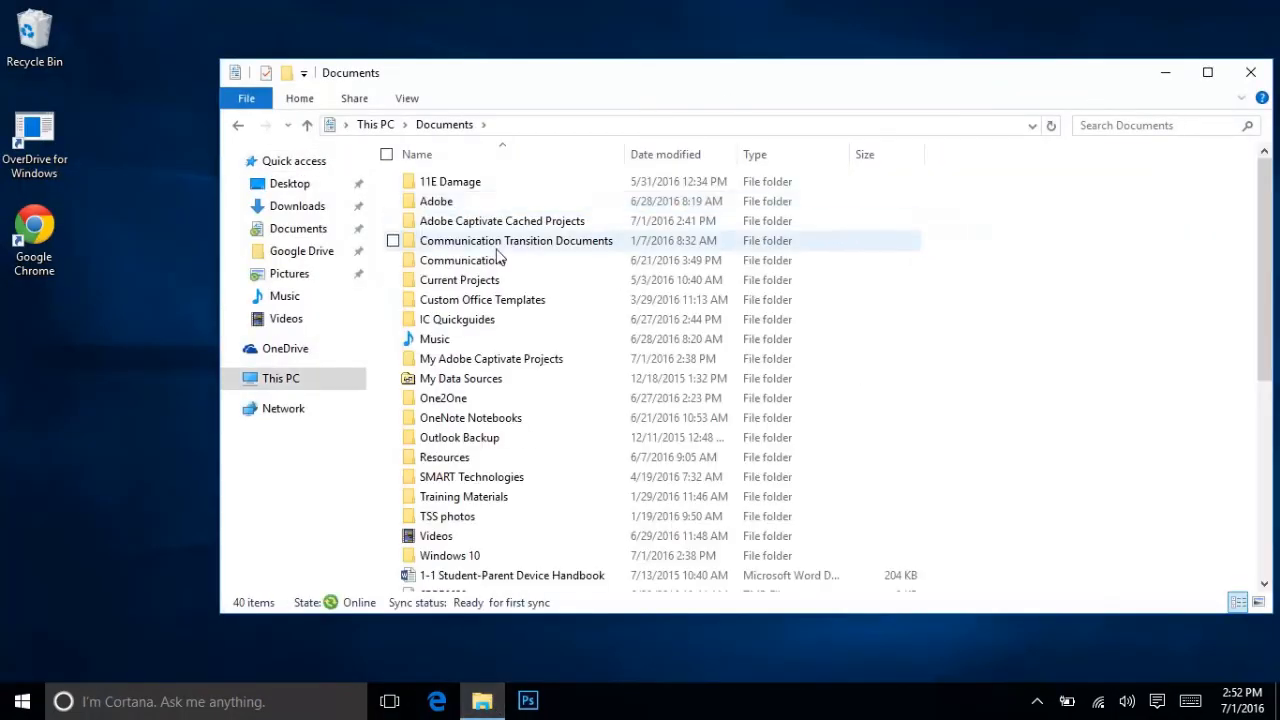
pyautogui.doubleClick(435, 338)
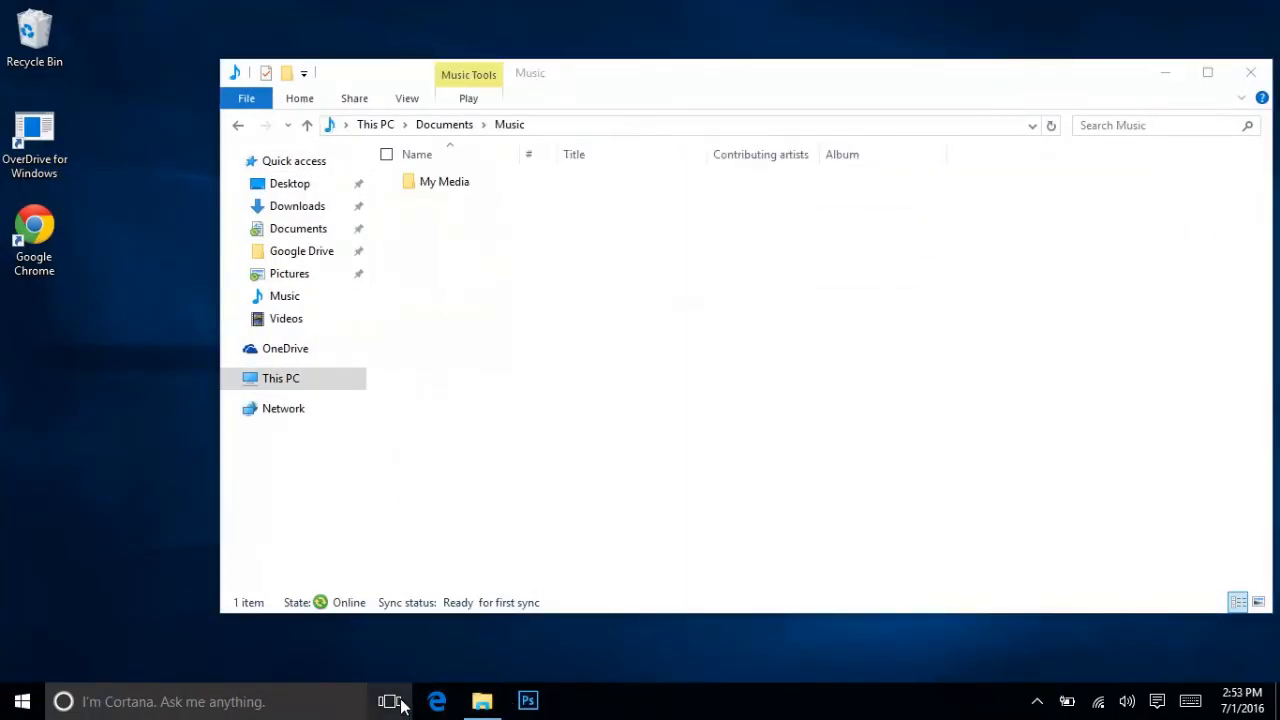
pyautogui.click(389, 701)
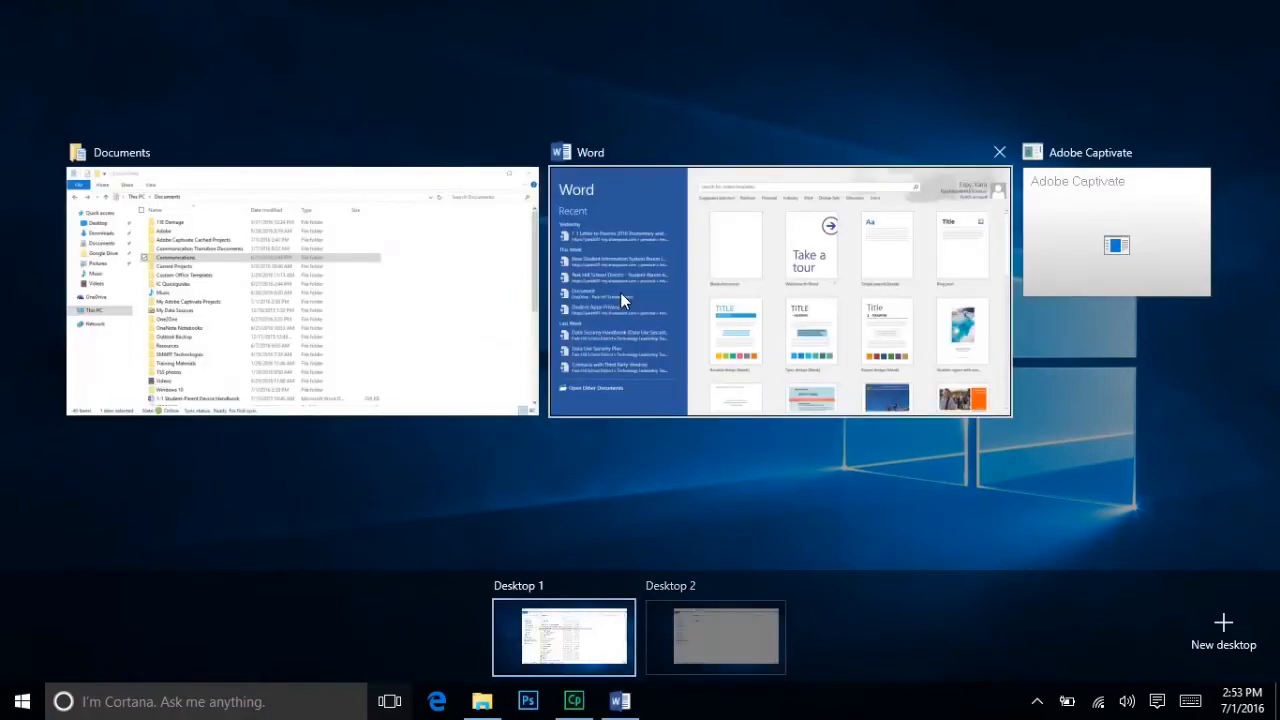
# - Move the Word window to Desktop 2, switch to it, then return to Desktop 1
pyautogui.click(998, 152)
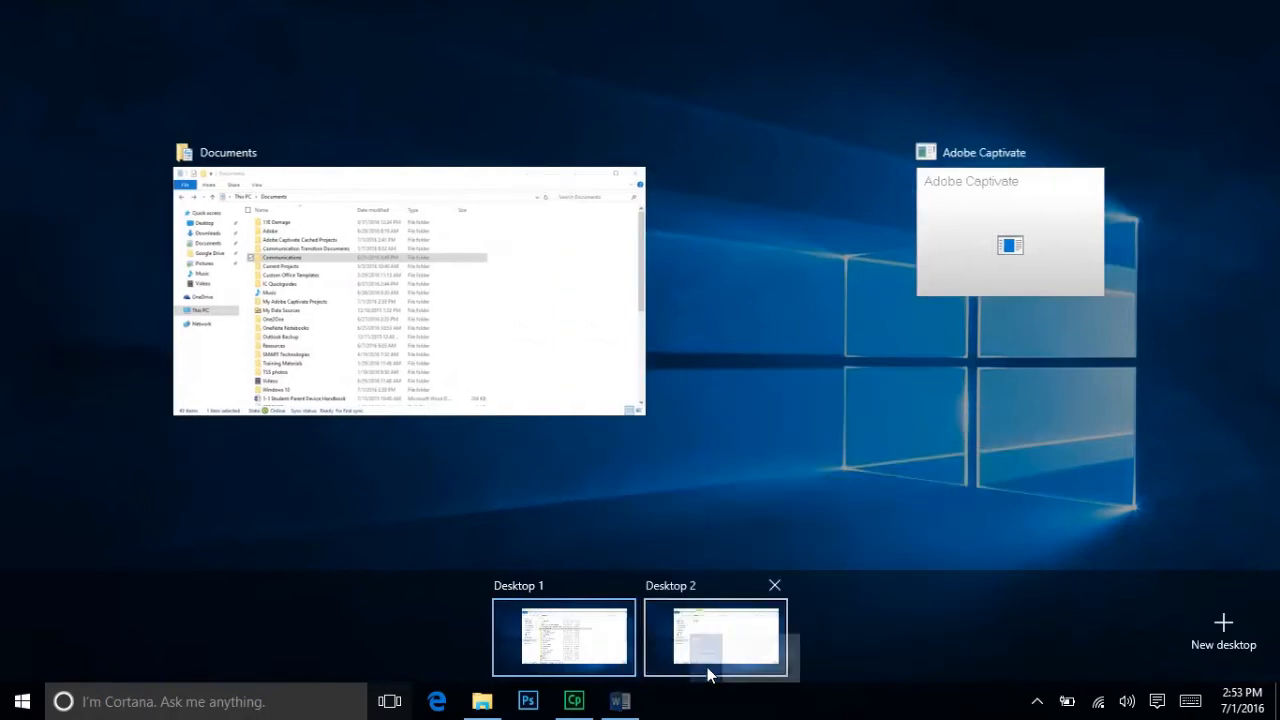
pyautogui.click(714, 637)
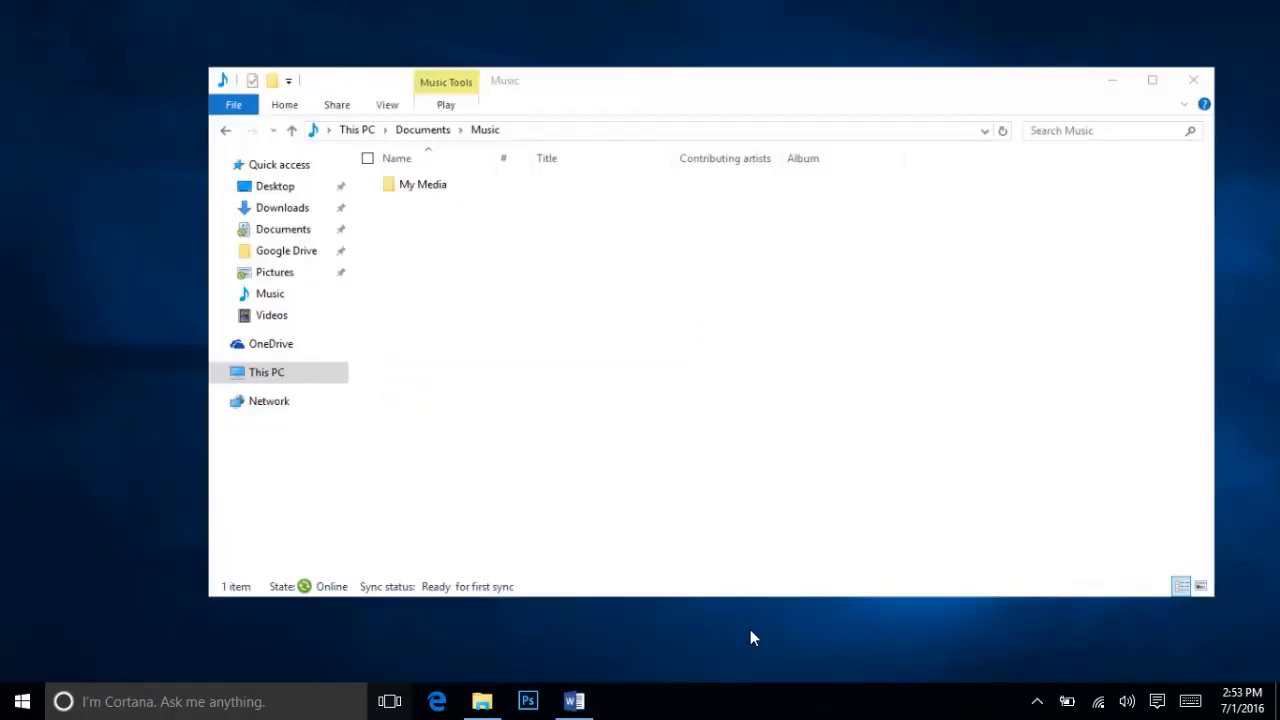
pyautogui.click(389, 701)
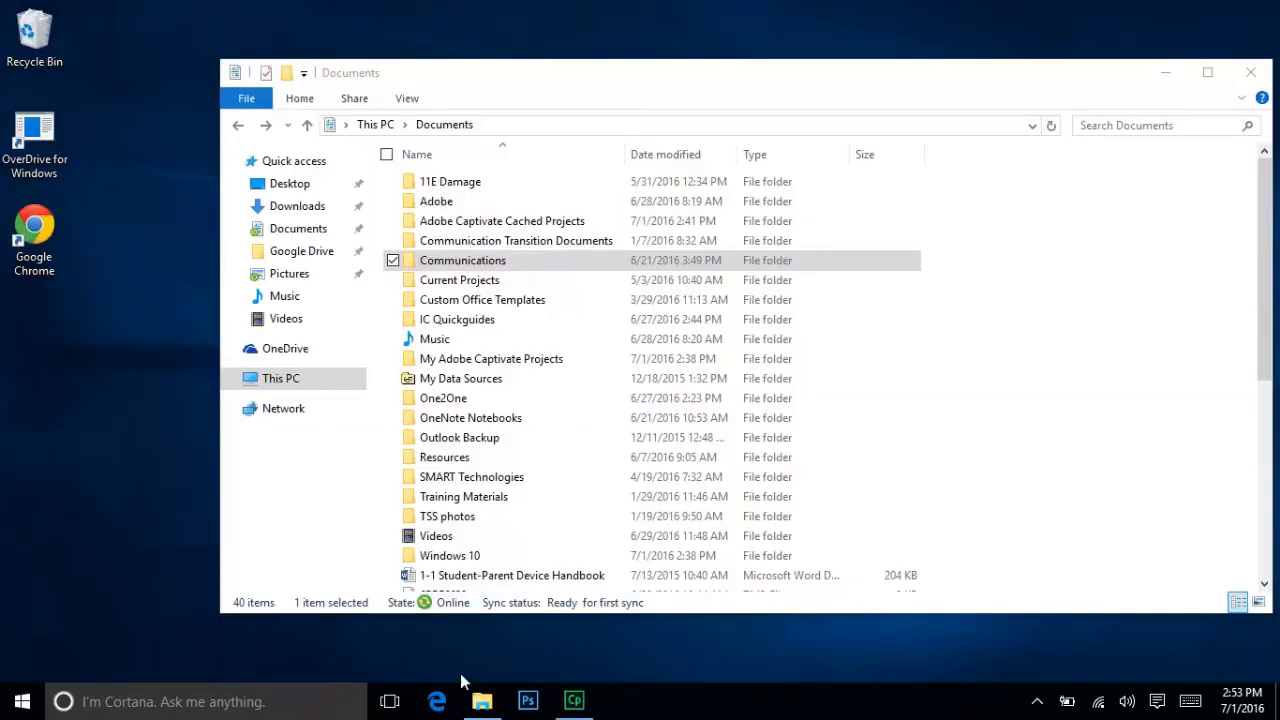
pyautogui.click(389, 701)
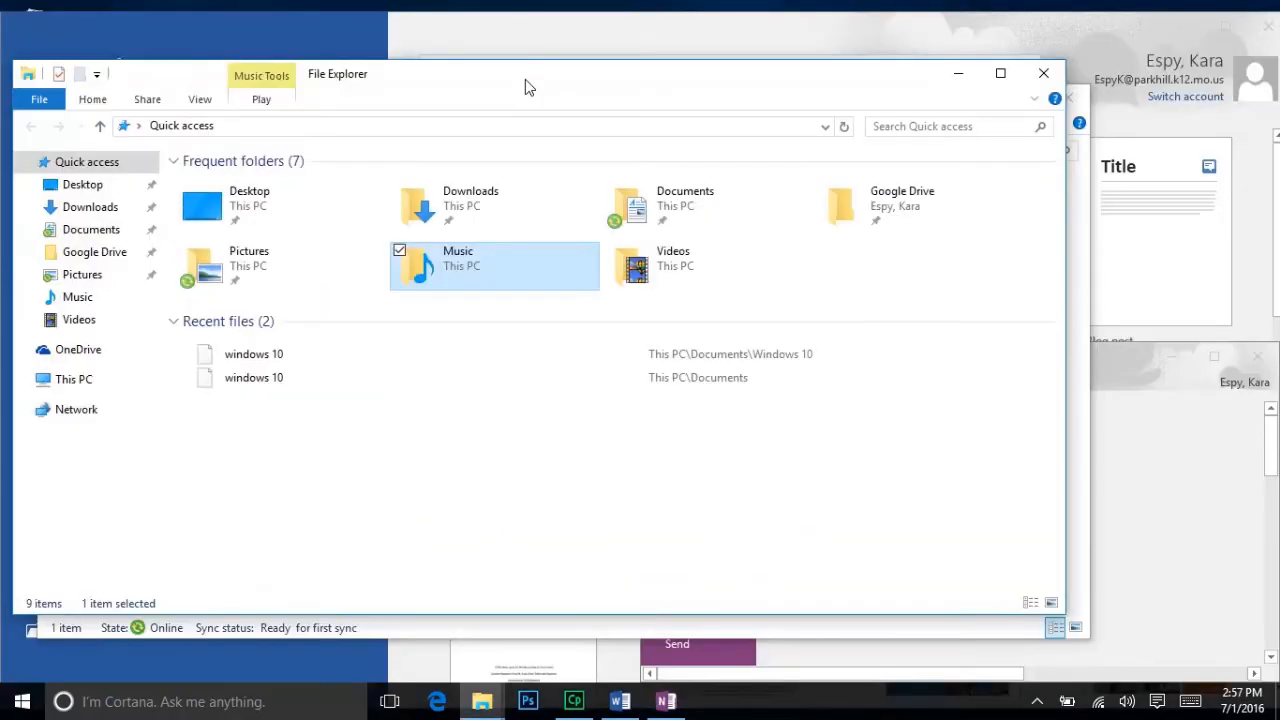
# - Double-click in a window, then bring the Word window into focus
pyautogui.doubleClick(494, 265)
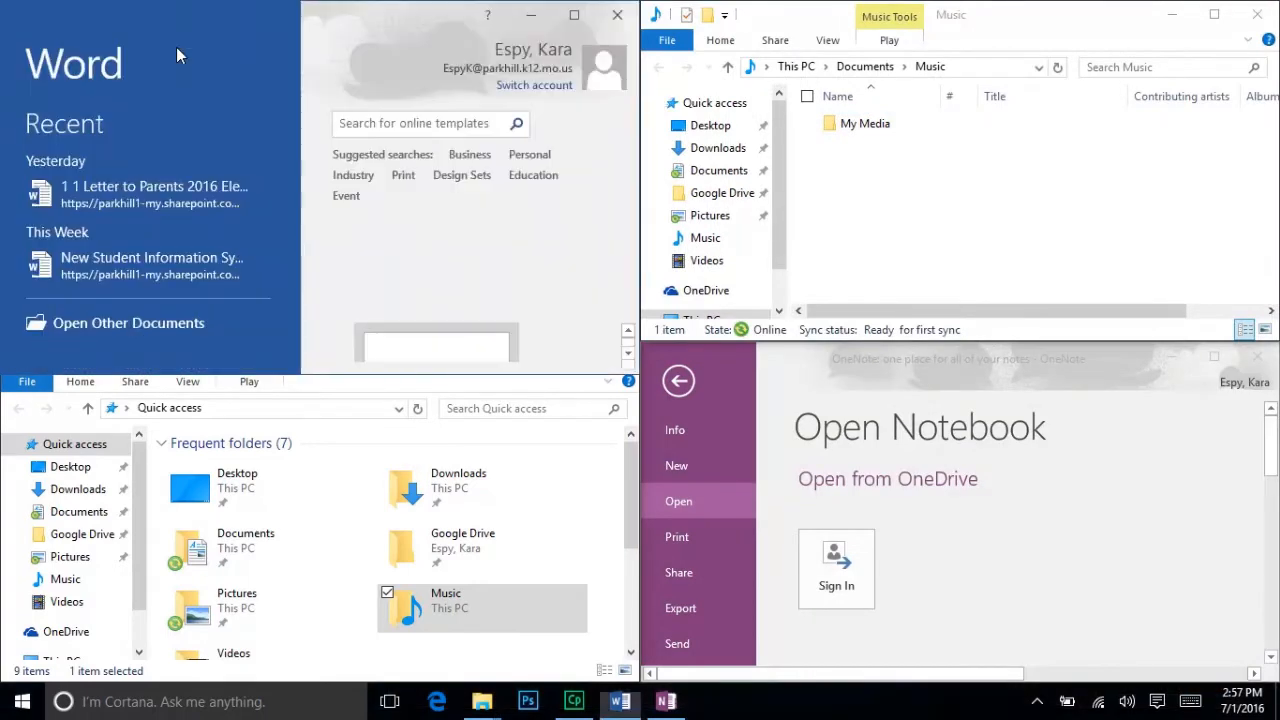
pyautogui.click(617, 15)
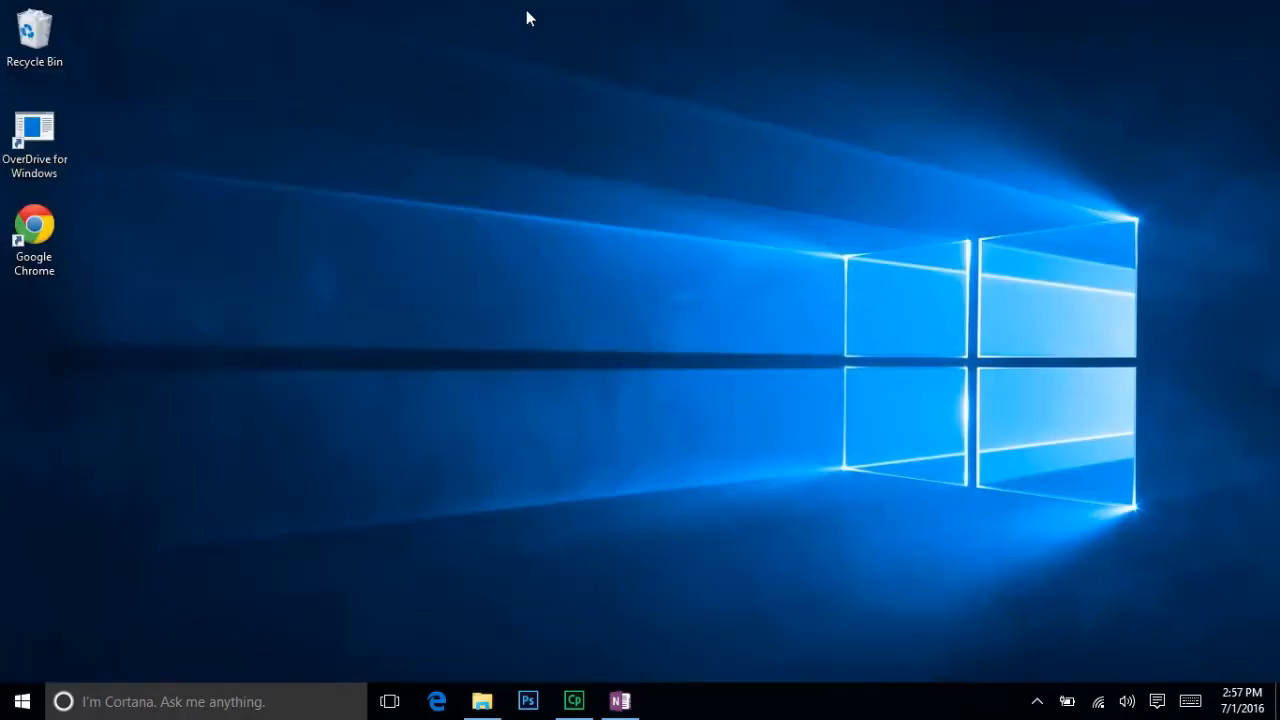
pyautogui.moveTo(1013, 661)
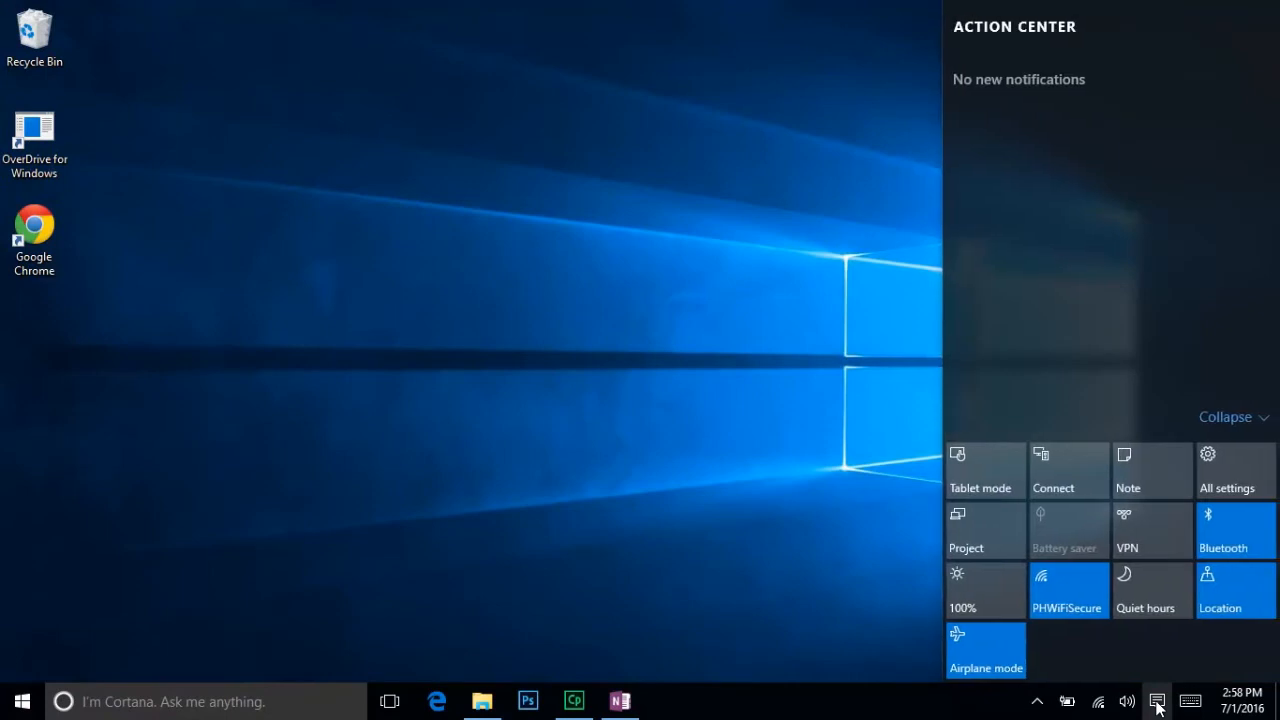
pyautogui.moveTo(1100, 327)
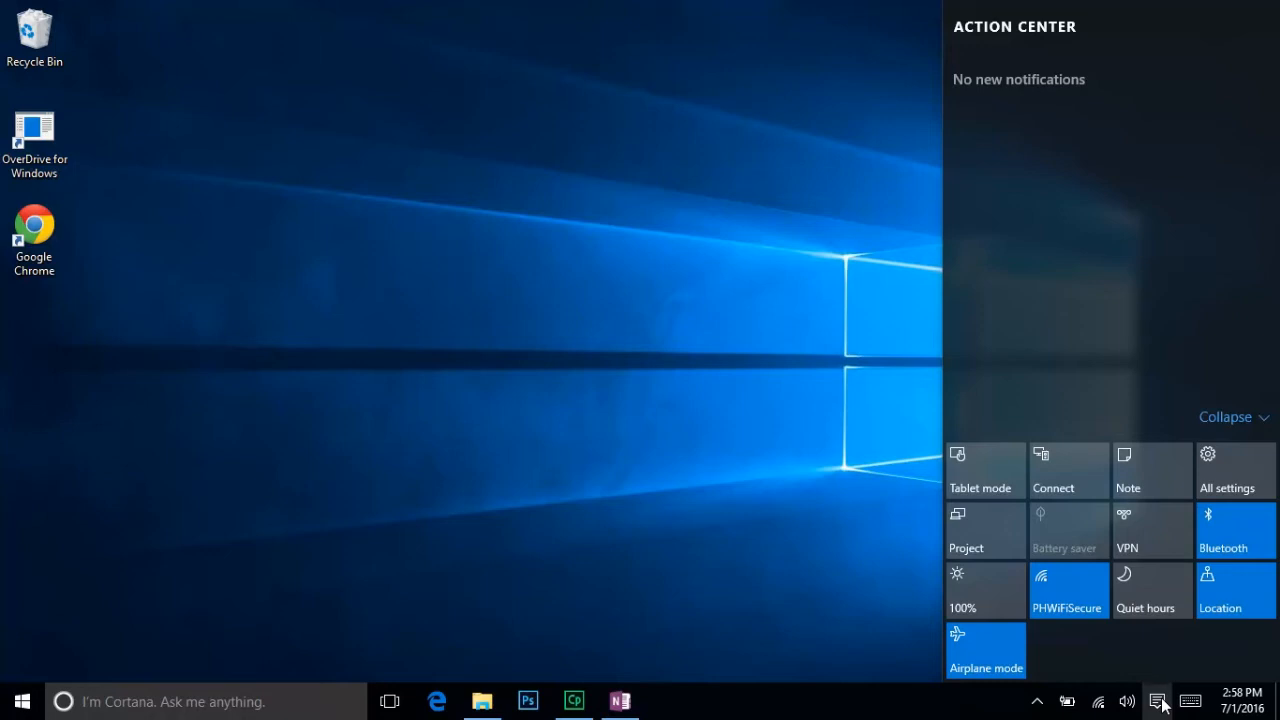
pyautogui.click(1159, 701)
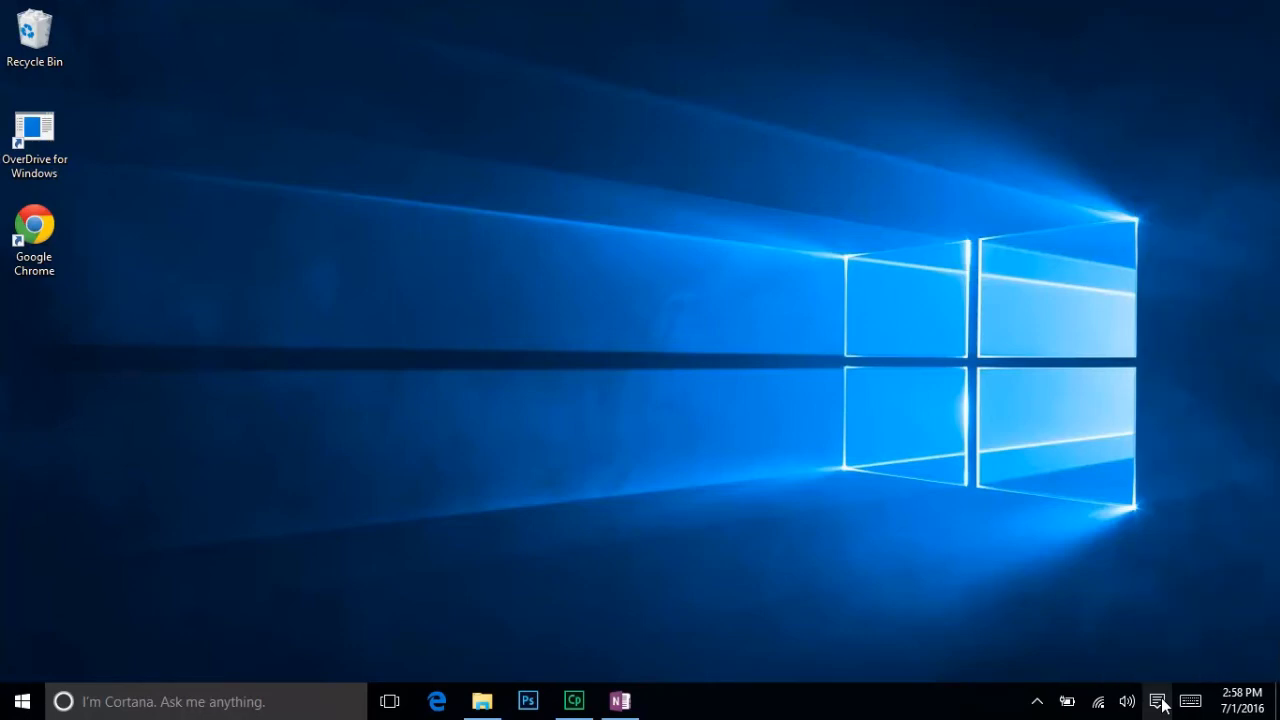
pyautogui.click(1157, 701)
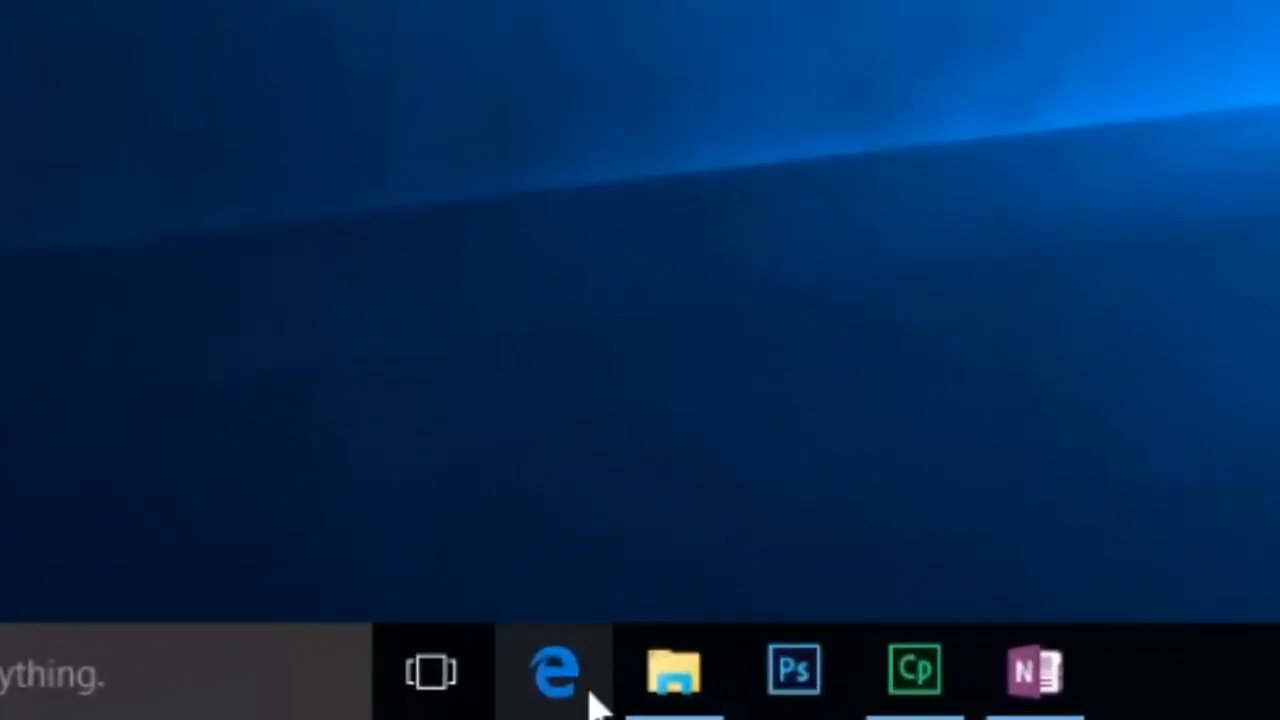
pyautogui.moveTo(555, 670)
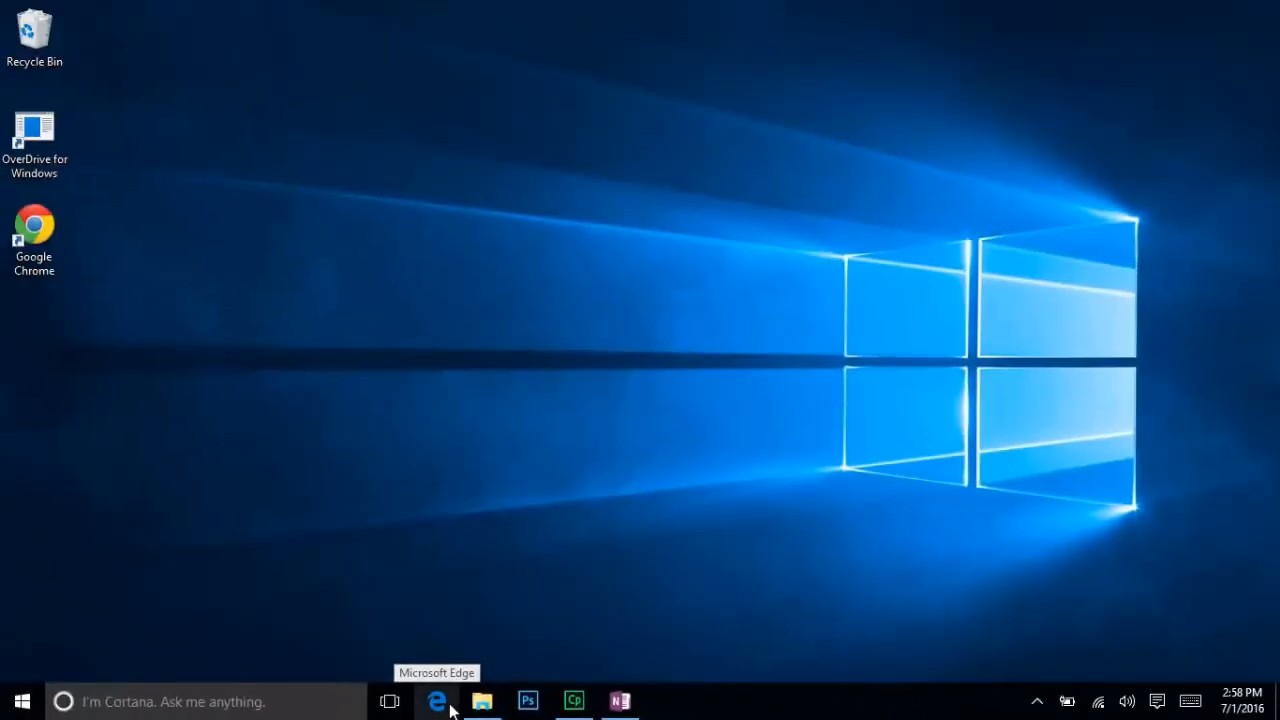
# - Launch Microsoft Edge from the taskbar
pyautogui.click(437, 700)
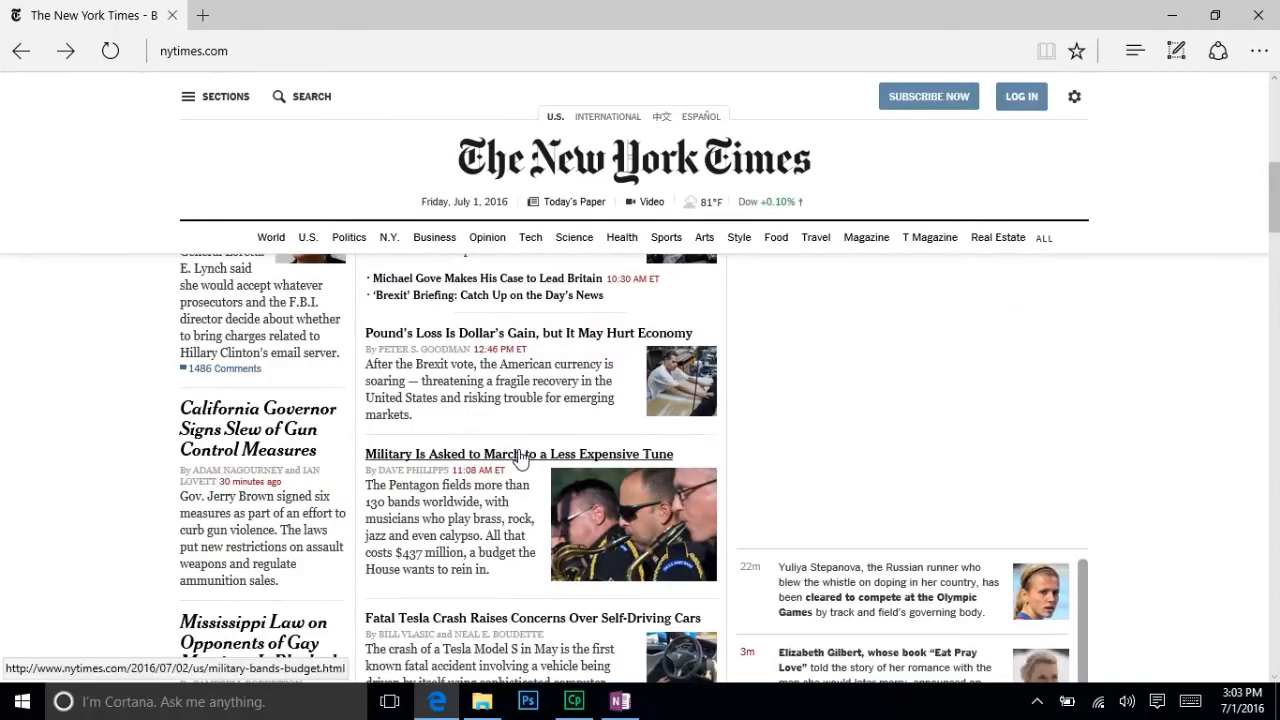
# - Open the New York Times military bands article and scroll down through it
pyautogui.click(518, 454)
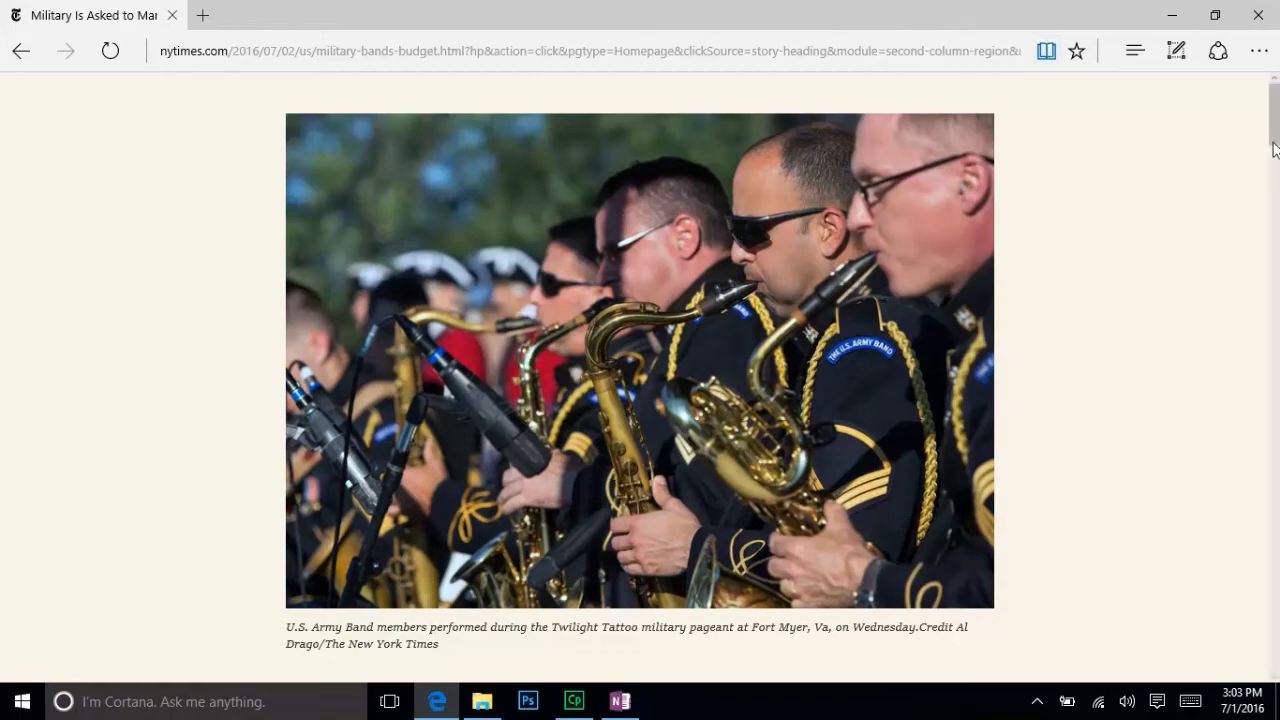
pyautogui.scroll(-3)
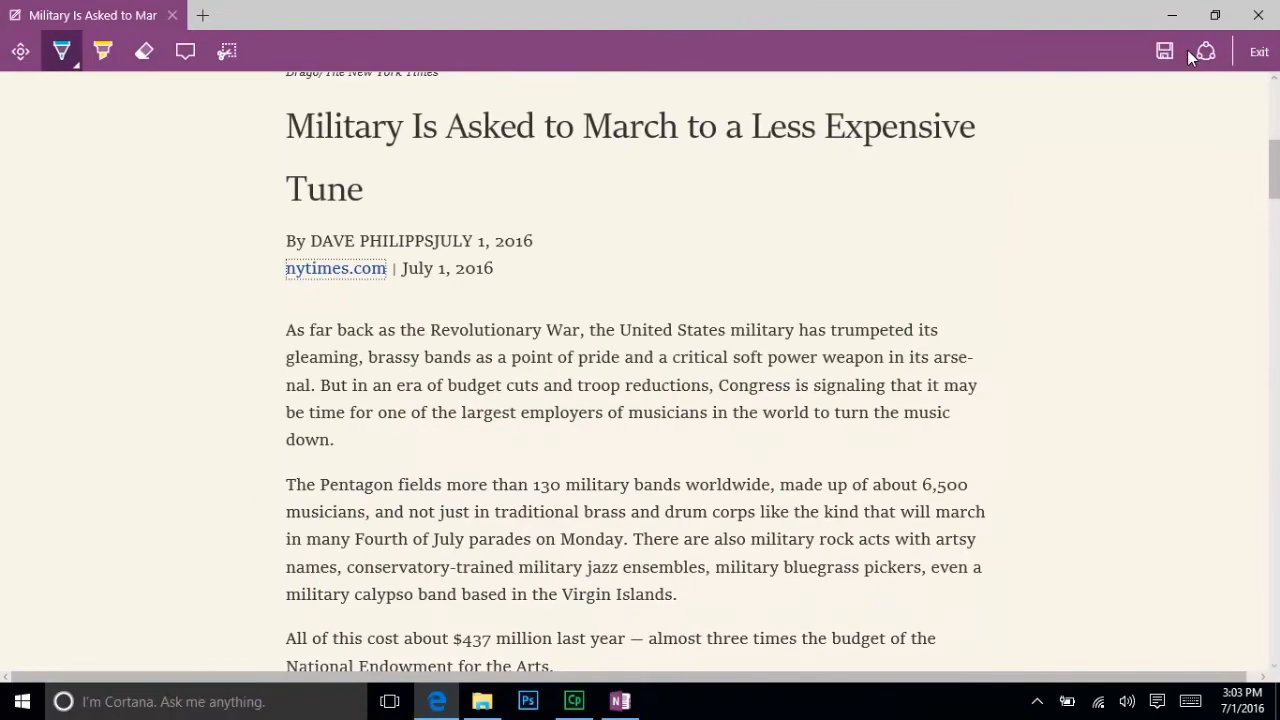
# - Highlight 'calypso', comment 'Why are these called the Virgin…', and save the note to OneNote Quick Notes
pyautogui.click(102, 51)
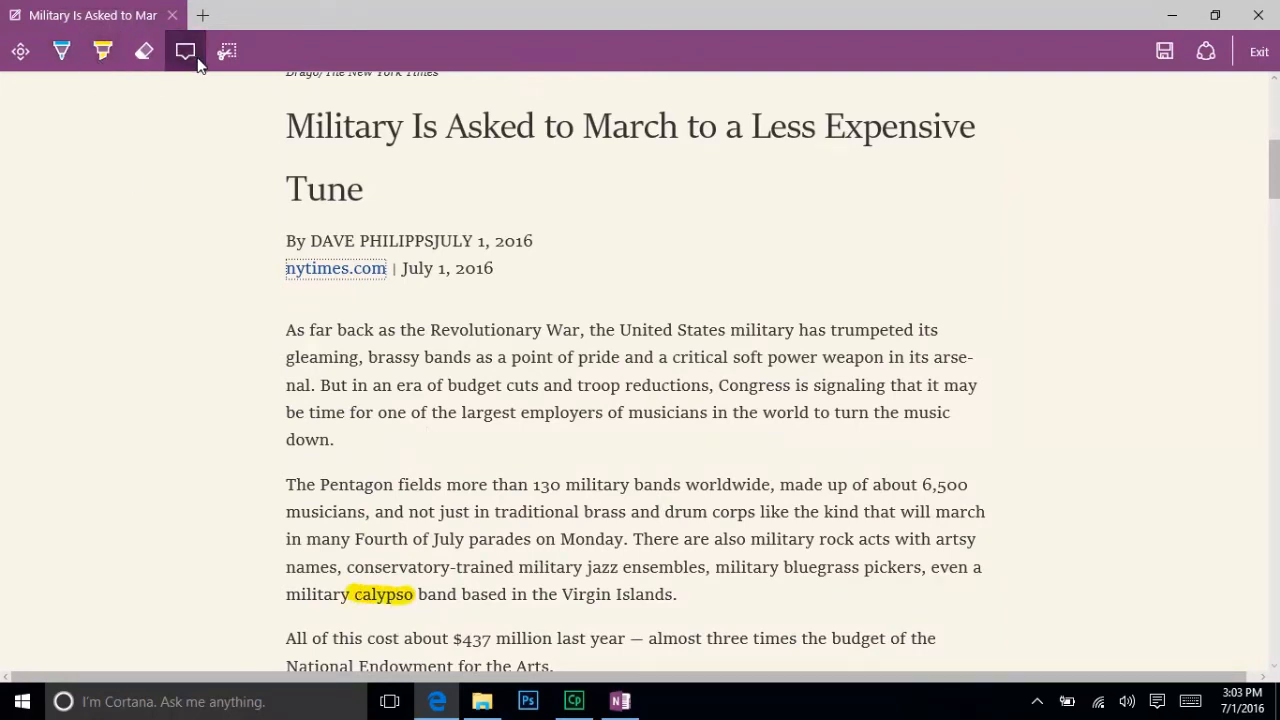
pyautogui.write('Why are these called the Virgin')
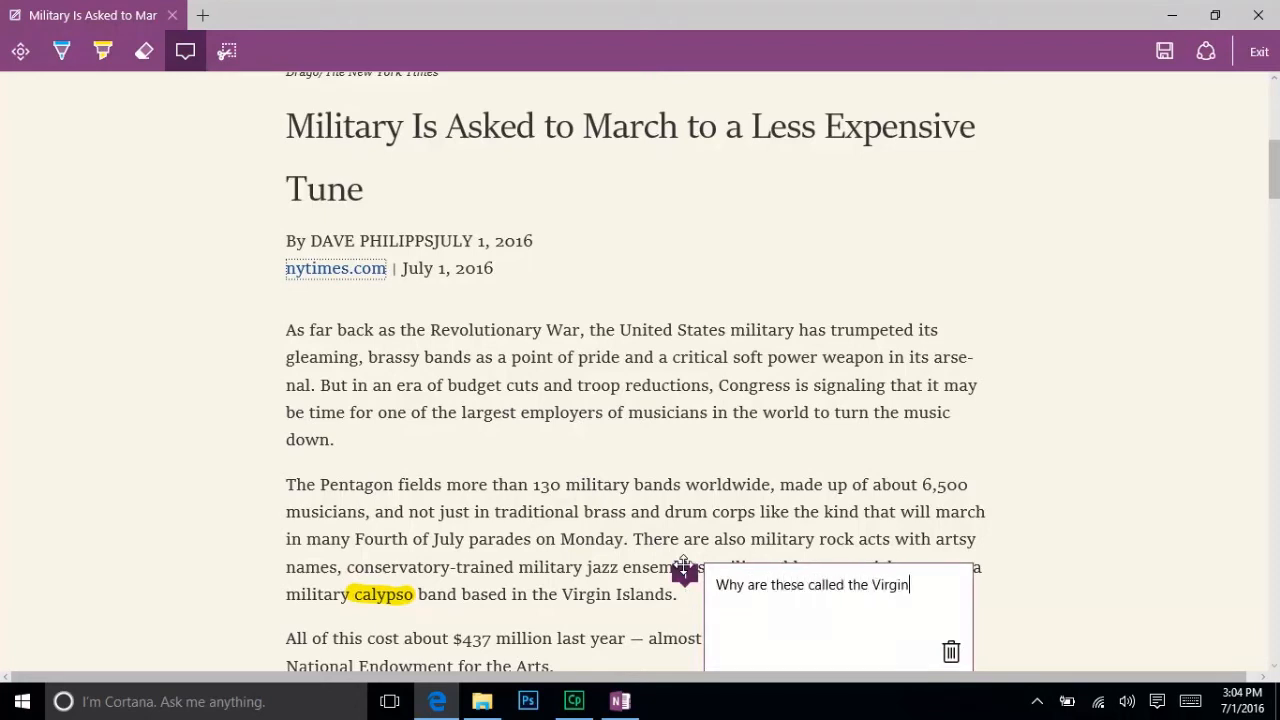
pyautogui.click(1165, 51)
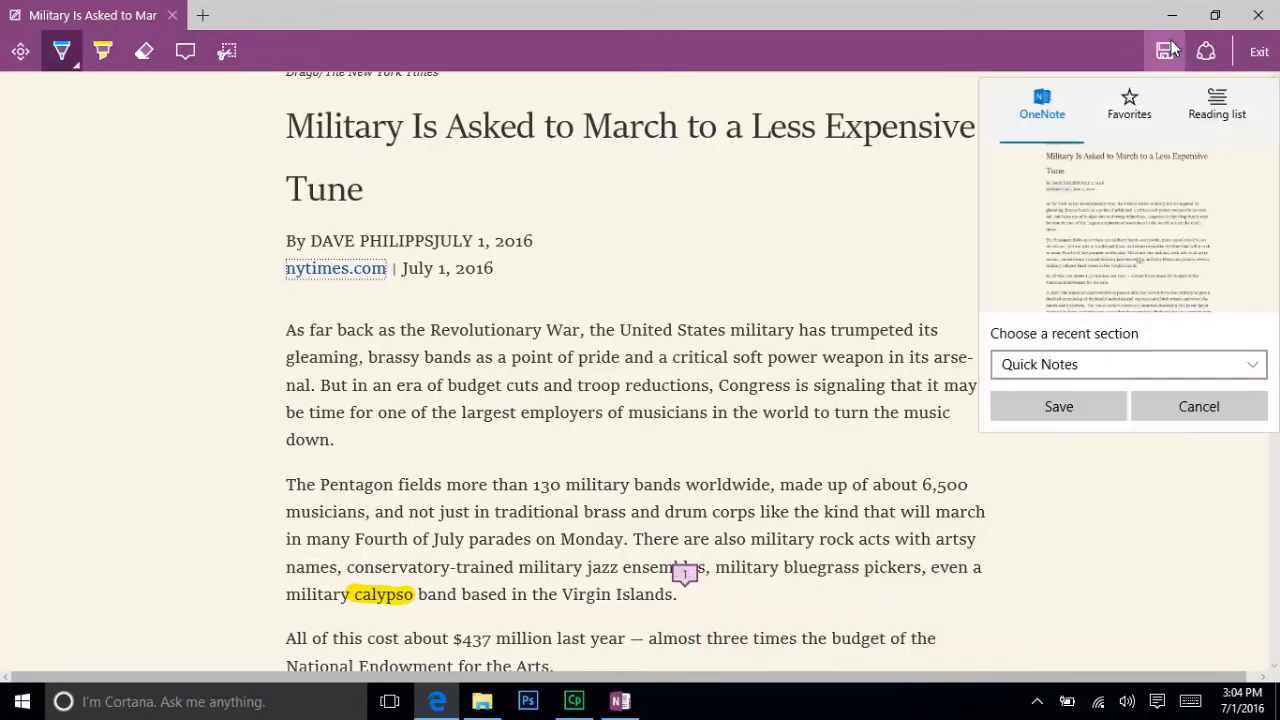
pyautogui.click(1058, 406)
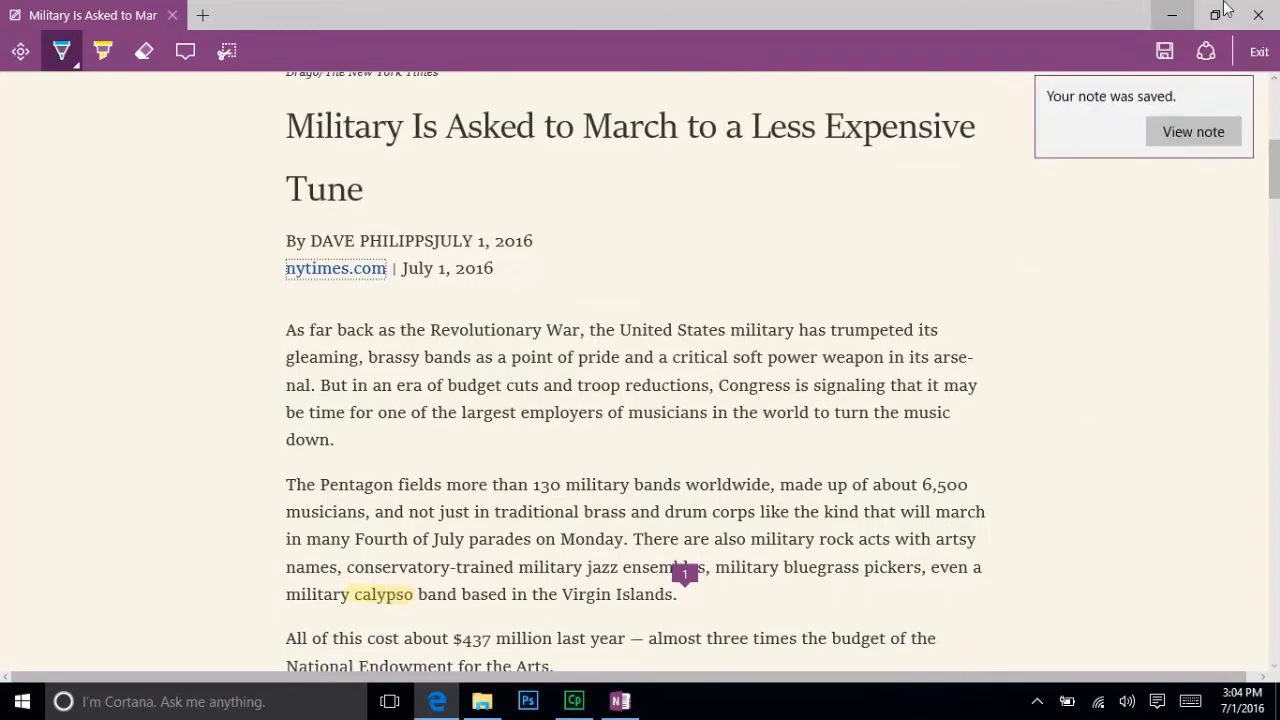
pyautogui.moveTo(1258, 15)
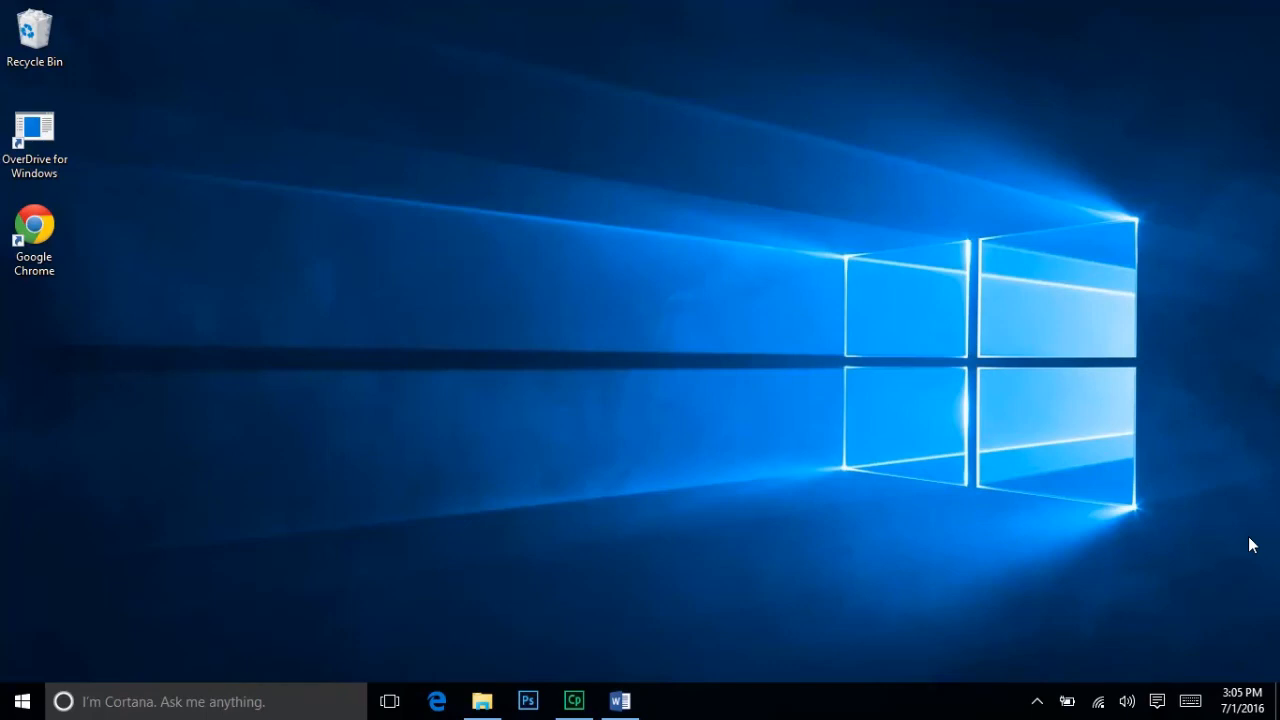
pyautogui.moveTo(710, 590)
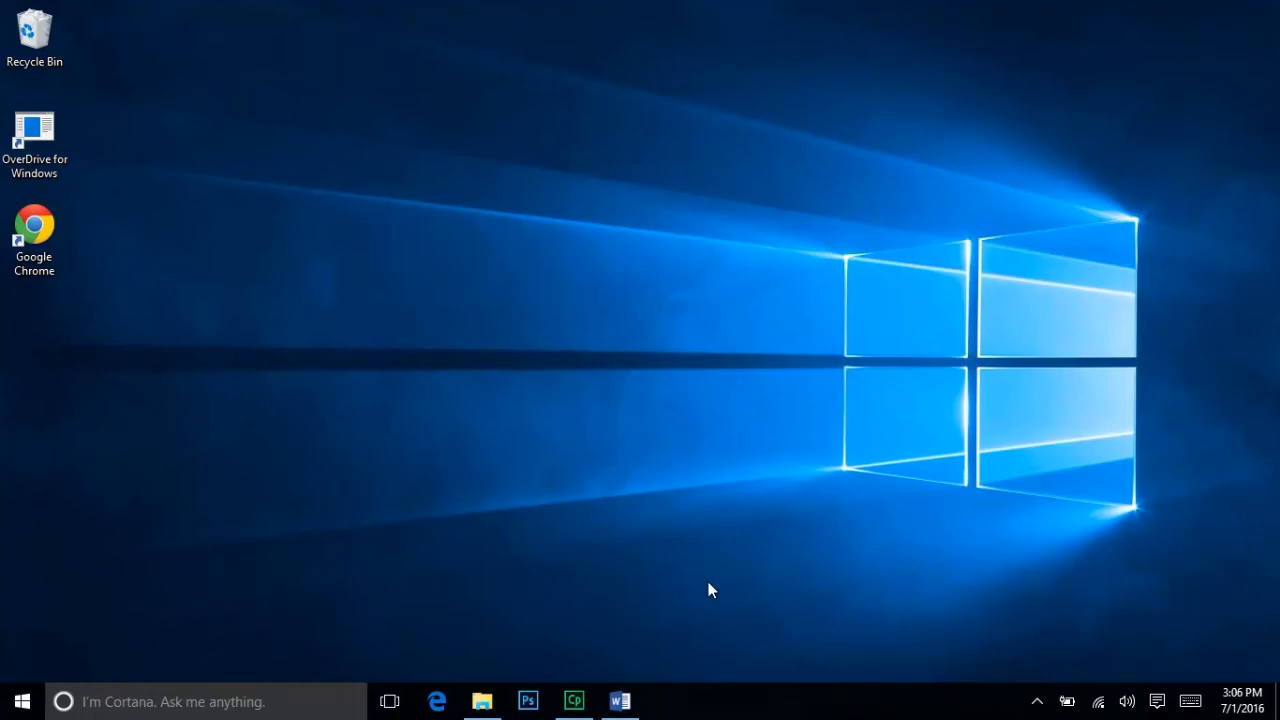
pyautogui.click(619, 701)
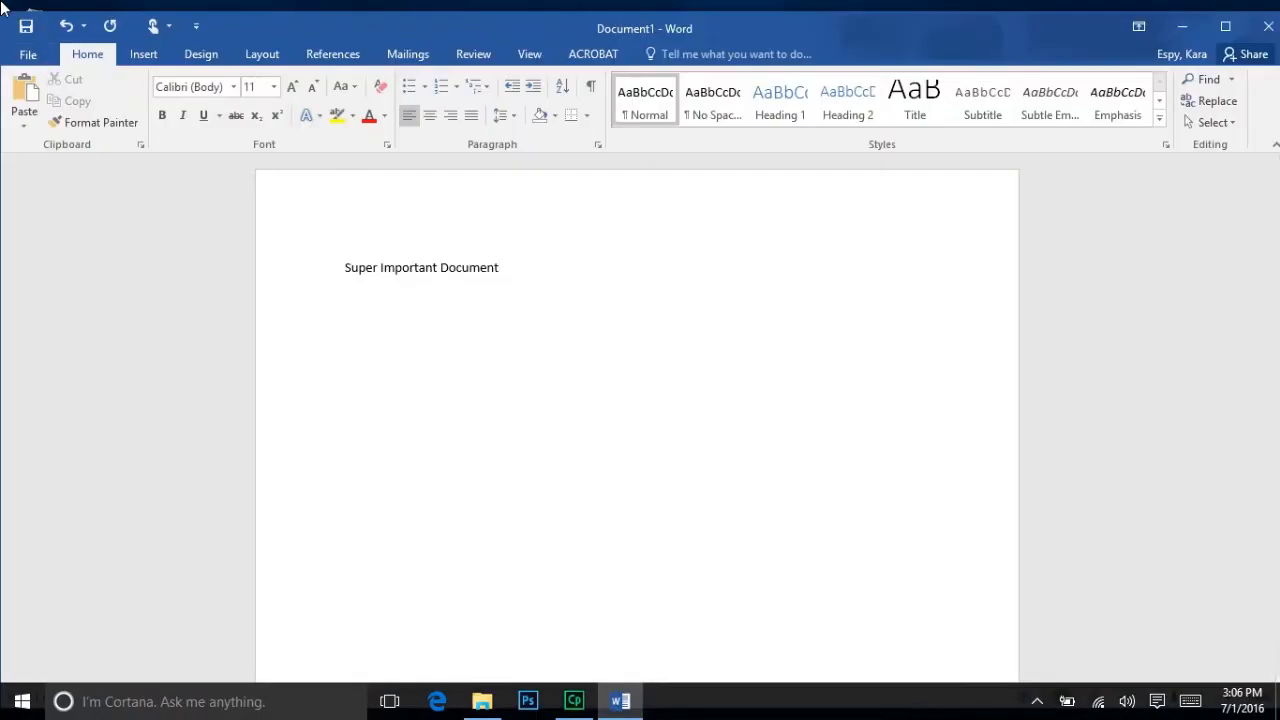
# - Save 'Super Important Document' into the Documents folder on the U: drive
pyautogui.click(27, 54)
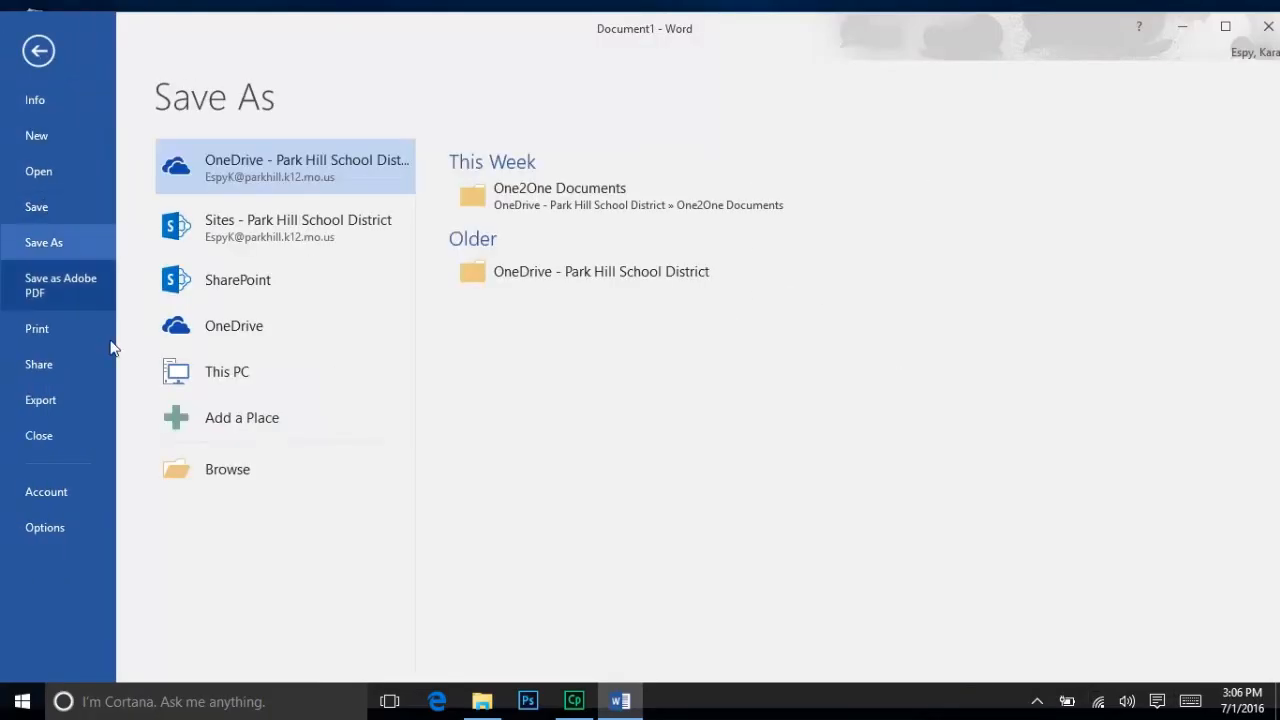
pyautogui.click(227, 469)
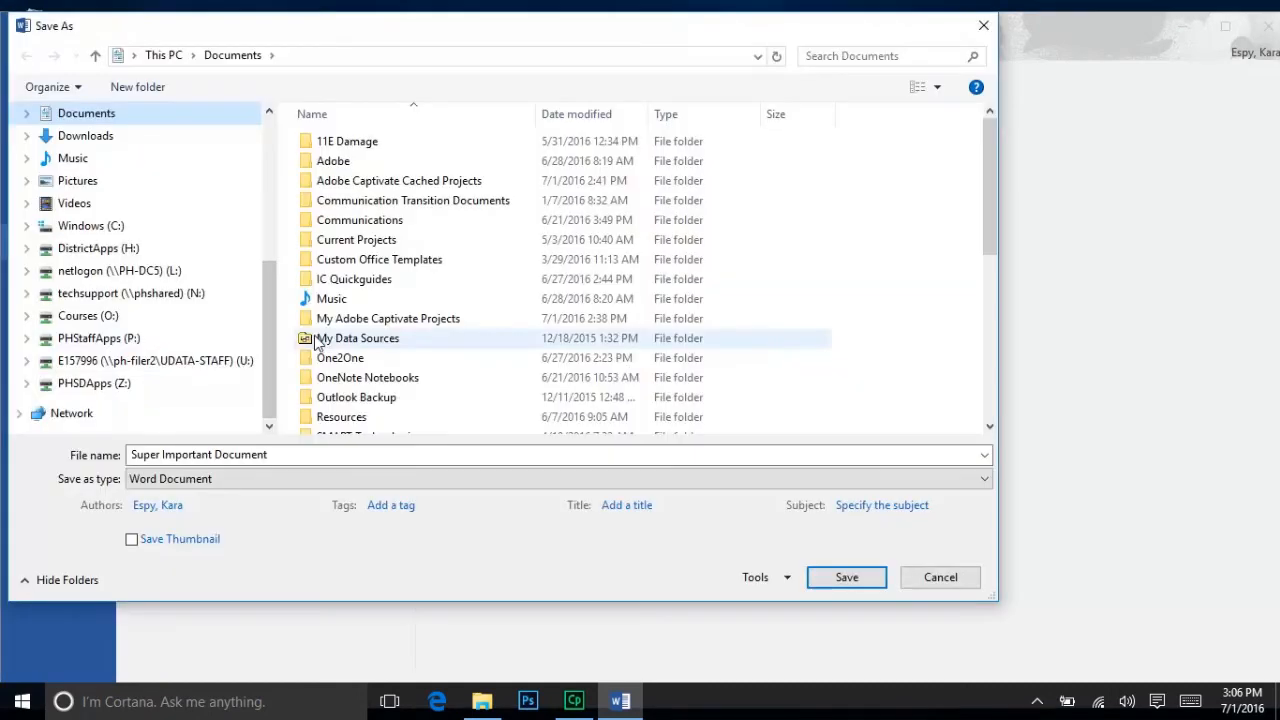
pyautogui.click(150, 360)
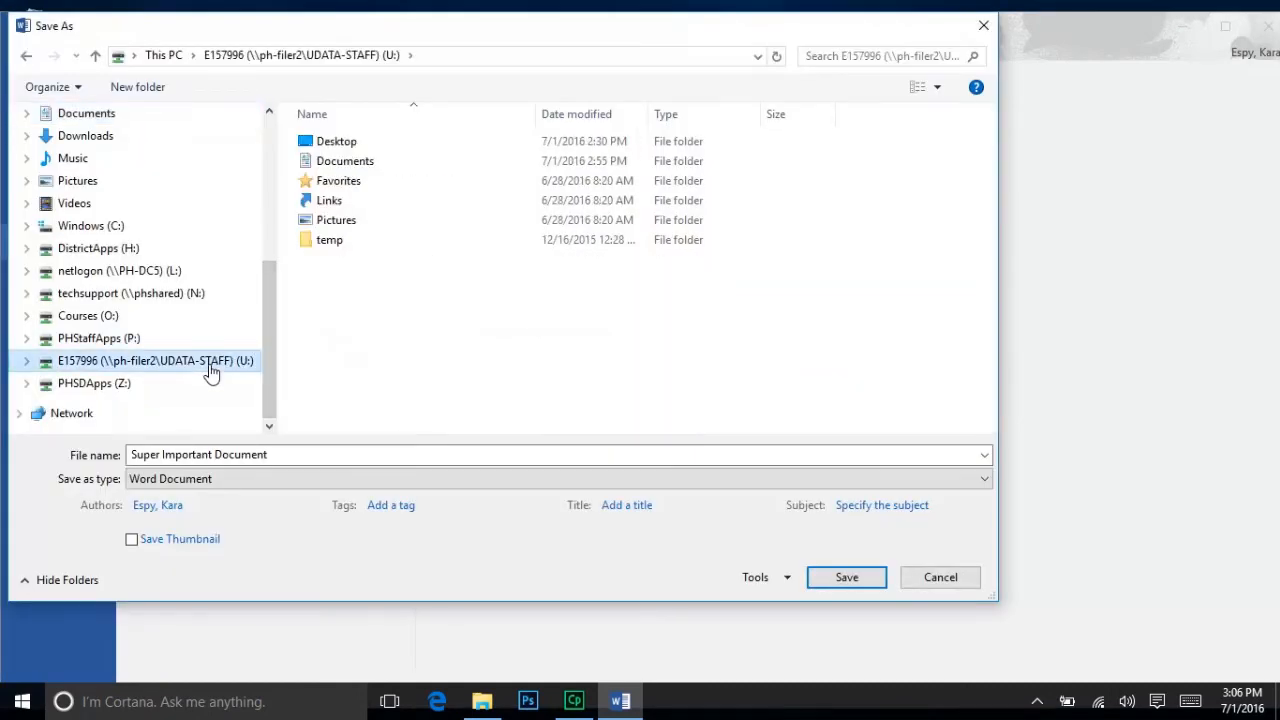
pyautogui.click(330, 240)
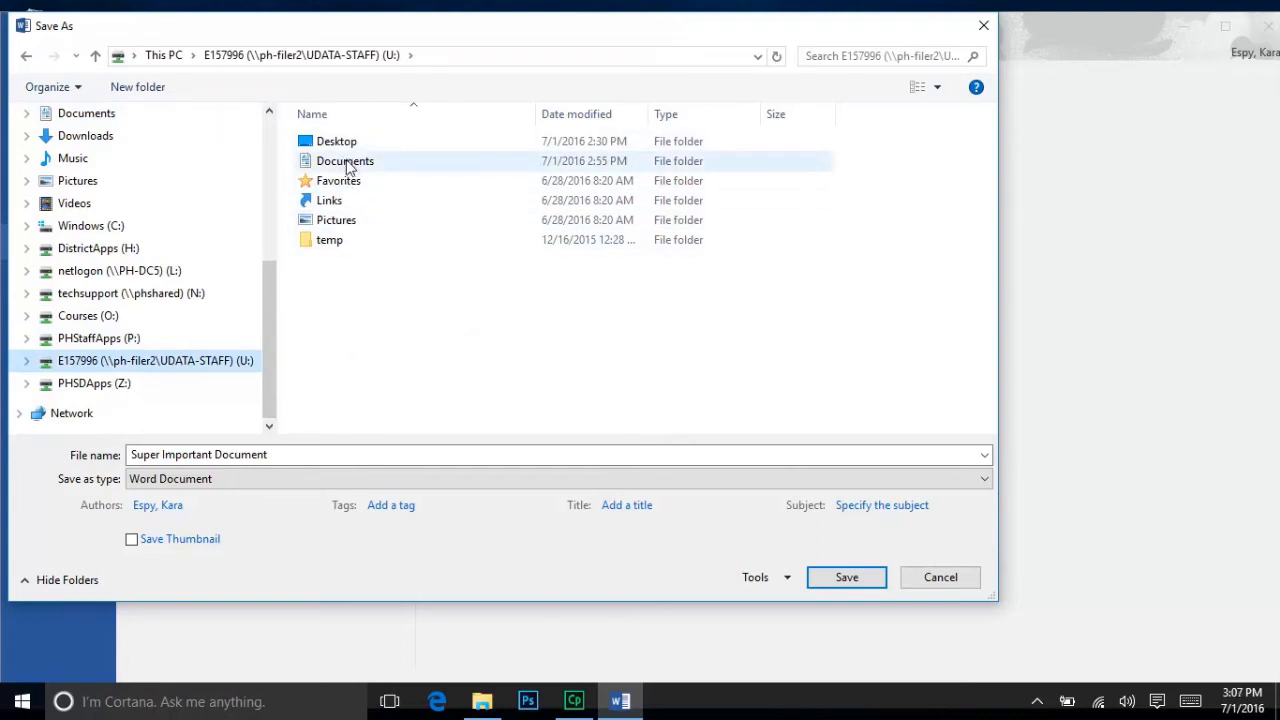
pyautogui.moveTo(344, 161)
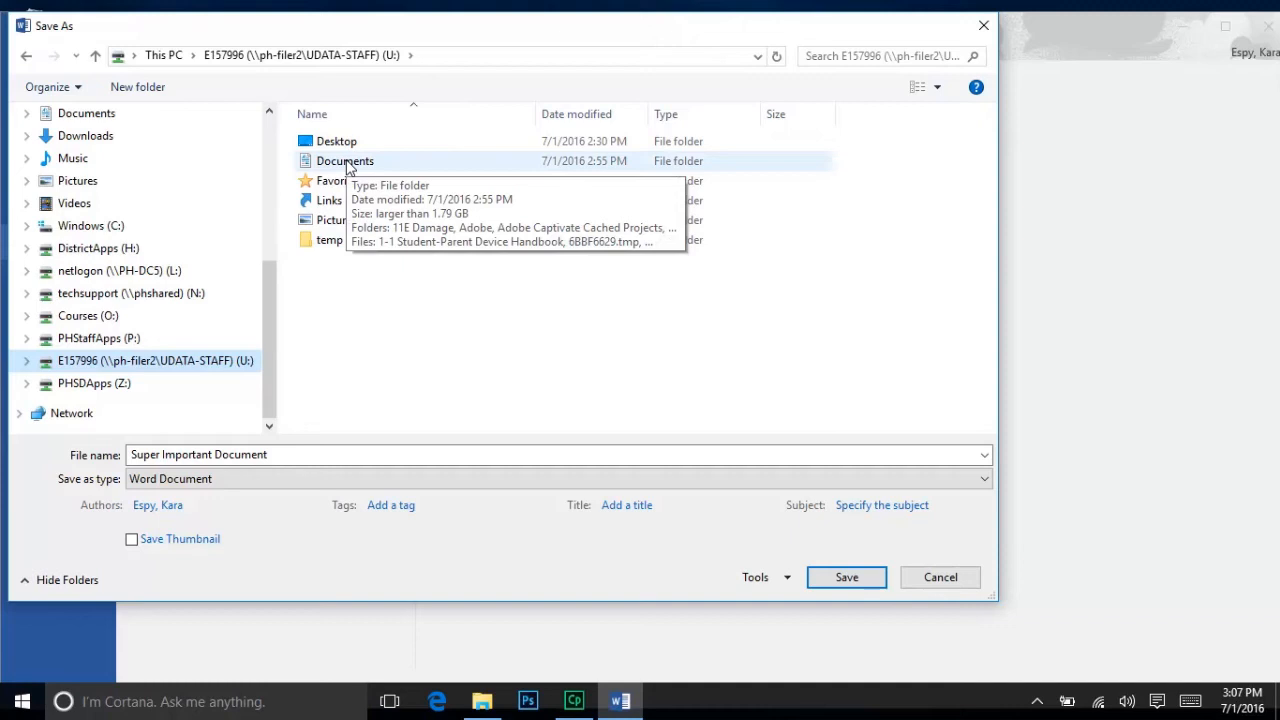
pyautogui.click(336, 140)
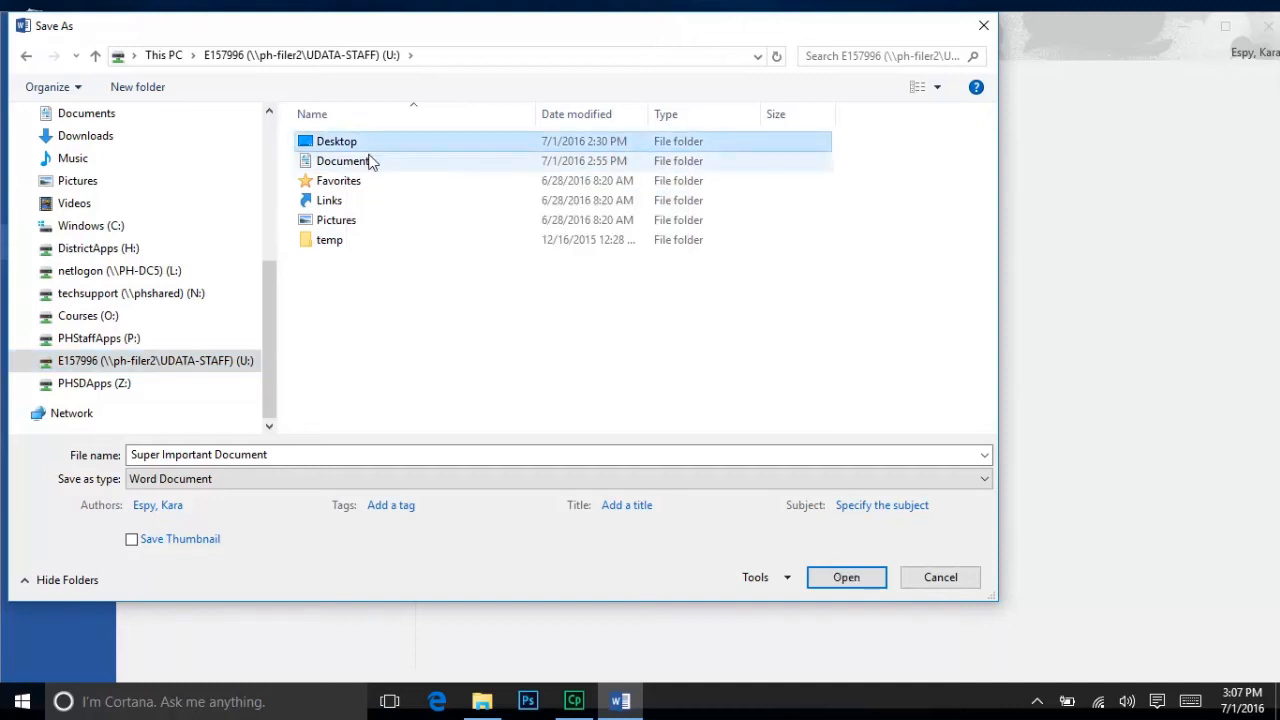
pyautogui.doubleClick(343, 160)
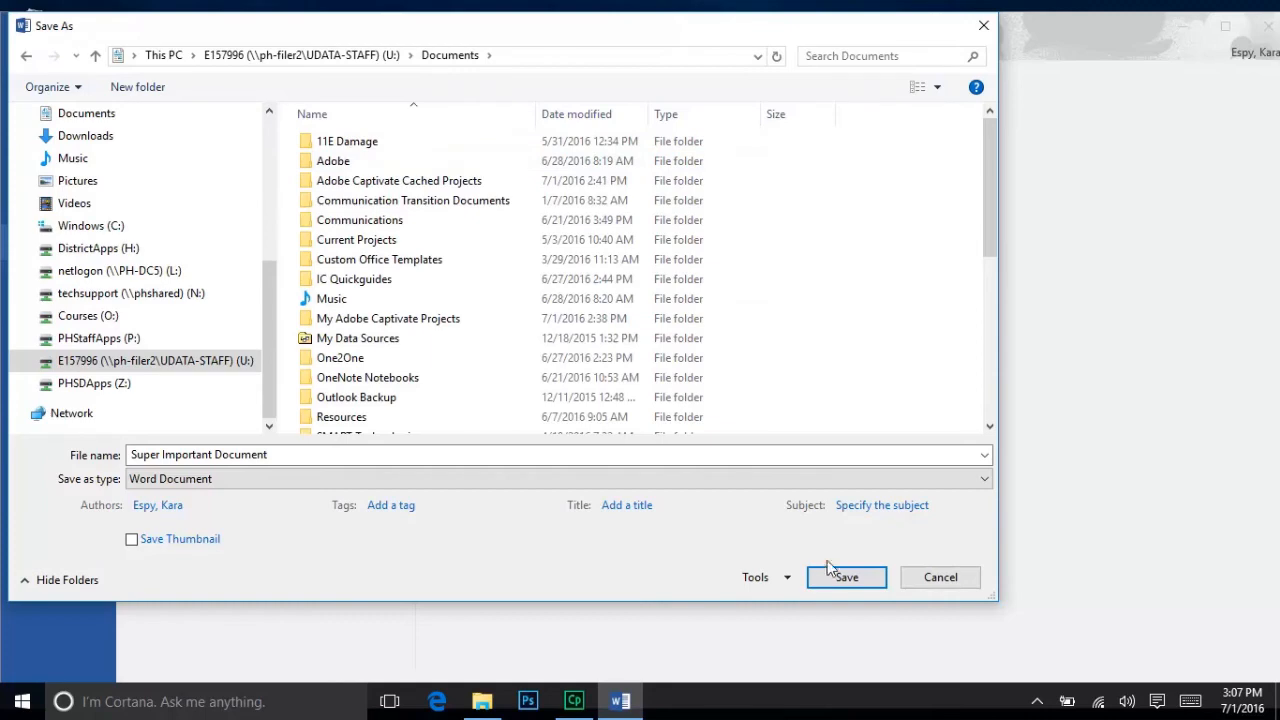
pyautogui.moveTo(846, 577)
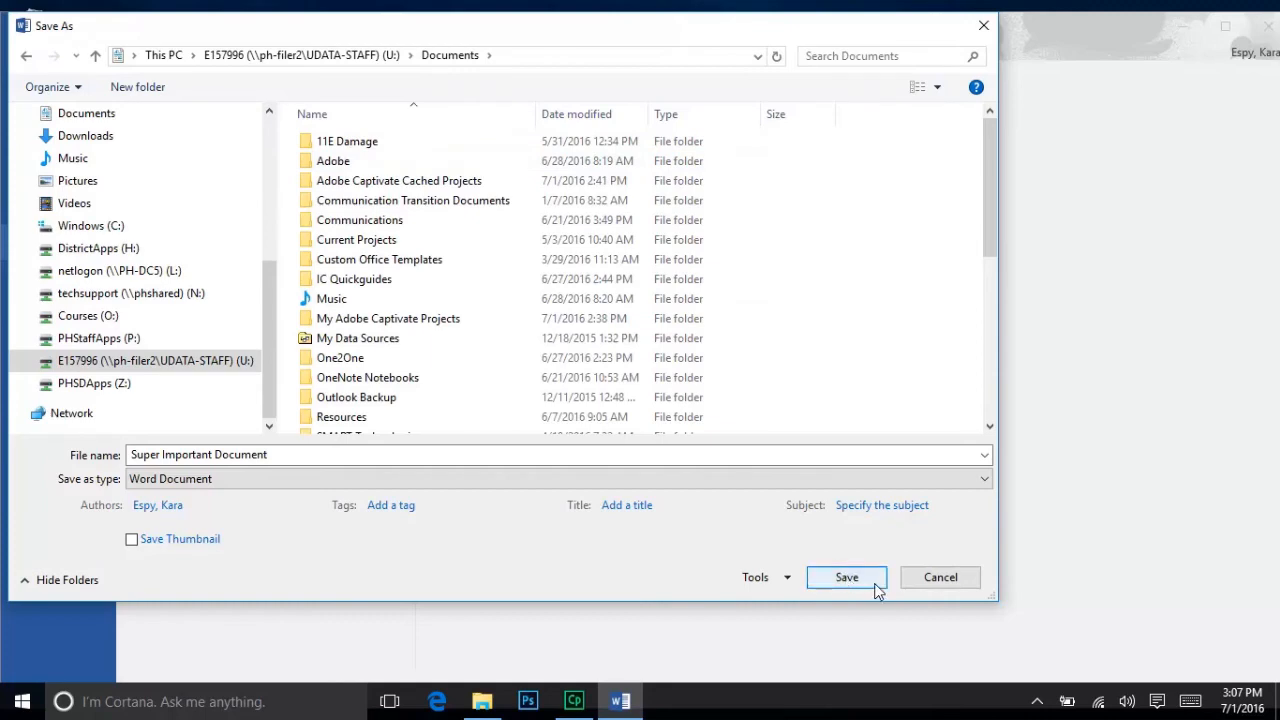
pyautogui.click(846, 577)
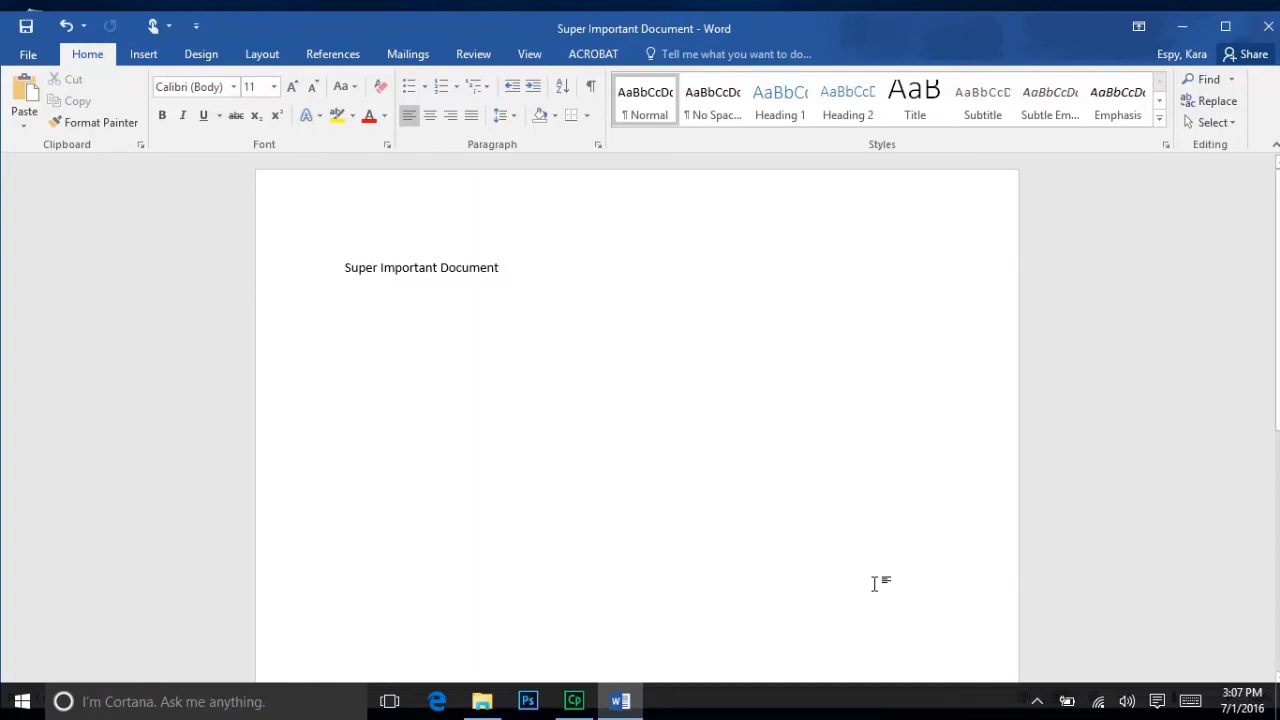
# - Open Save As and choose OneDrive - Park Hill School District as the location
pyautogui.click(500, 267)
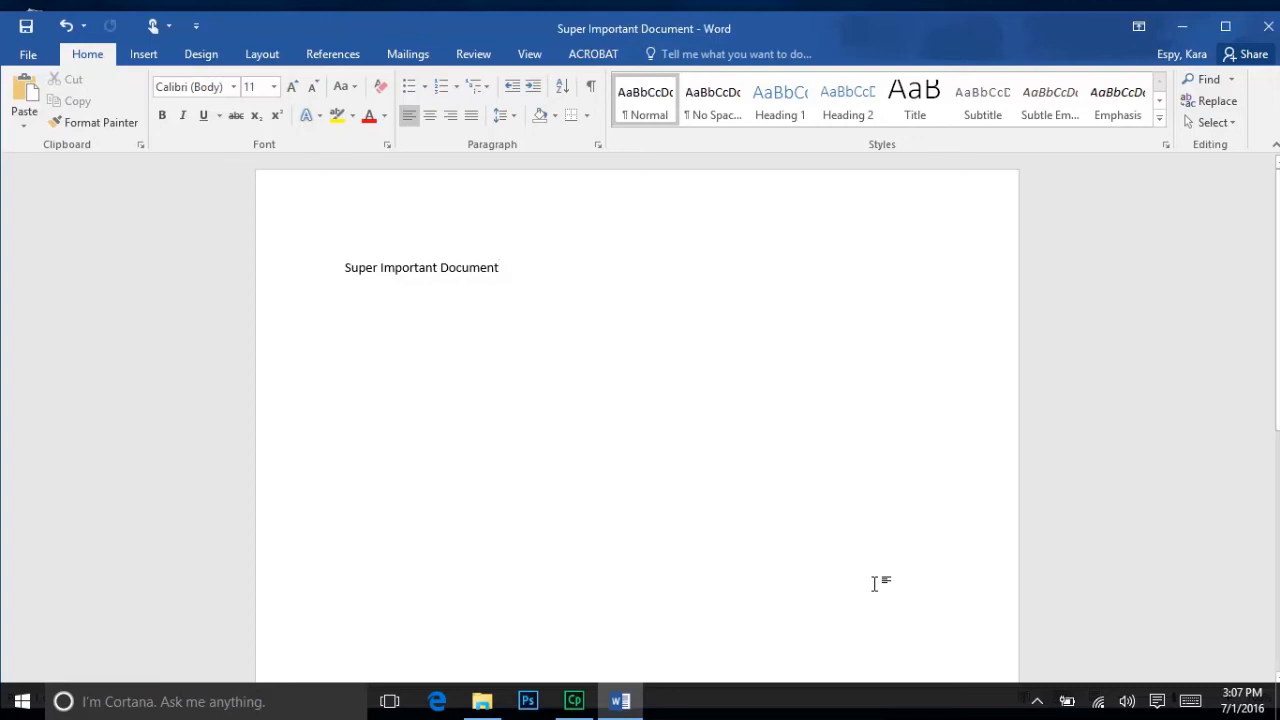
pyautogui.moveTo(865, 583)
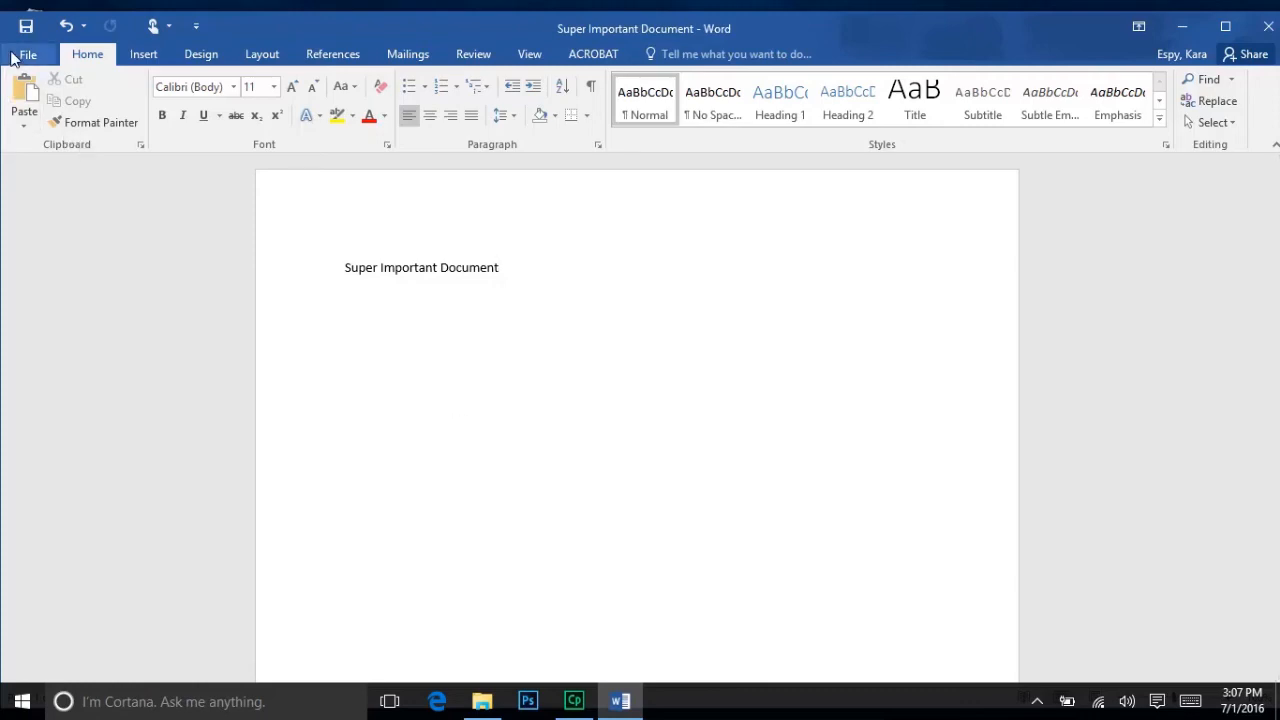
pyautogui.click(27, 54)
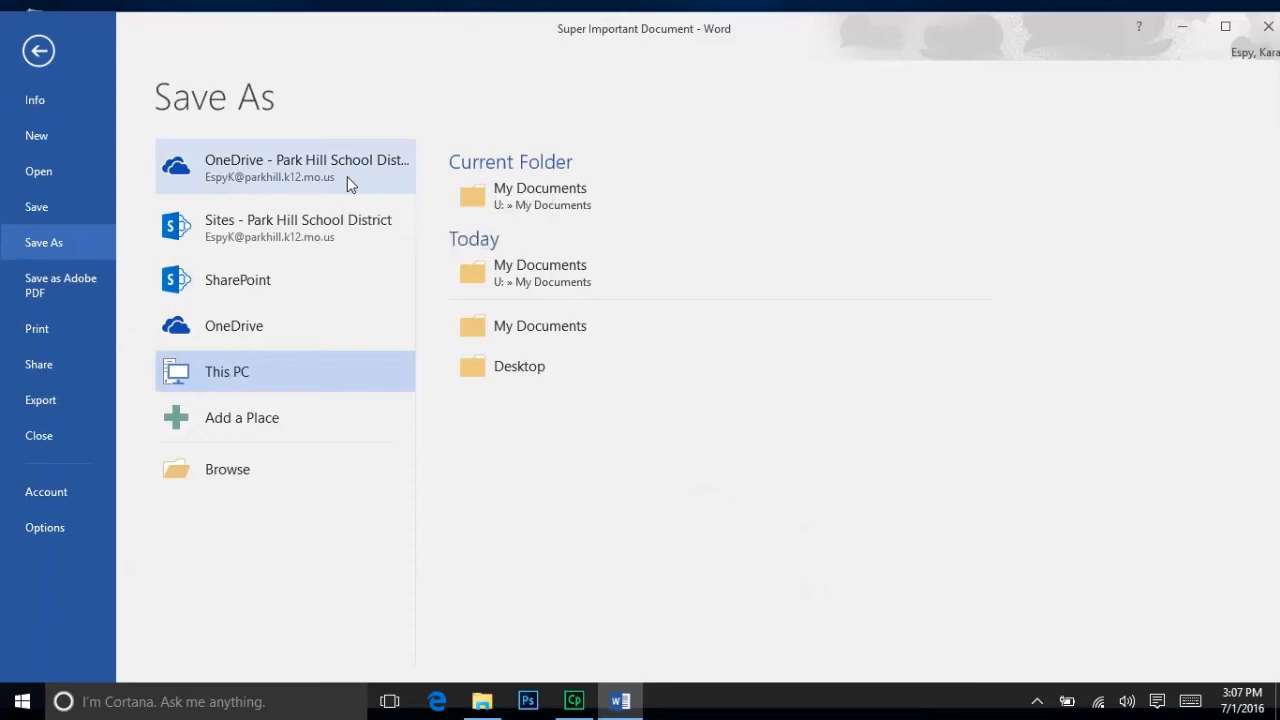
pyautogui.click(436, 700)
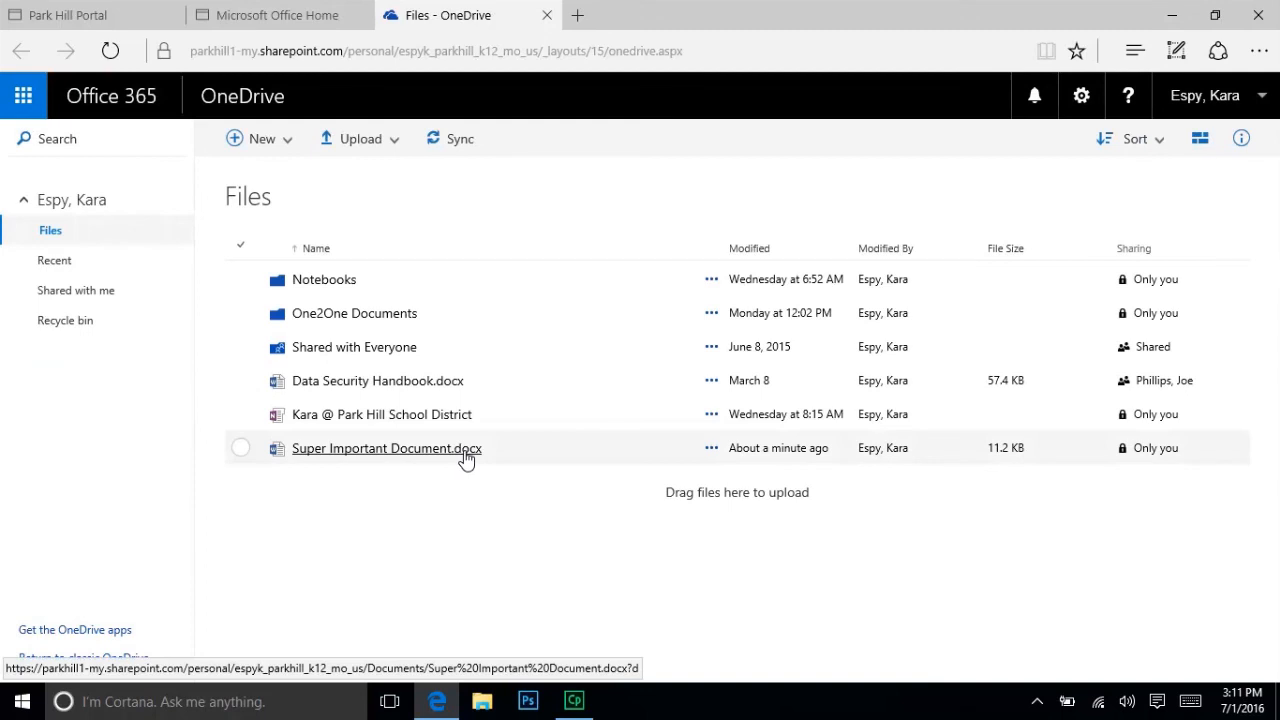
# - Open Super Important Document.docx from the OneDrive Files list in Word Online
pyautogui.click(386, 447)
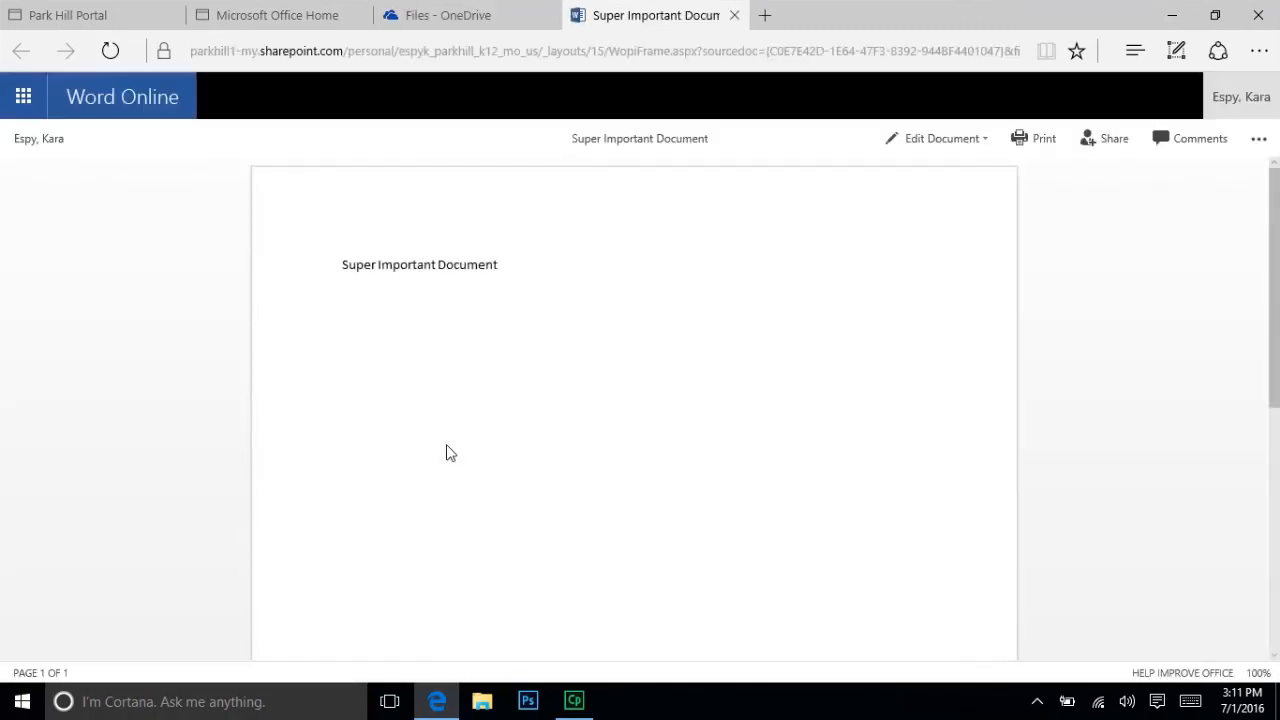
pyautogui.moveTo(944, 201)
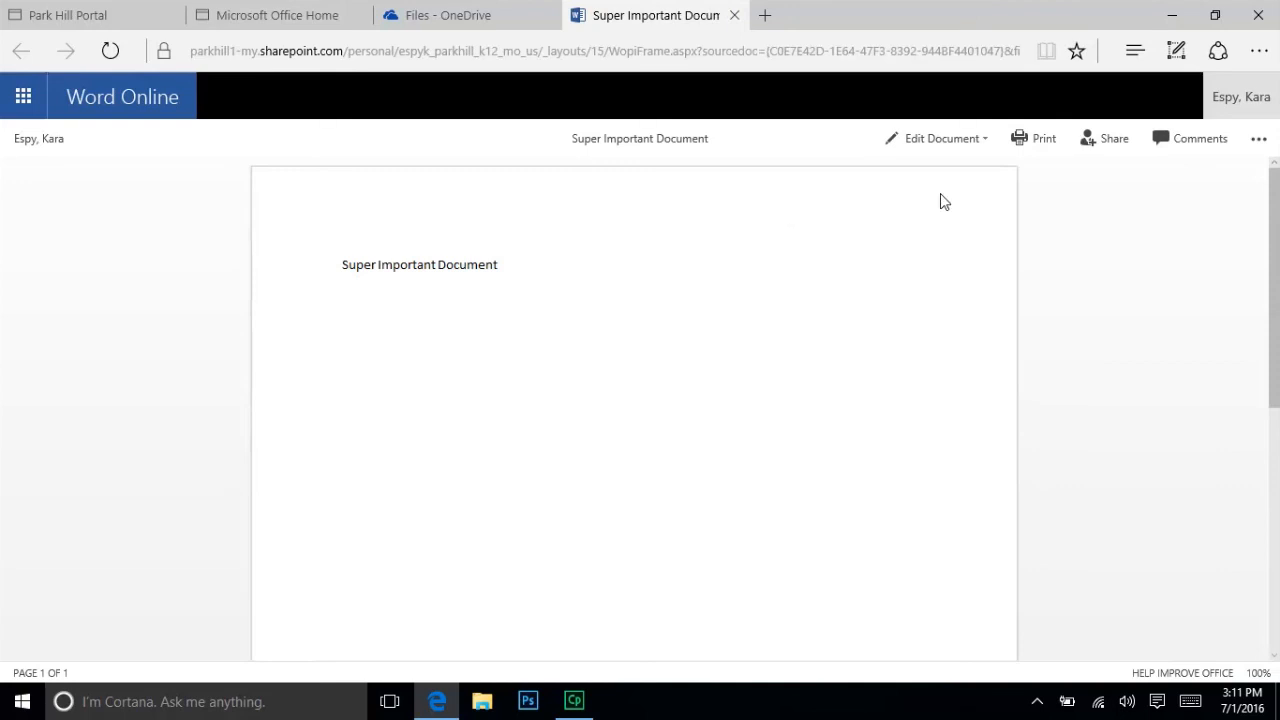
pyautogui.click(936, 138)
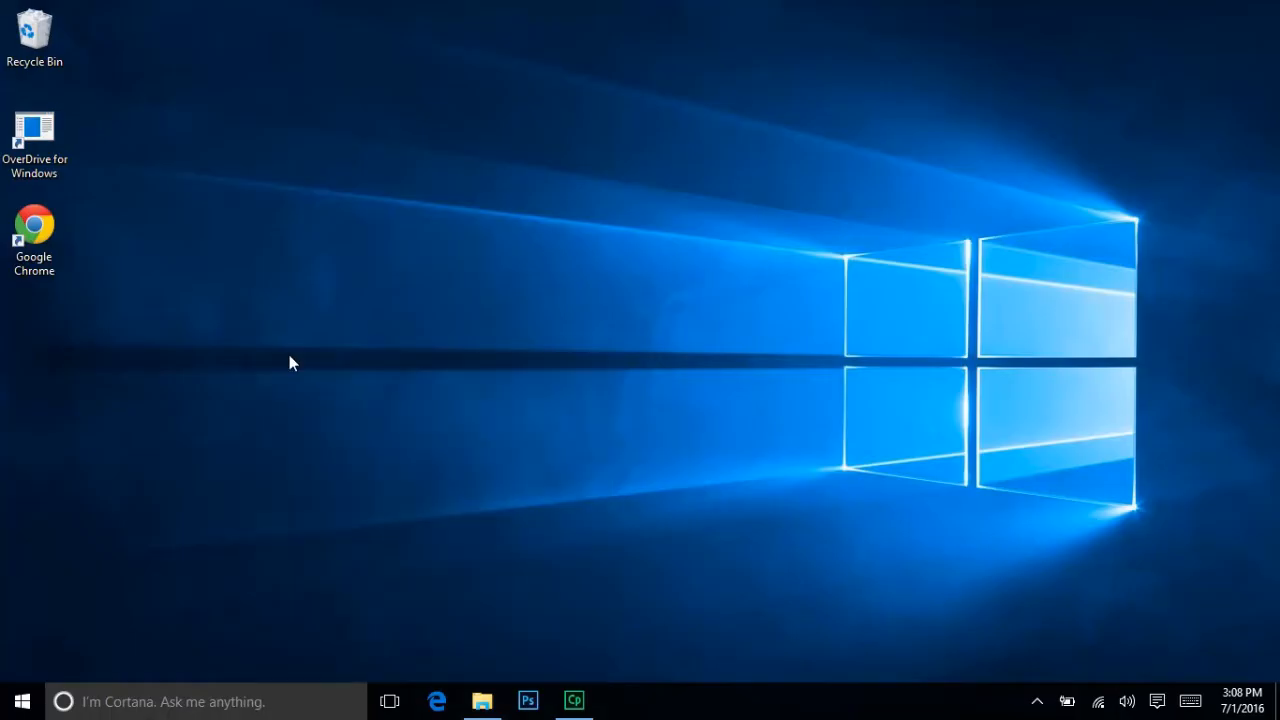
pyautogui.click(22, 700)
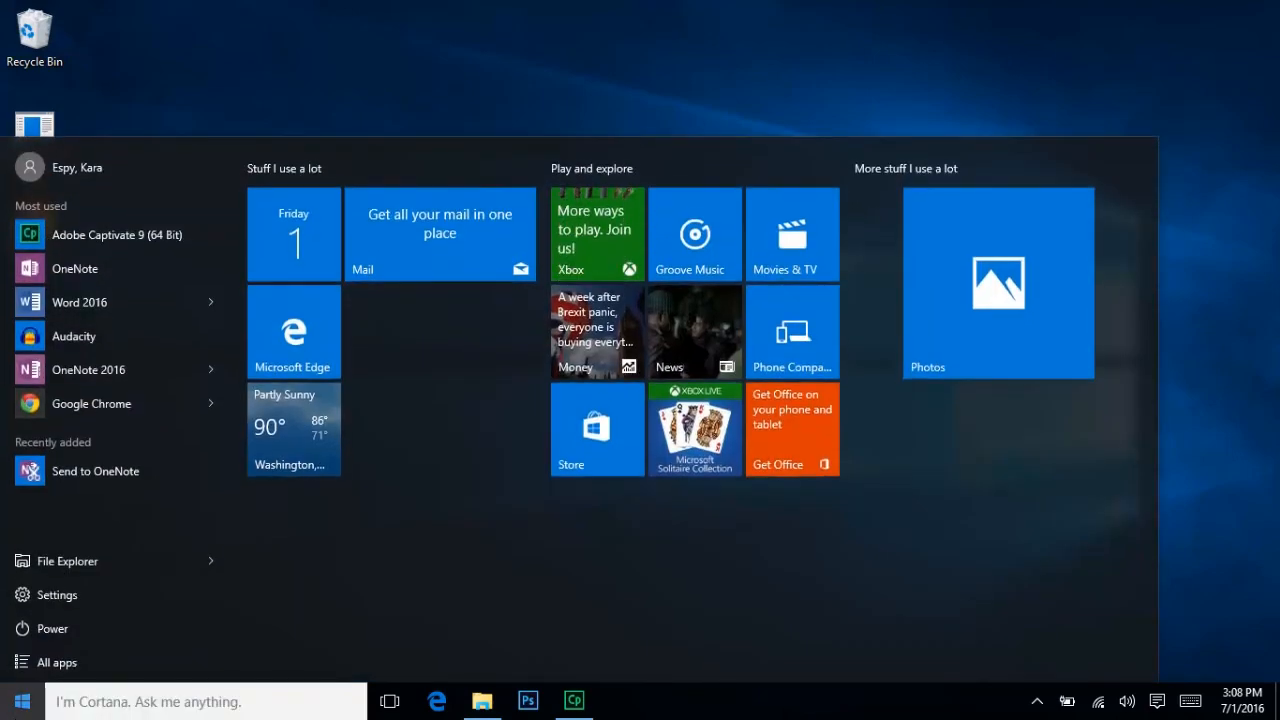
pyautogui.click(482, 700)
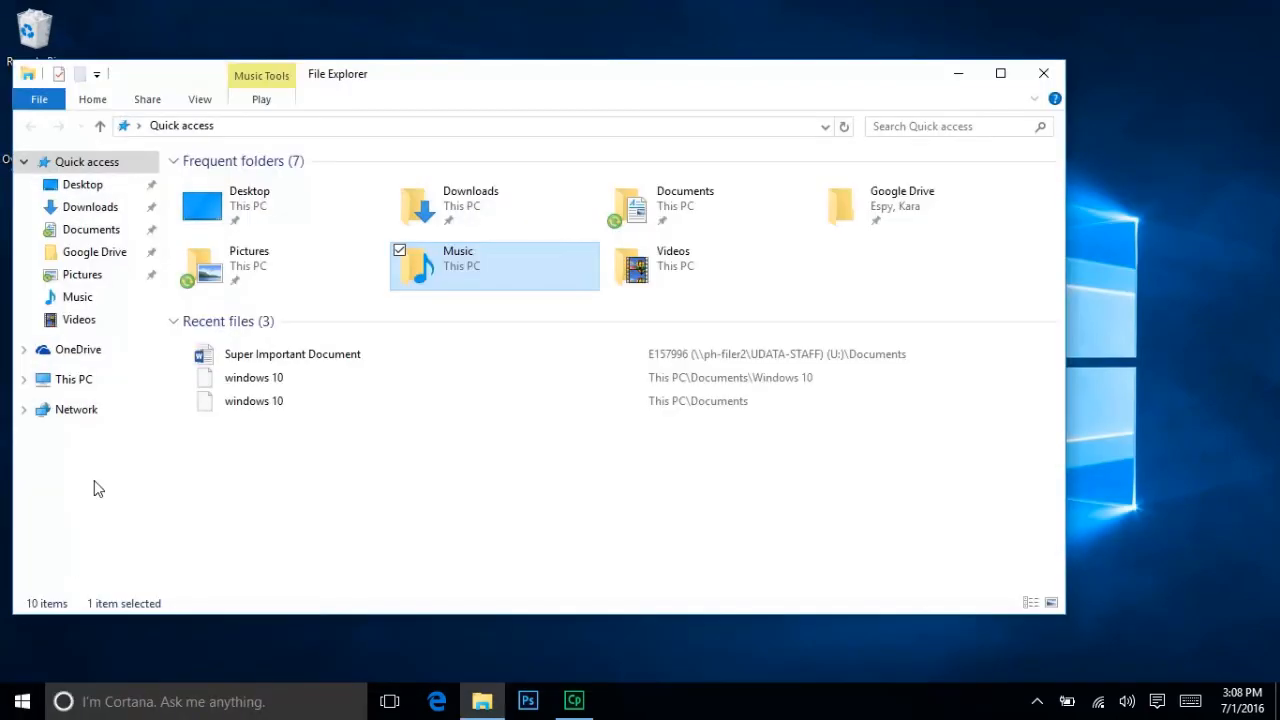
pyautogui.click(77, 349)
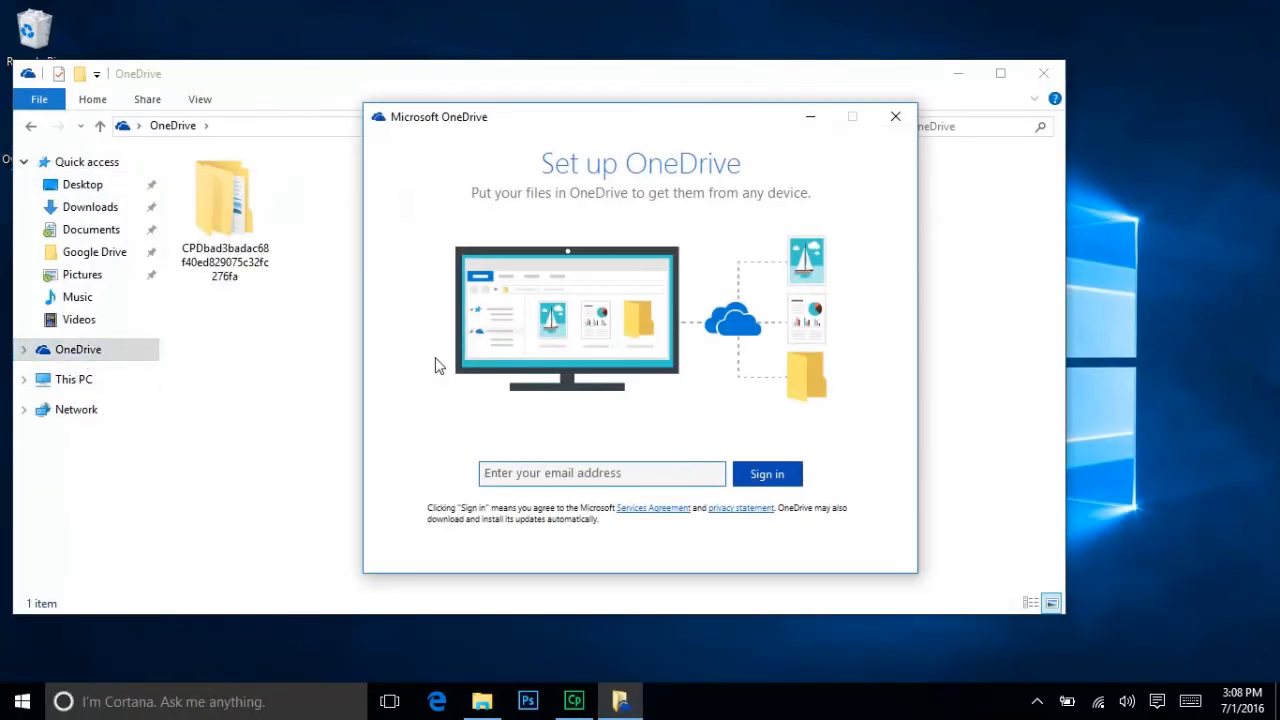
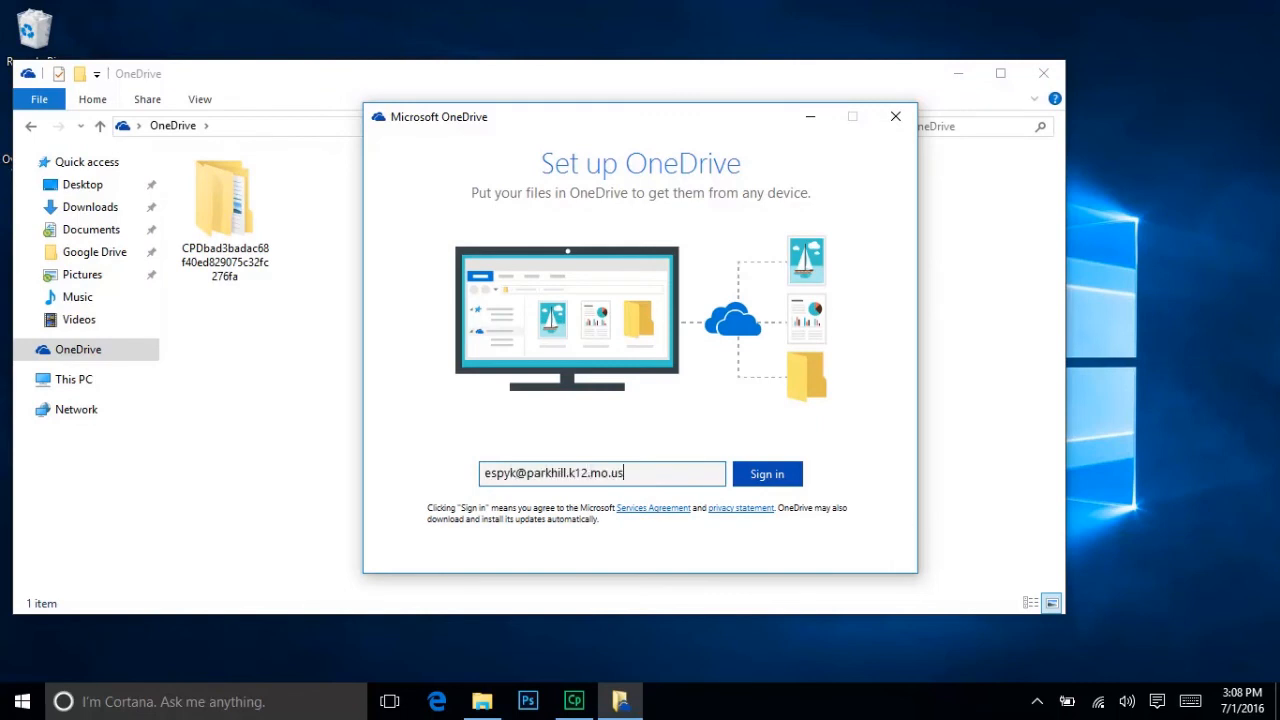
pyautogui.click(767, 473)
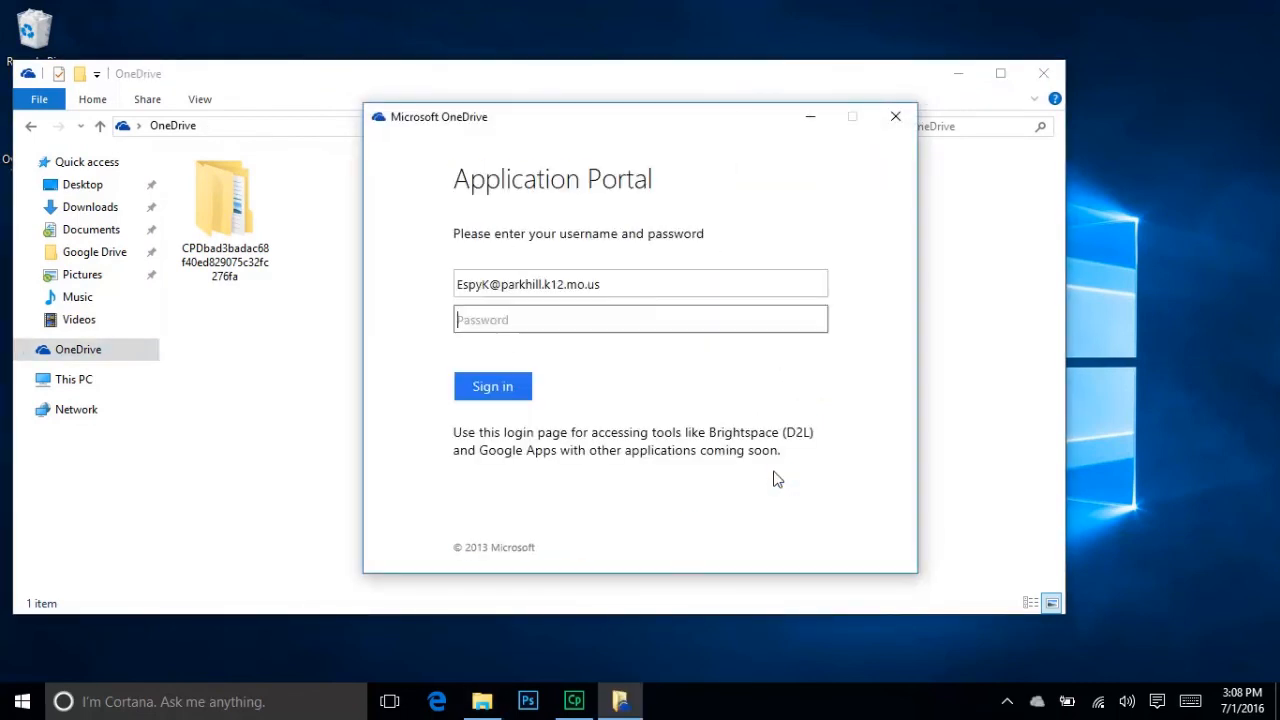
# - Finish the school account sign-in, sync all folders, and open Word's Save As dialog
pyautogui.click(492, 386)
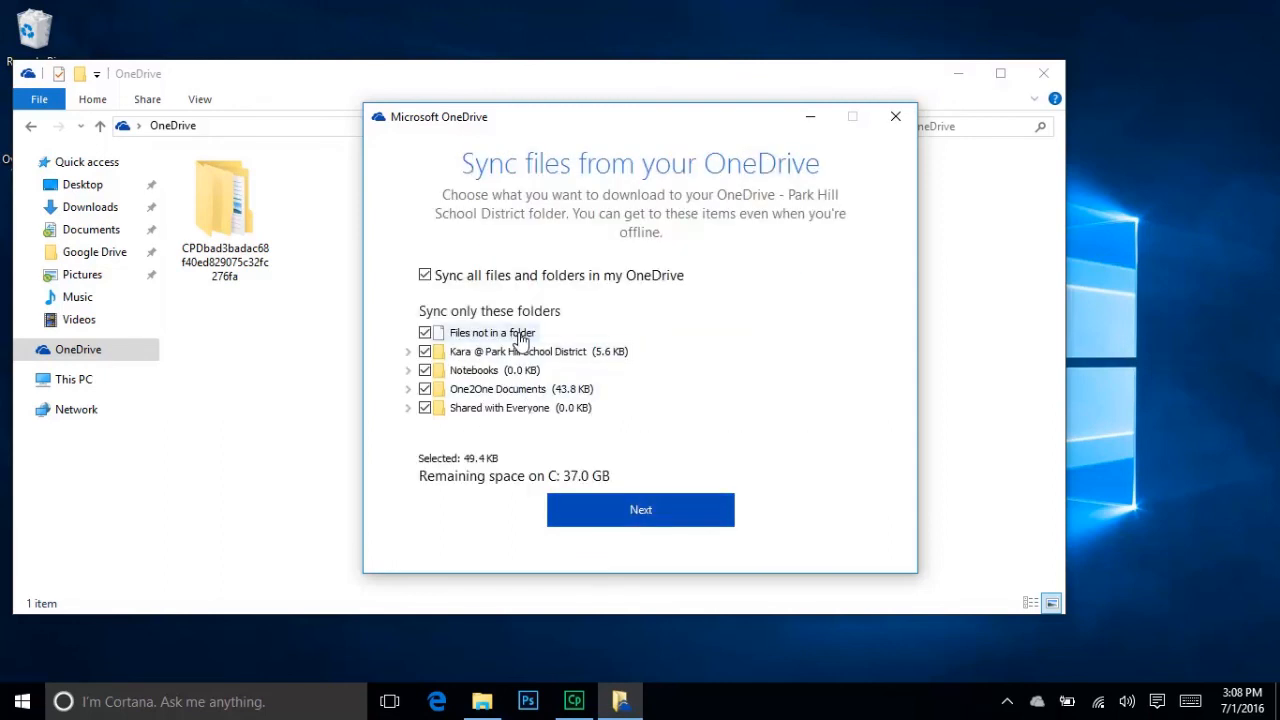
pyautogui.moveTo(472, 437)
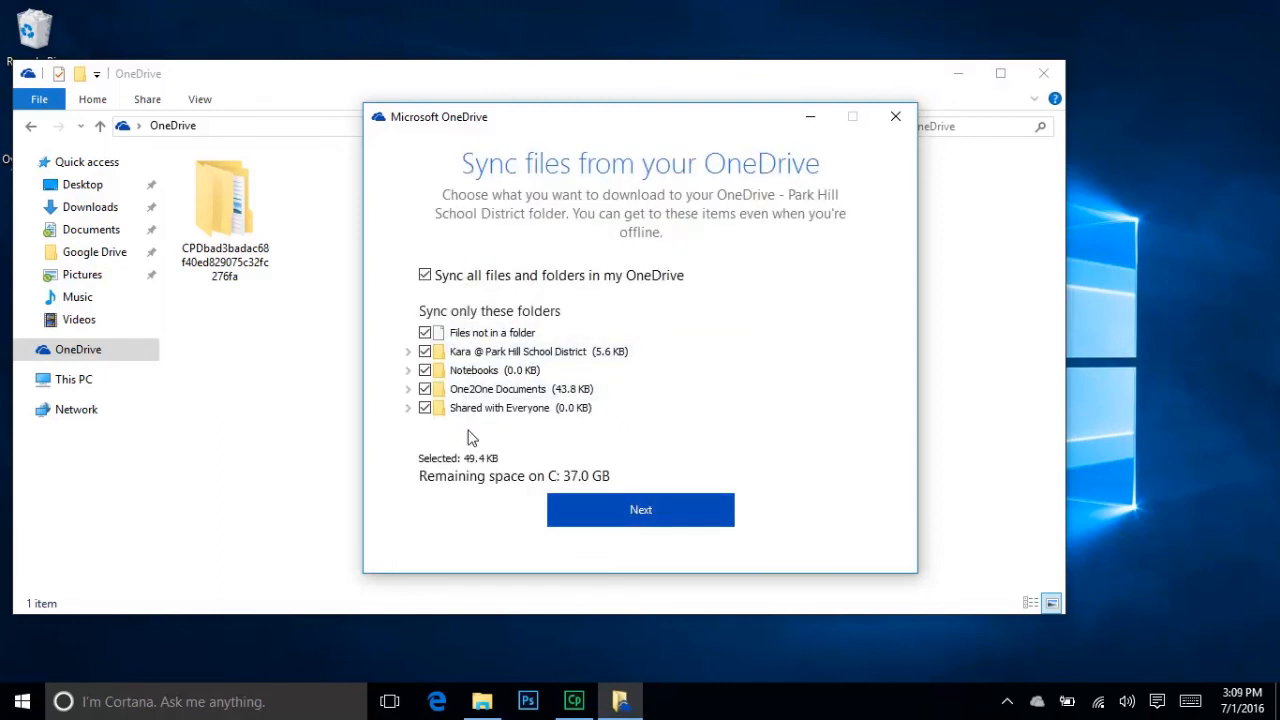
pyautogui.click(620, 701)
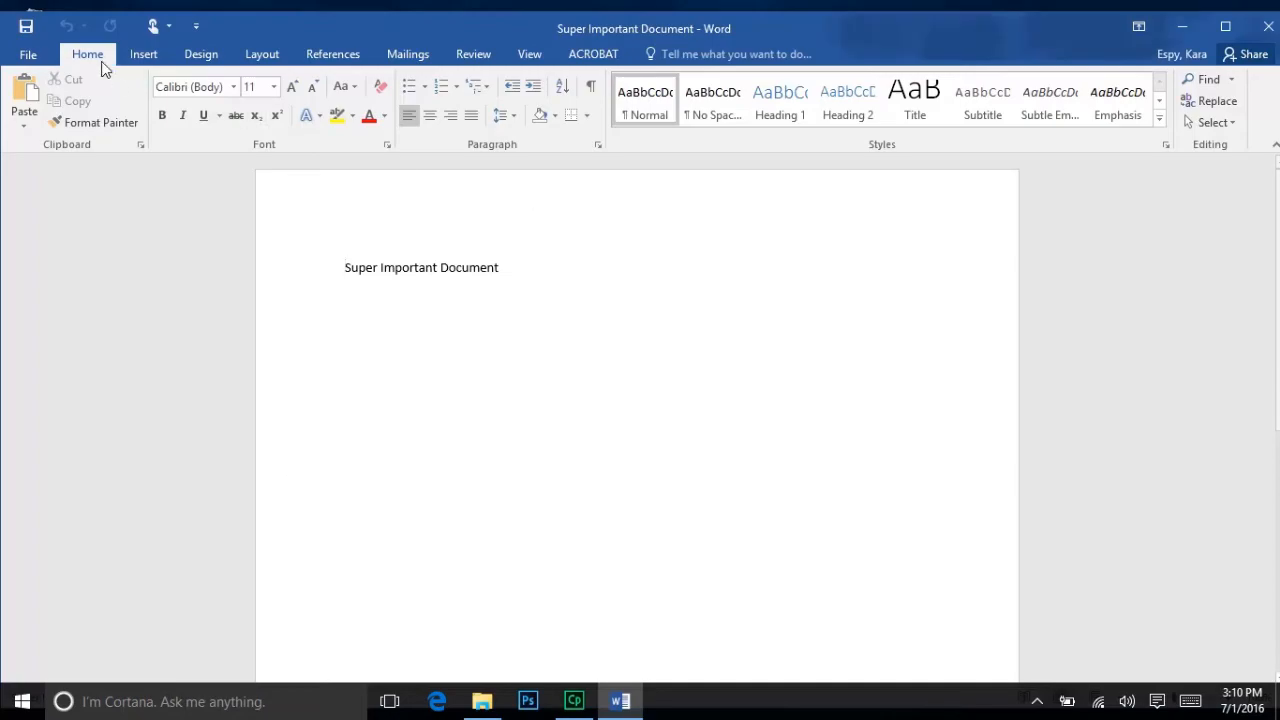
pyautogui.click(28, 54)
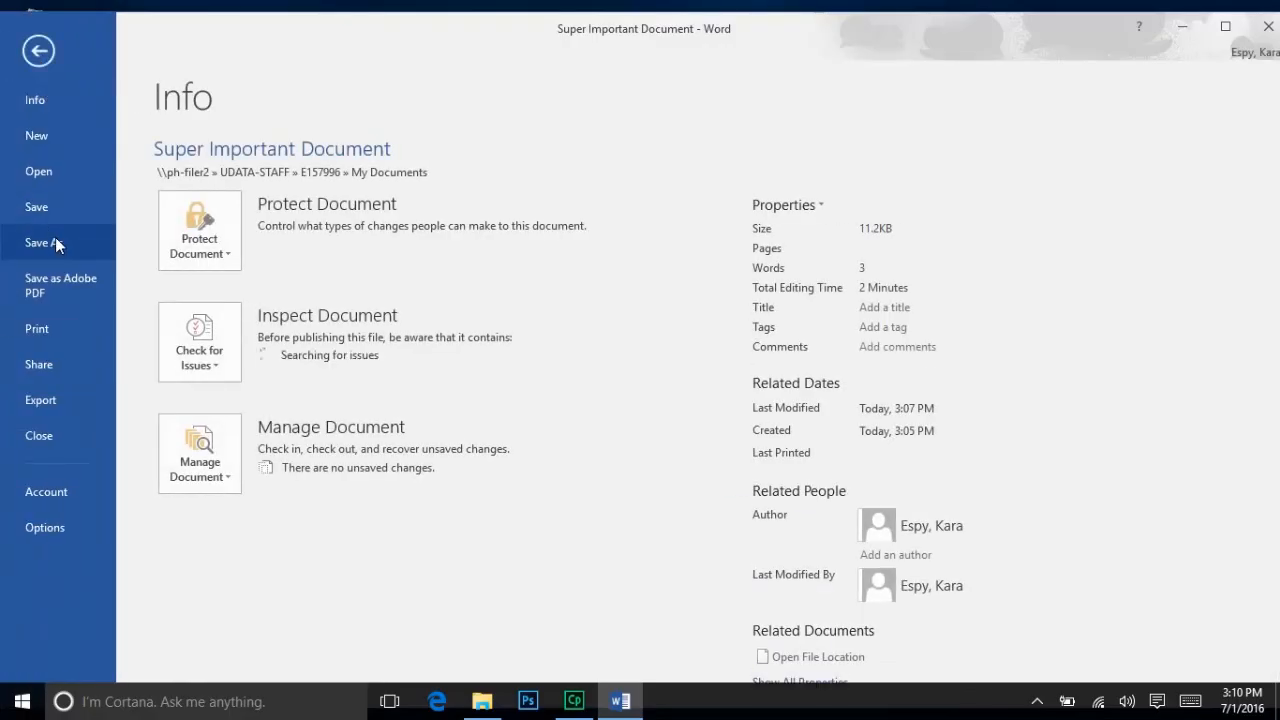
pyautogui.click(40, 242)
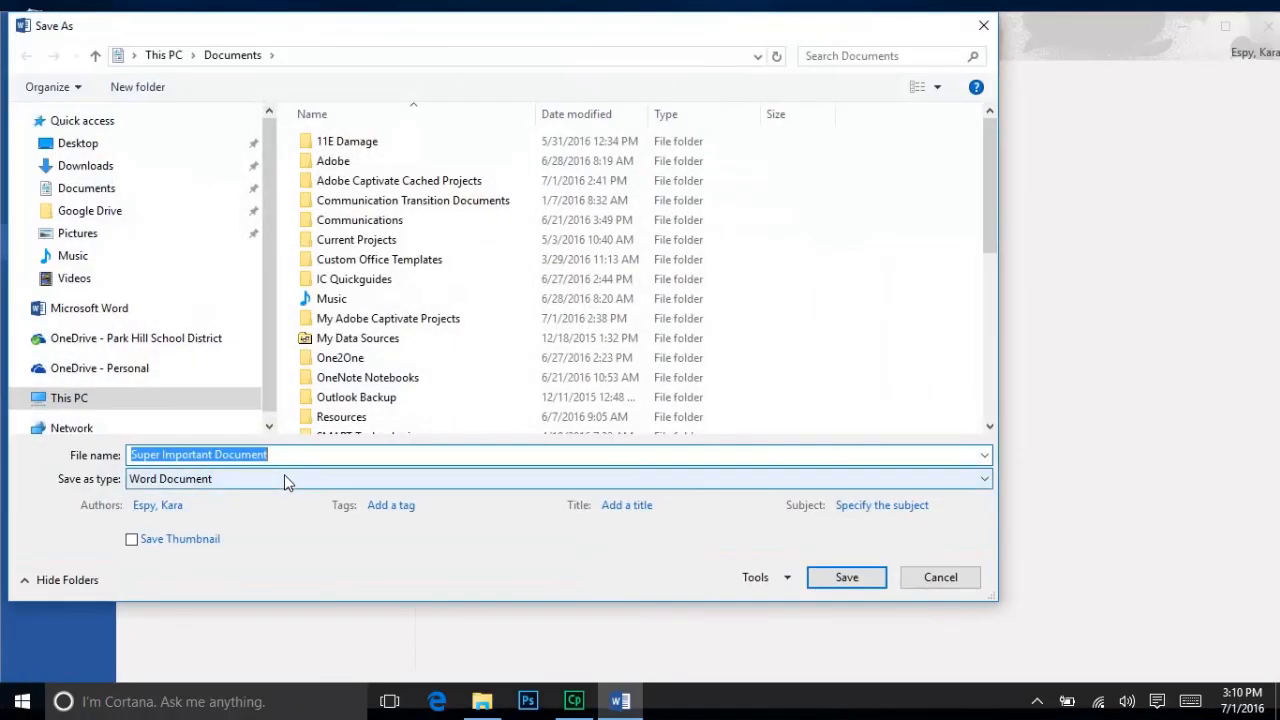